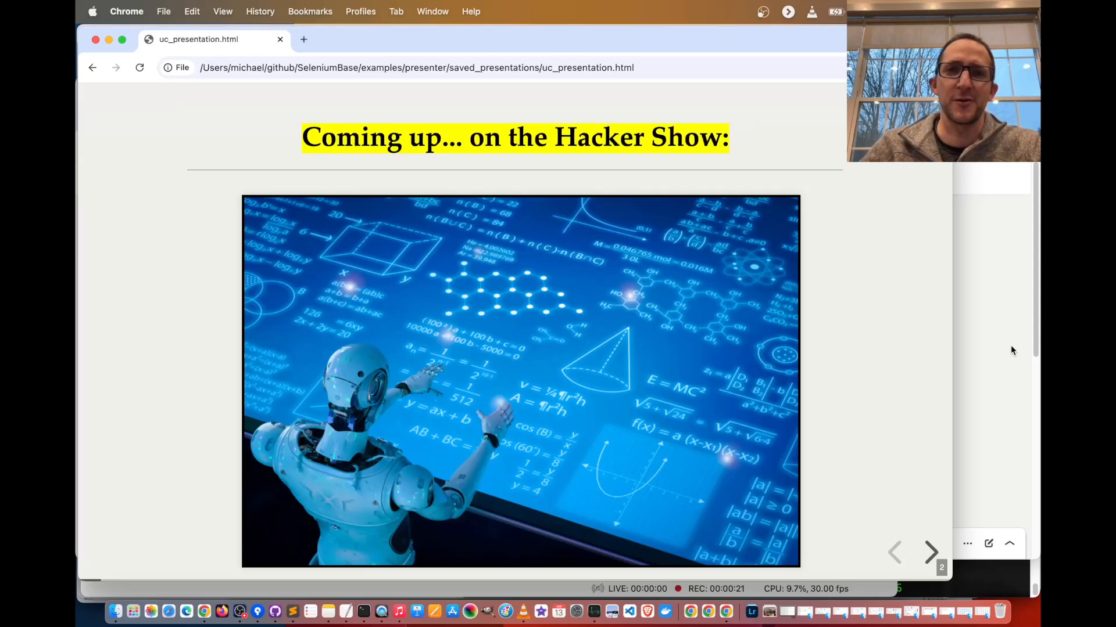
# Reveal the agenda preview points: local proxy server, iptables and live demos.
pyautogui.click(929, 552)
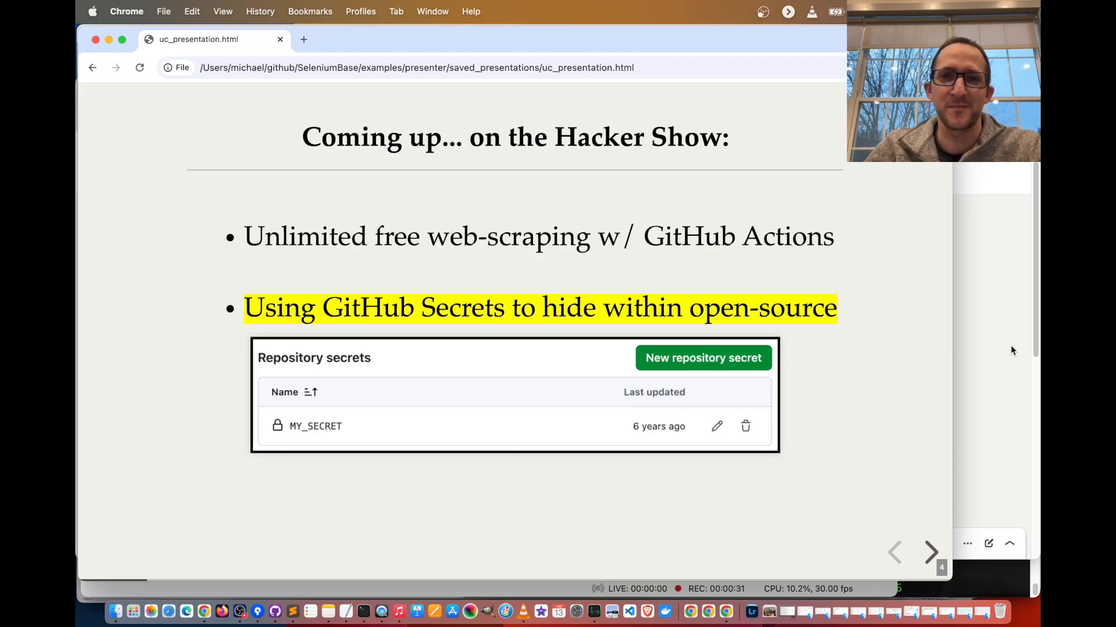
pyautogui.click(929, 553)
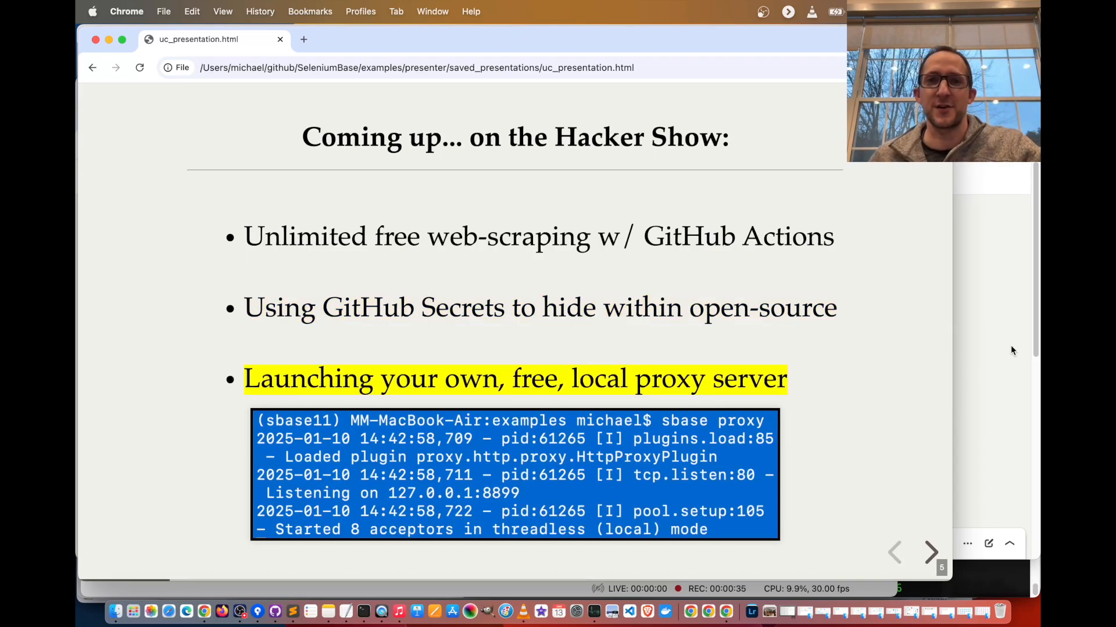
pyautogui.click(930, 552)
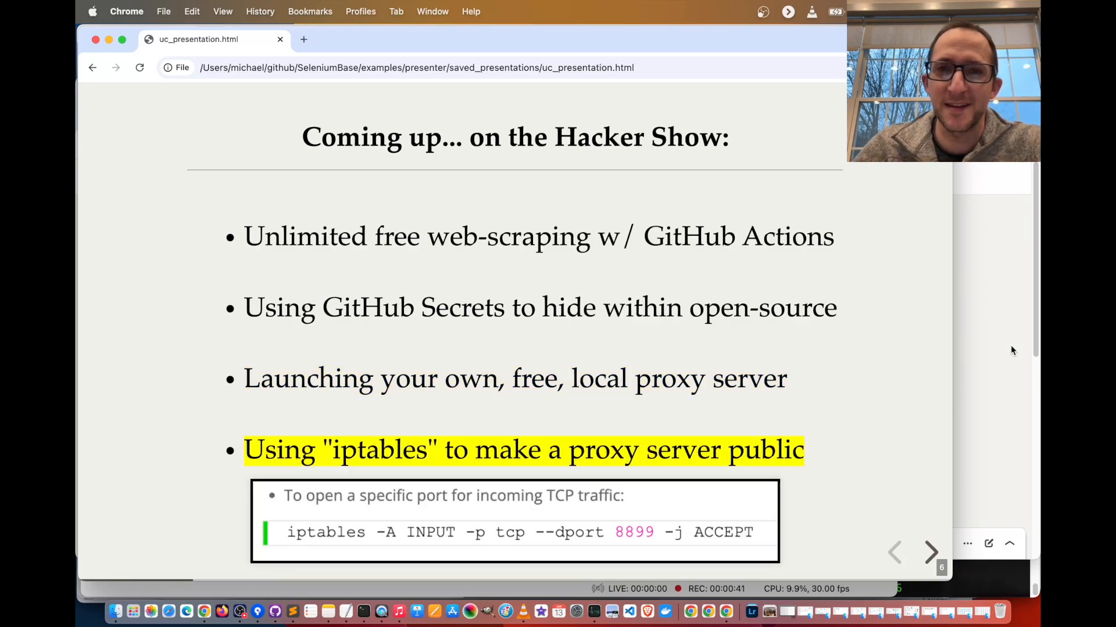
pyautogui.click(929, 552)
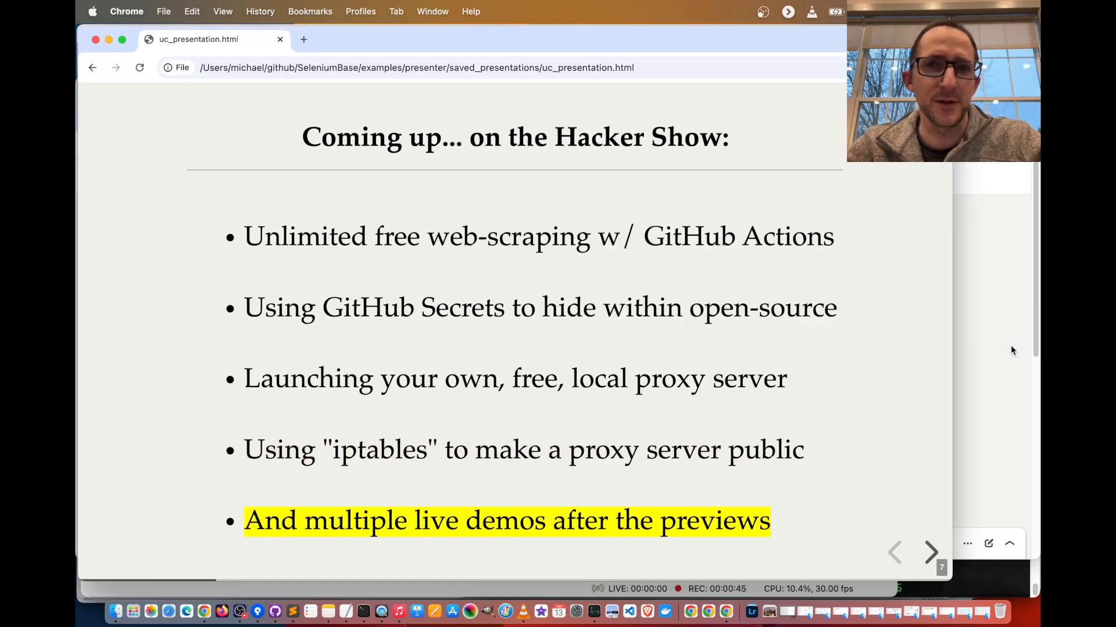
# Advance through the serious-hacking and GitHub Actions scraping slides to bot-detection and the about-me intro.
pyautogui.click(931, 552)
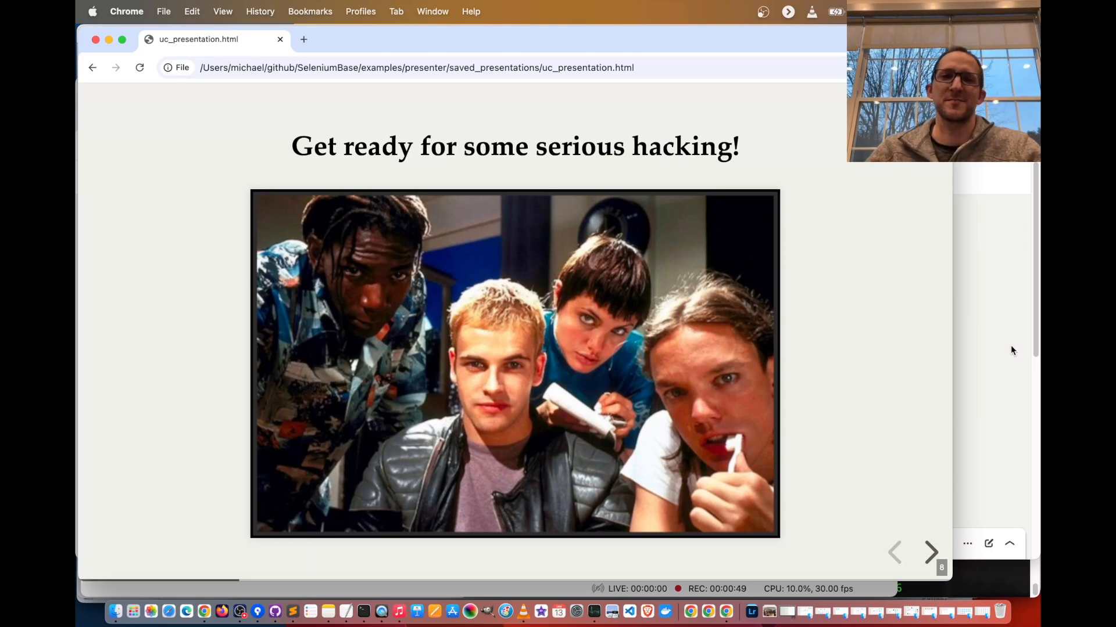
pyautogui.click(930, 553)
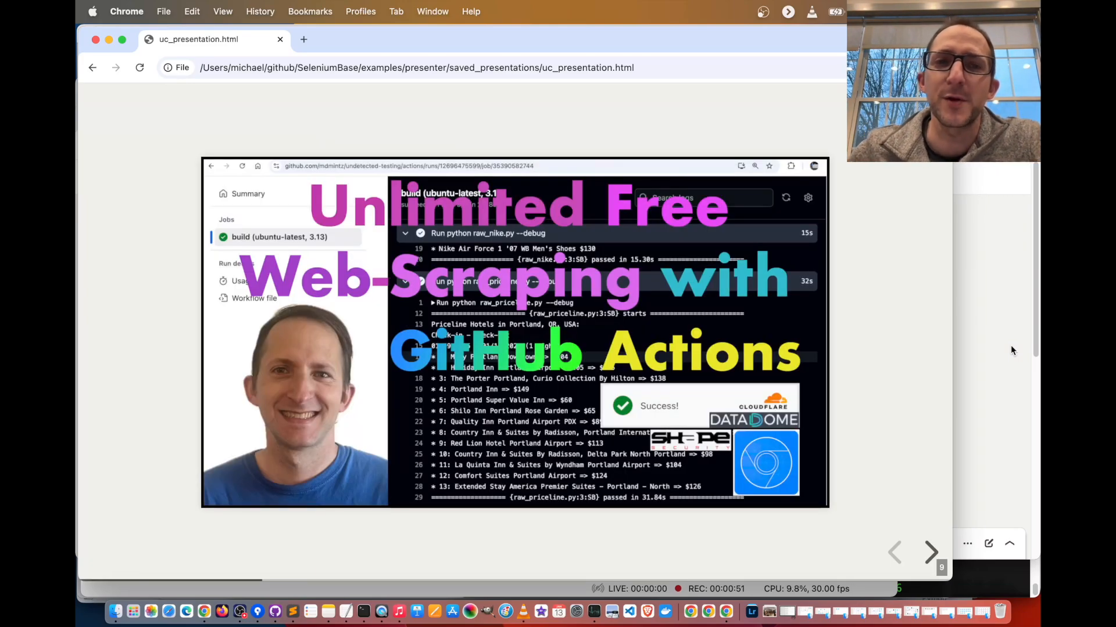
pyautogui.click(930, 553)
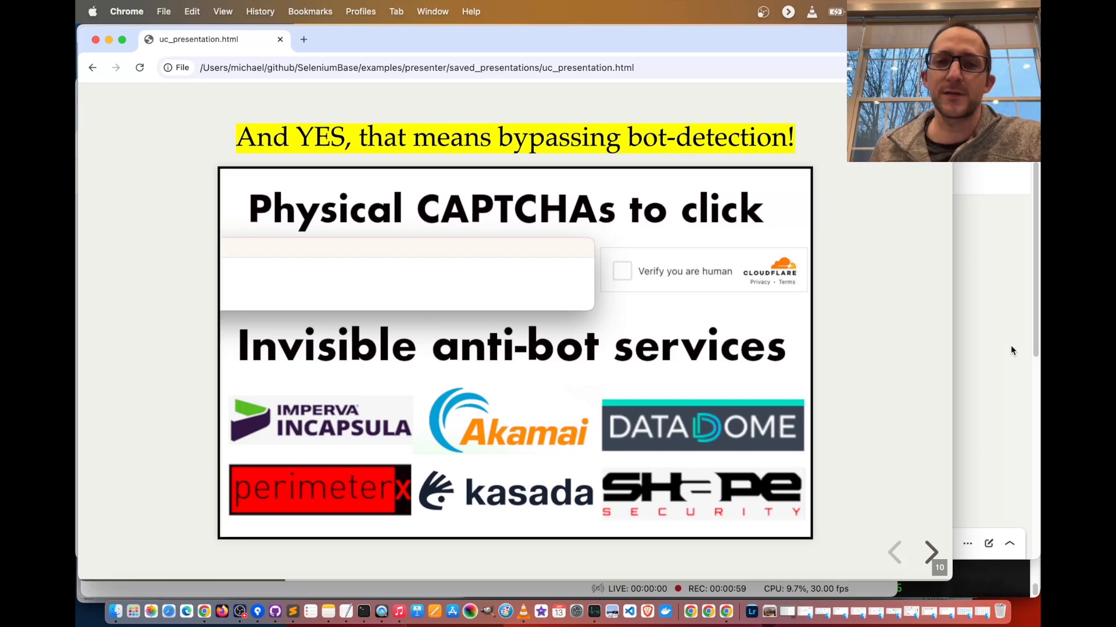
pyautogui.click(930, 553)
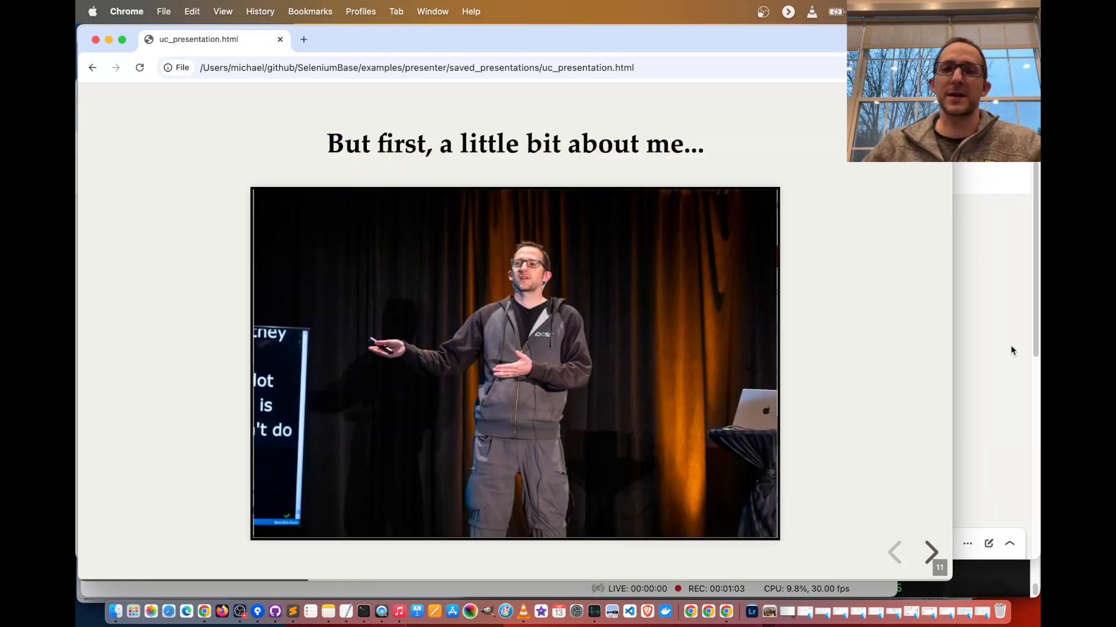
# Advance through the about-me slides showing the SeleniumBase creator background.
pyautogui.click(931, 552)
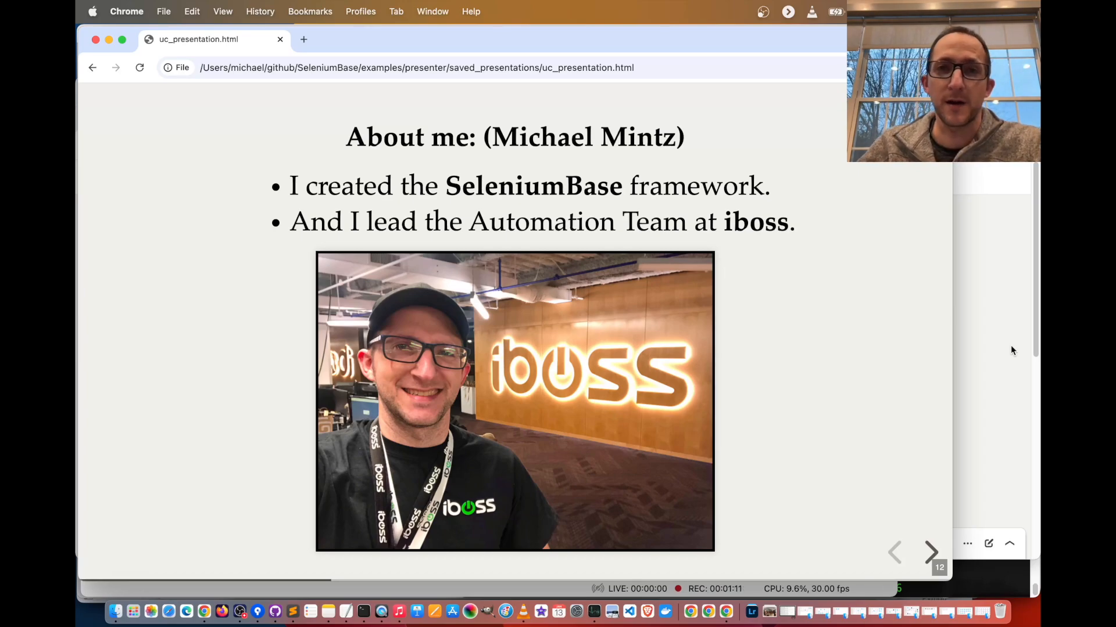
pyautogui.click(930, 552)
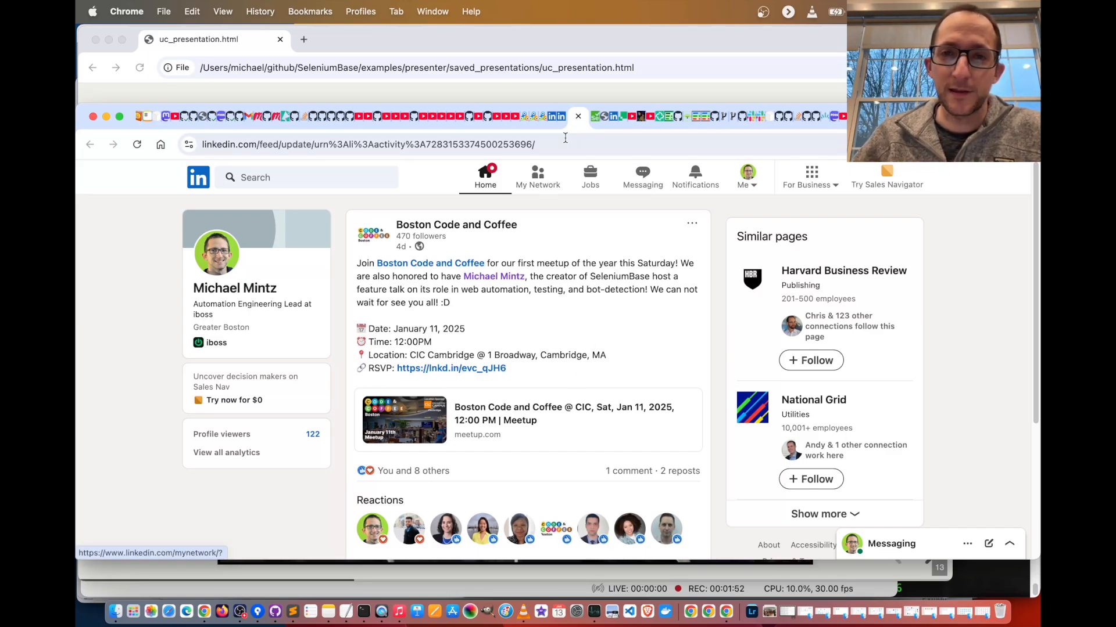
# Find the 'mentioned you in a post' notification and open the Python Over Coffee New Year post.
pyautogui.click(695, 174)
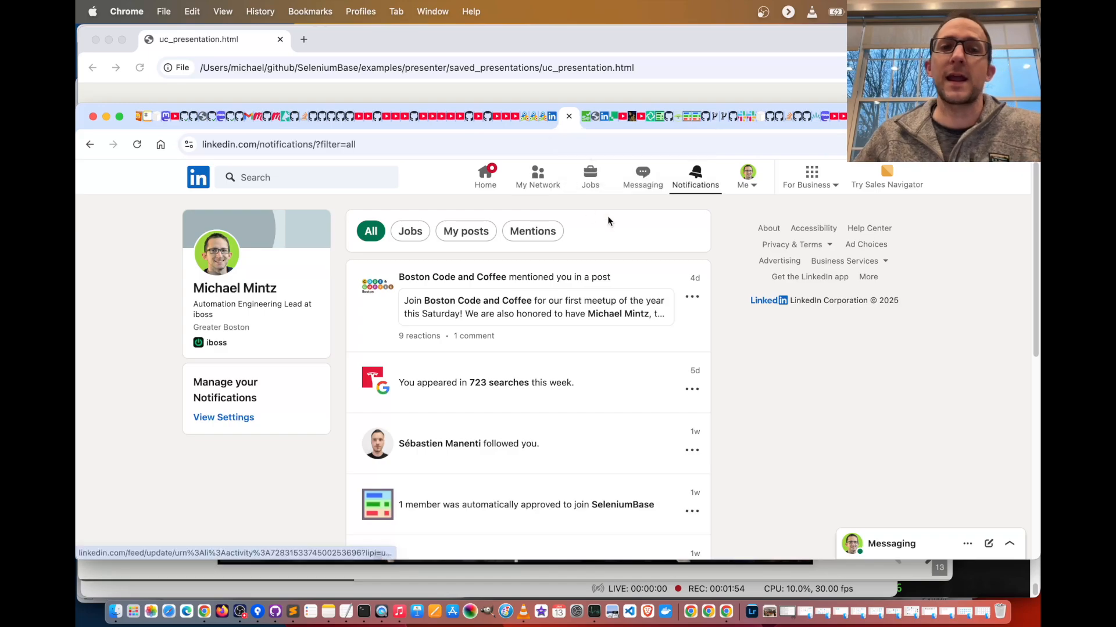
pyautogui.scroll(-3)
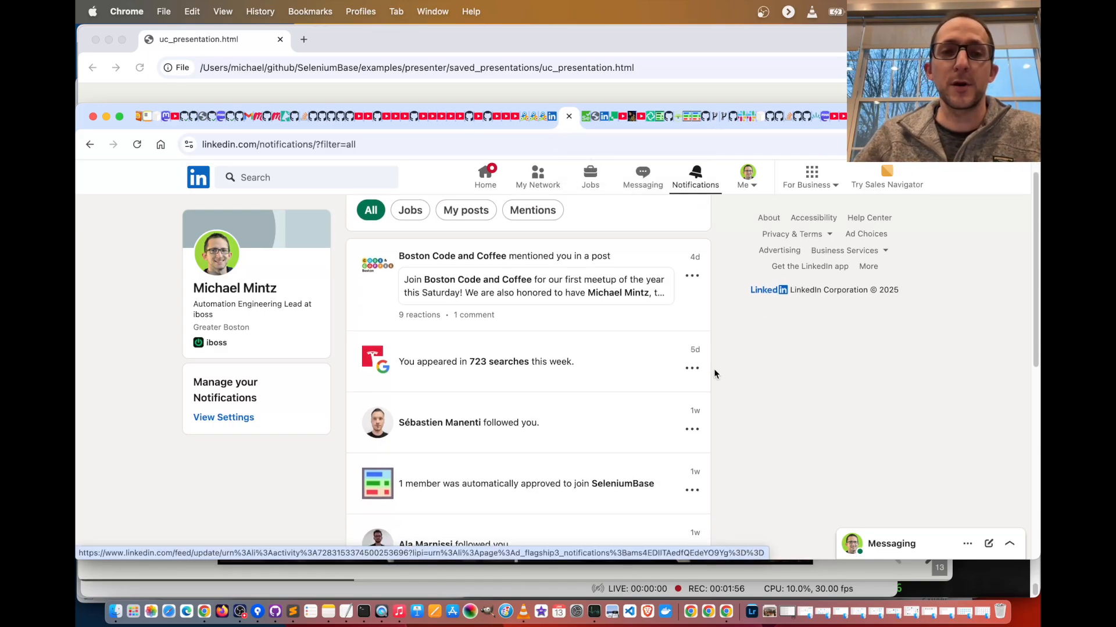
pyautogui.scroll(-3)
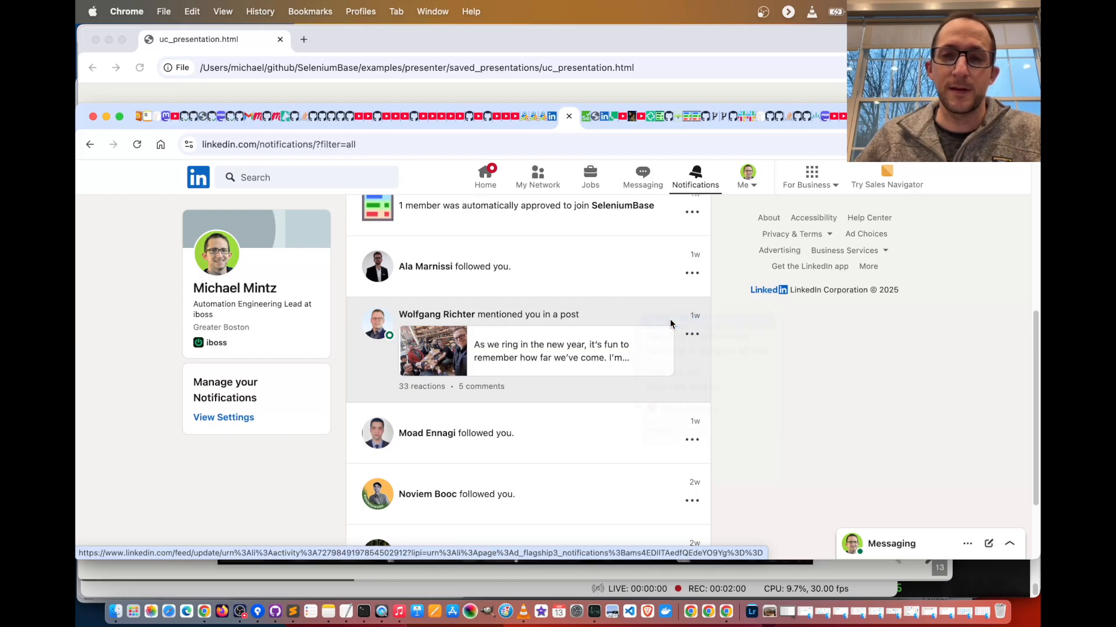
pyautogui.click(548, 350)
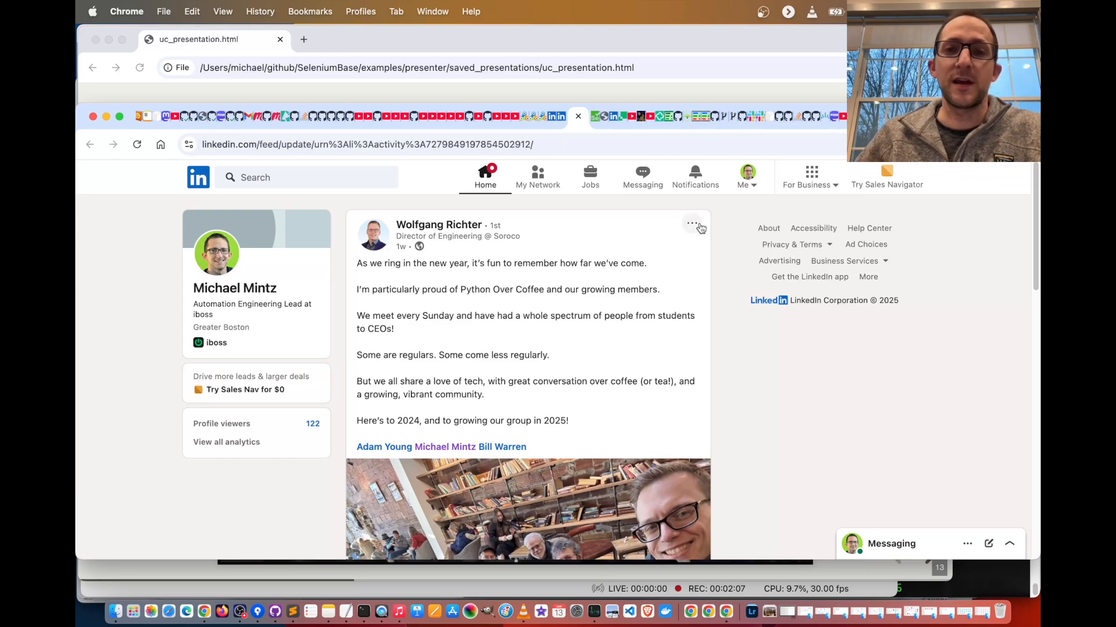
# Read down through Wolfgang Richter's Python Over Coffee post.
pyautogui.scroll(-3)
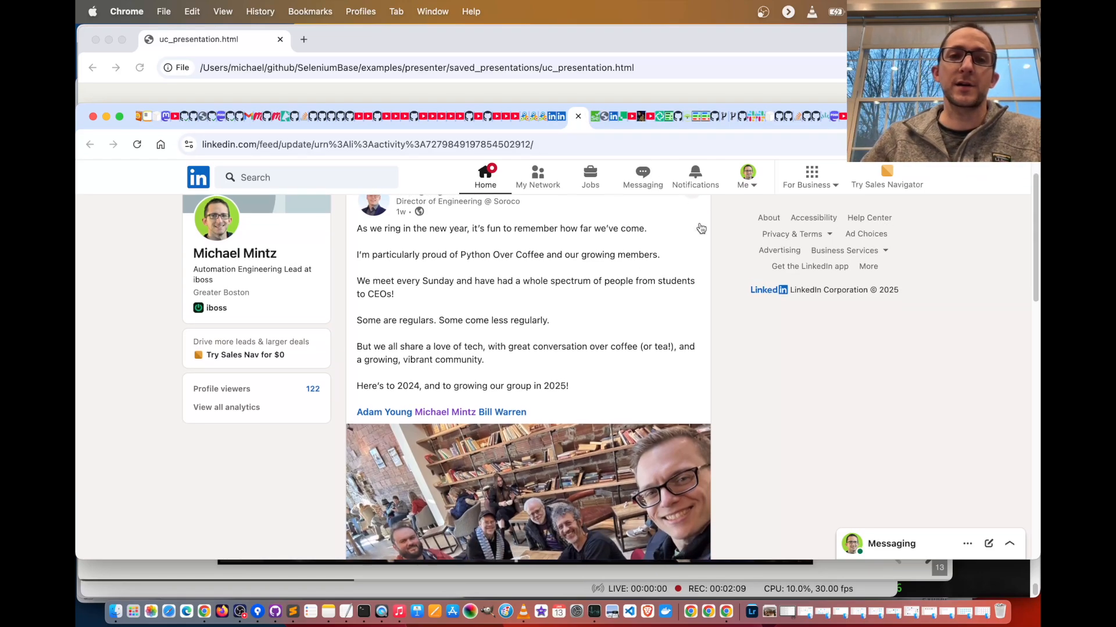
pyautogui.scroll(-3)
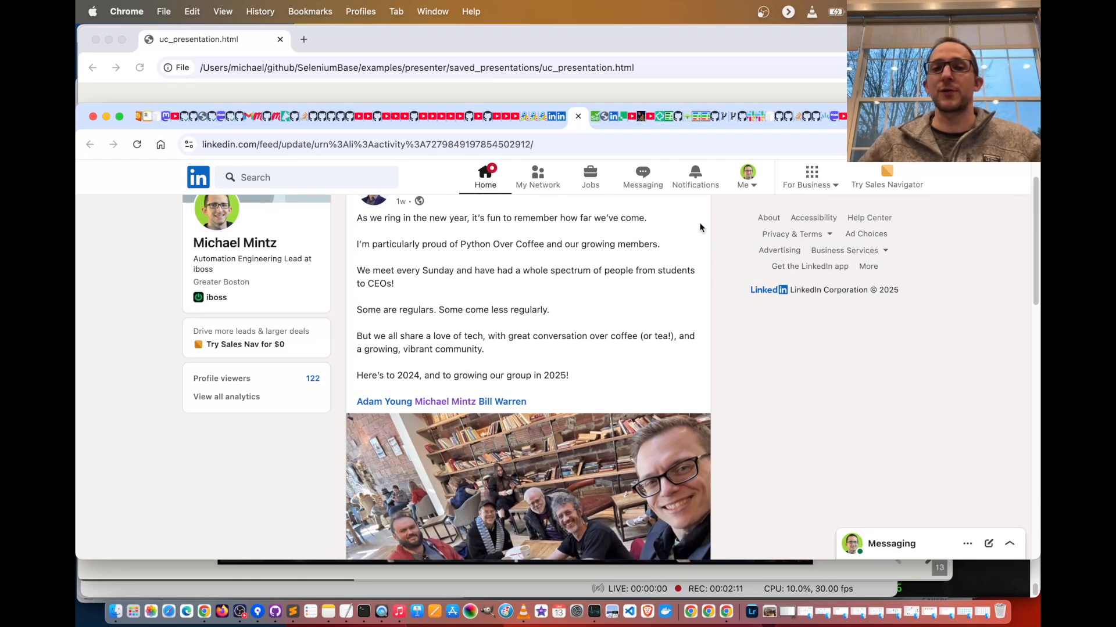
pyautogui.scroll(-3)
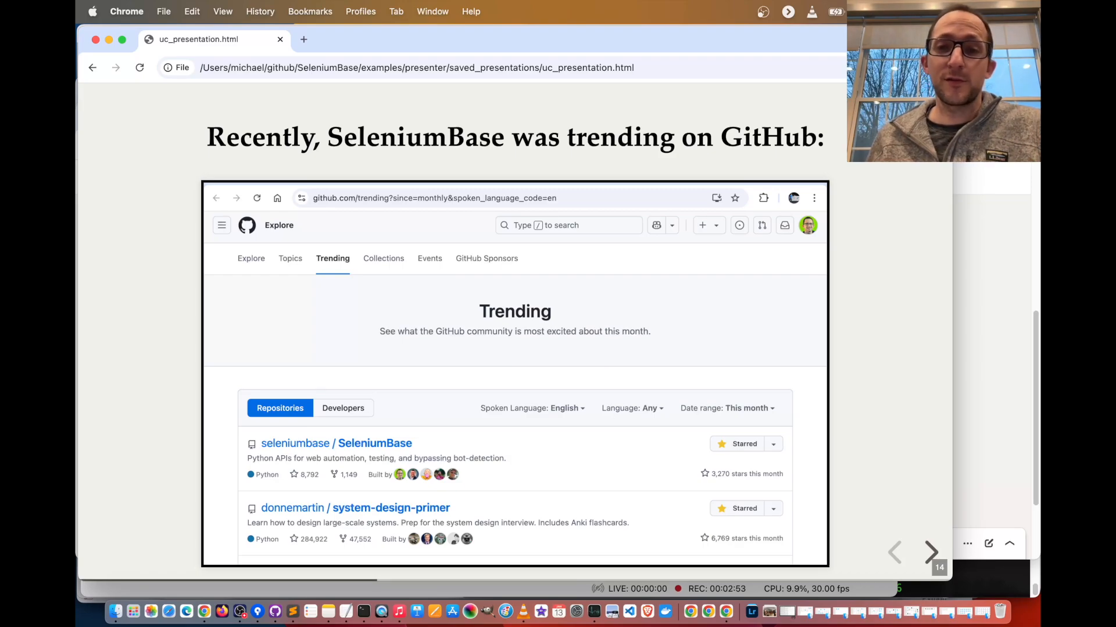
# Advance past the CDP Mode popularity slide to the next slide.
pyautogui.click(931, 553)
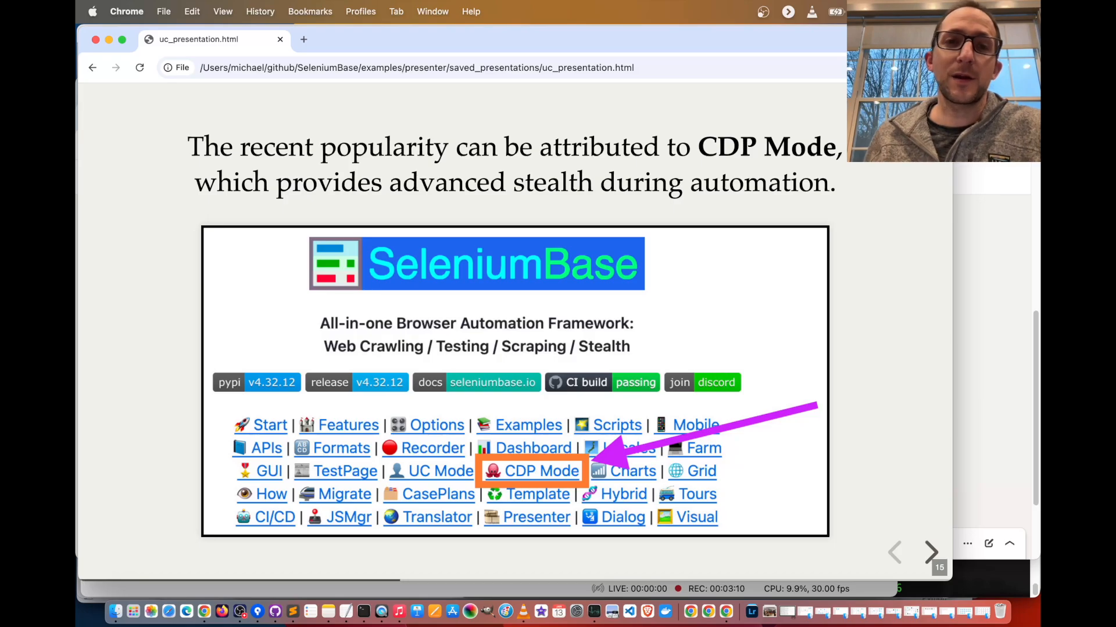
pyautogui.click(931, 554)
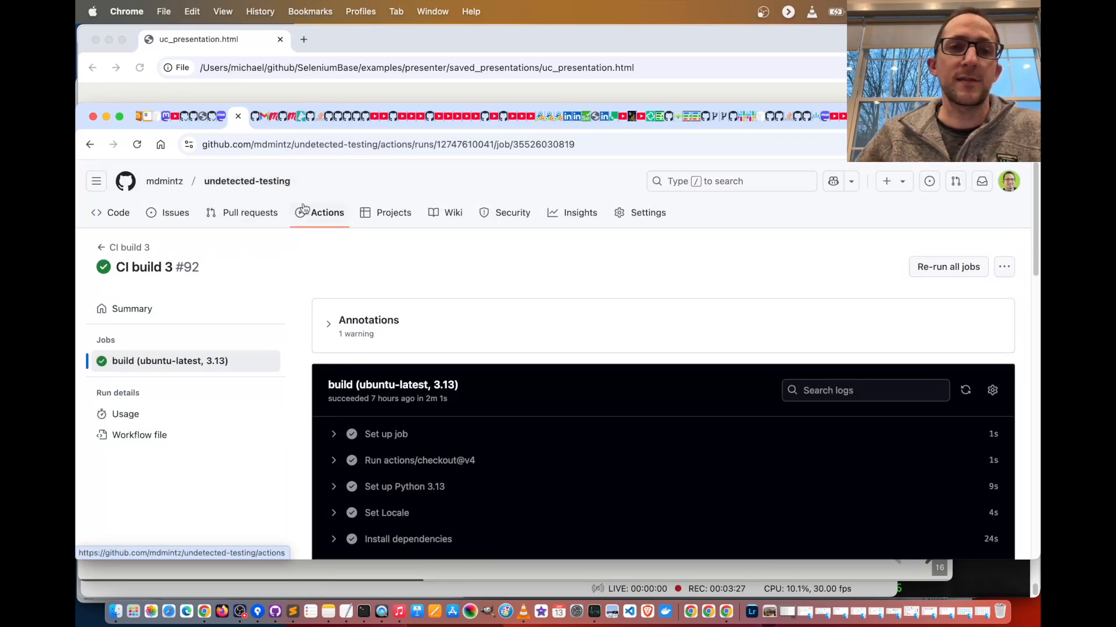
# Scroll the build log through the my_socialblade.py, raw_nike.py and raw_priceline.py step outputs.
pyautogui.scroll(-3)
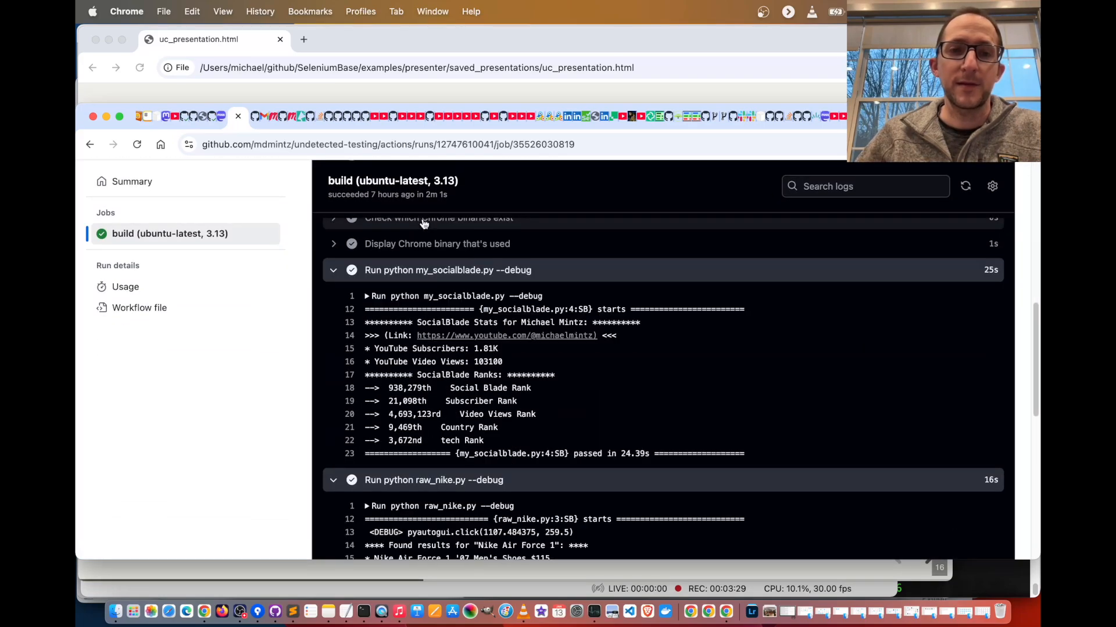
pyautogui.scroll(-3)
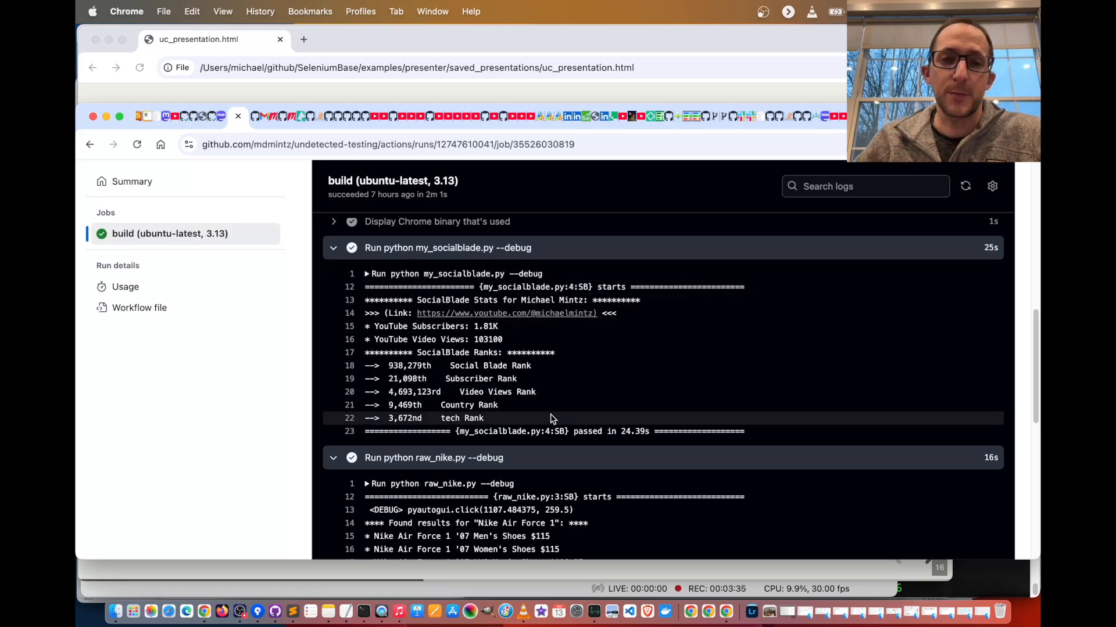
pyautogui.moveTo(588, 426)
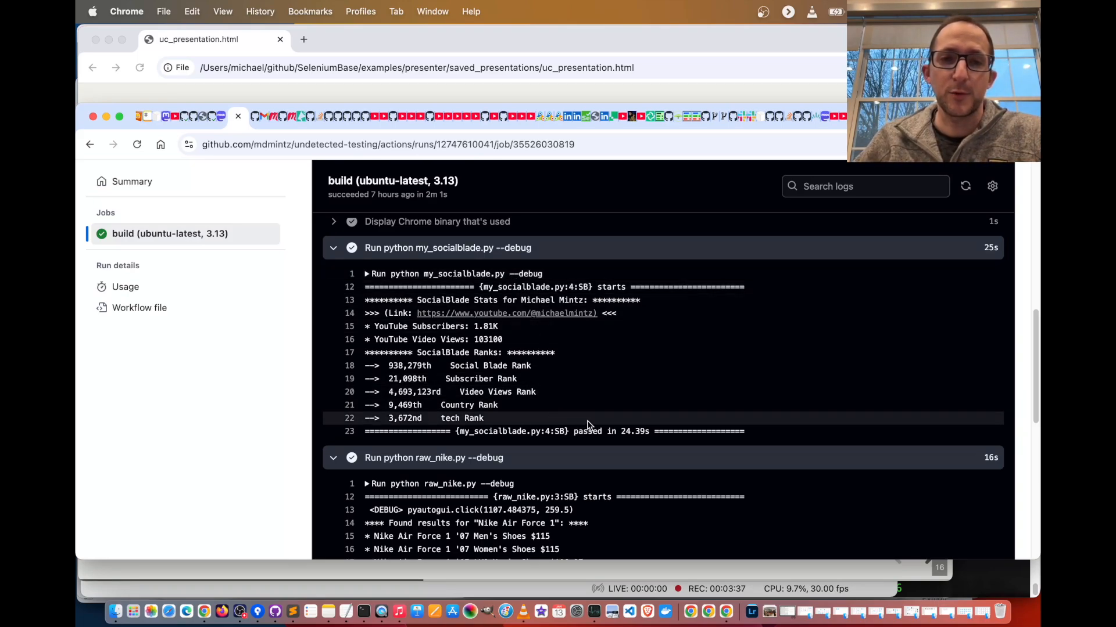
pyautogui.moveTo(567, 423)
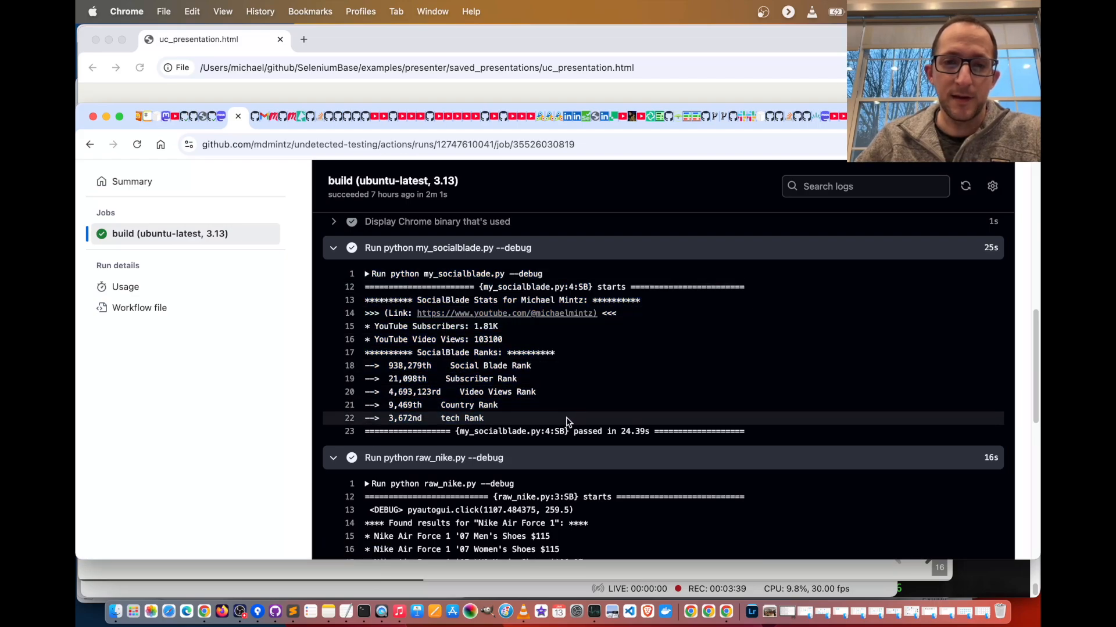
pyautogui.scroll(-3)
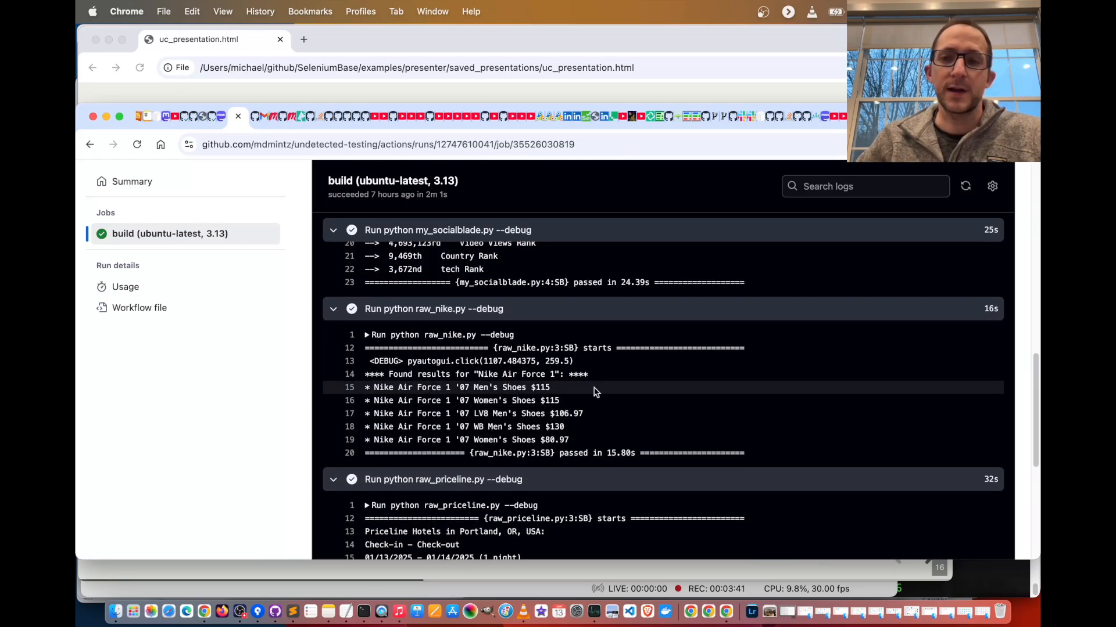
pyautogui.moveTo(577, 400)
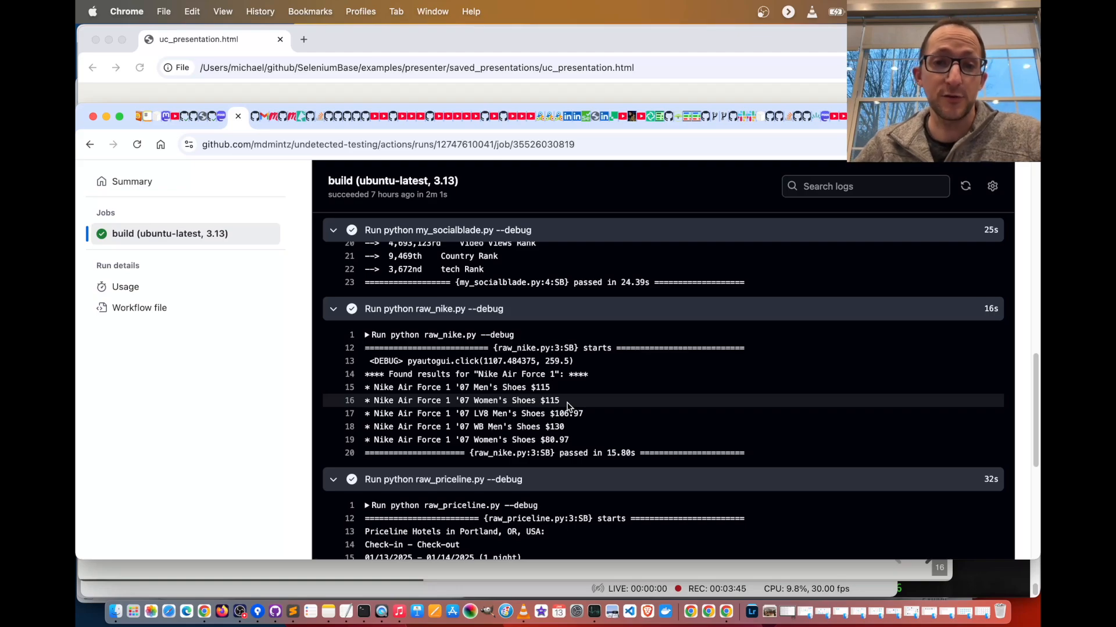
pyautogui.scroll(-3)
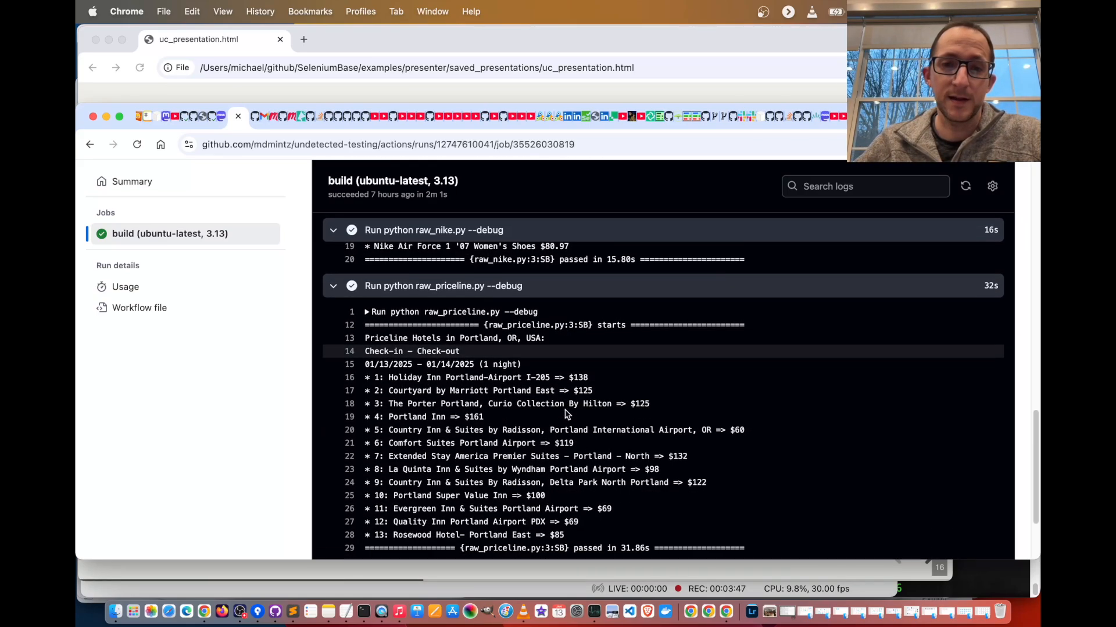
pyautogui.scroll(-3)
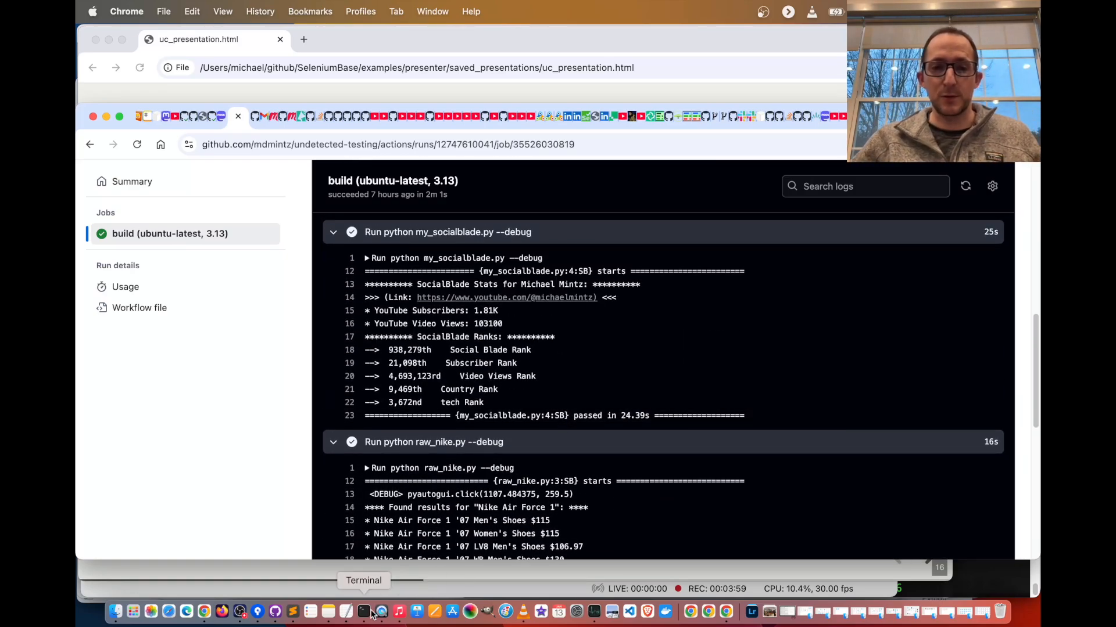
# Run python my_socialblade.py in the undetected-testing terminal and review the printed subscriber, view and rank stats.
pyautogui.click(364, 612)
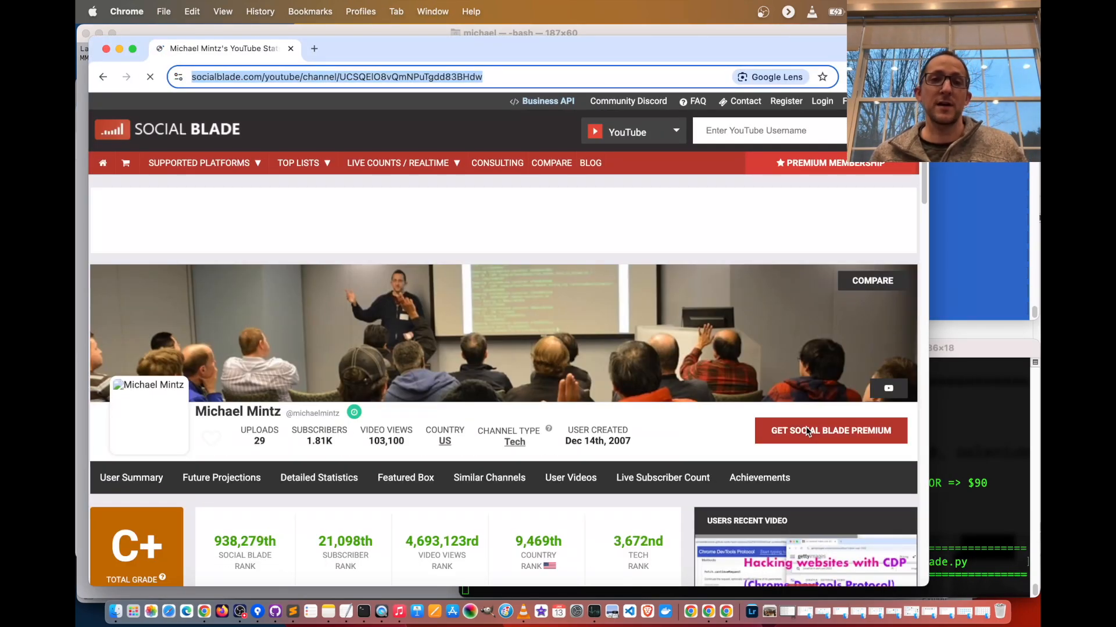
pyautogui.scroll(-3)
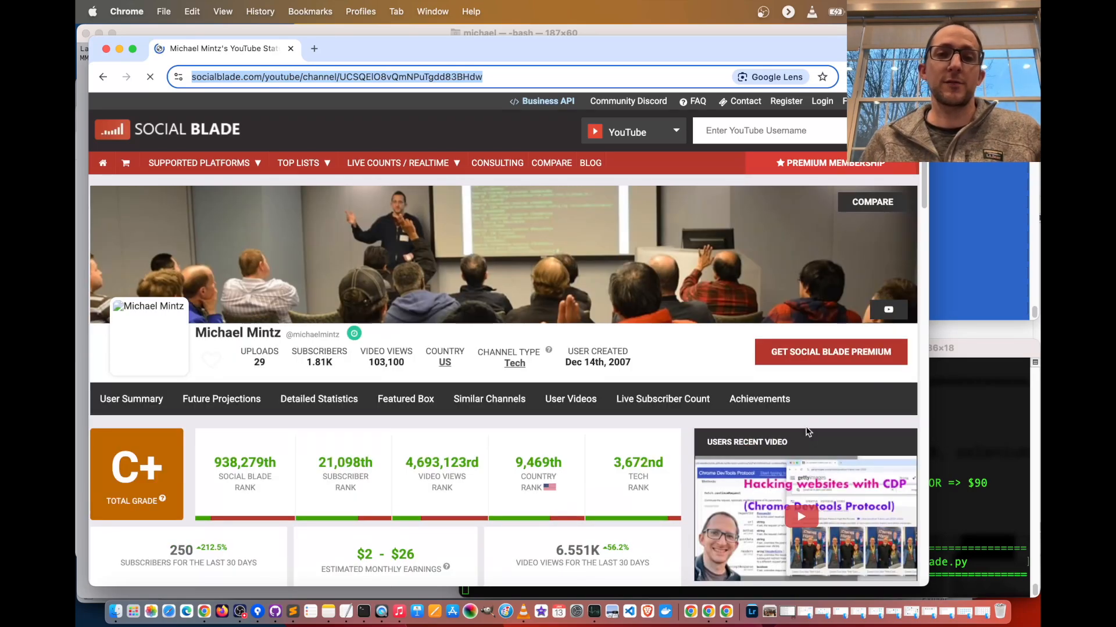
pyautogui.scroll(-3)
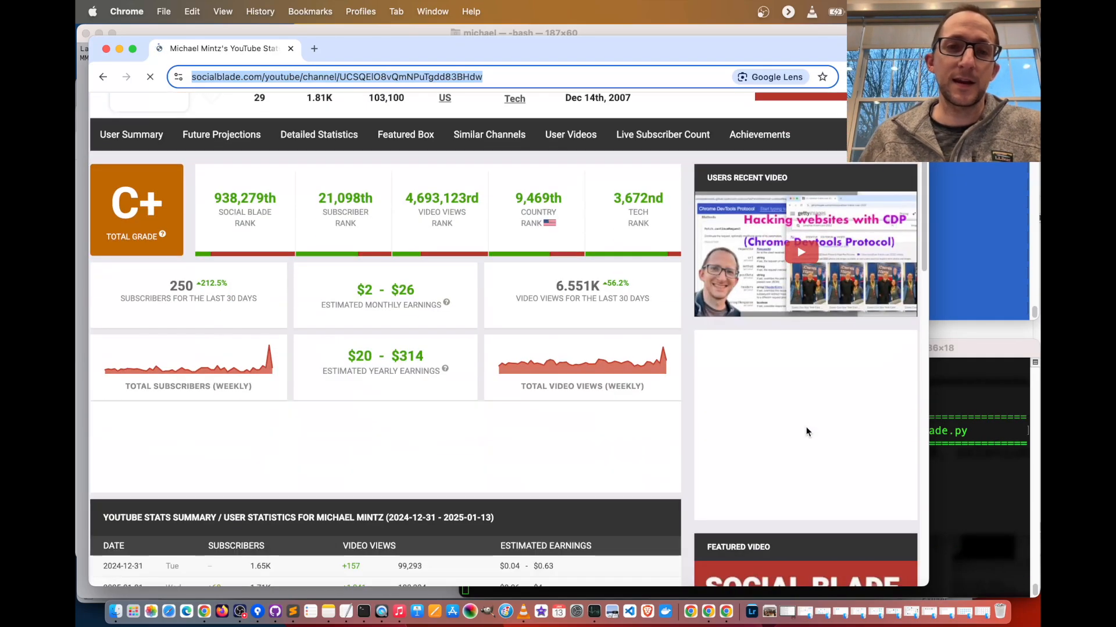
pyautogui.scroll(-3)
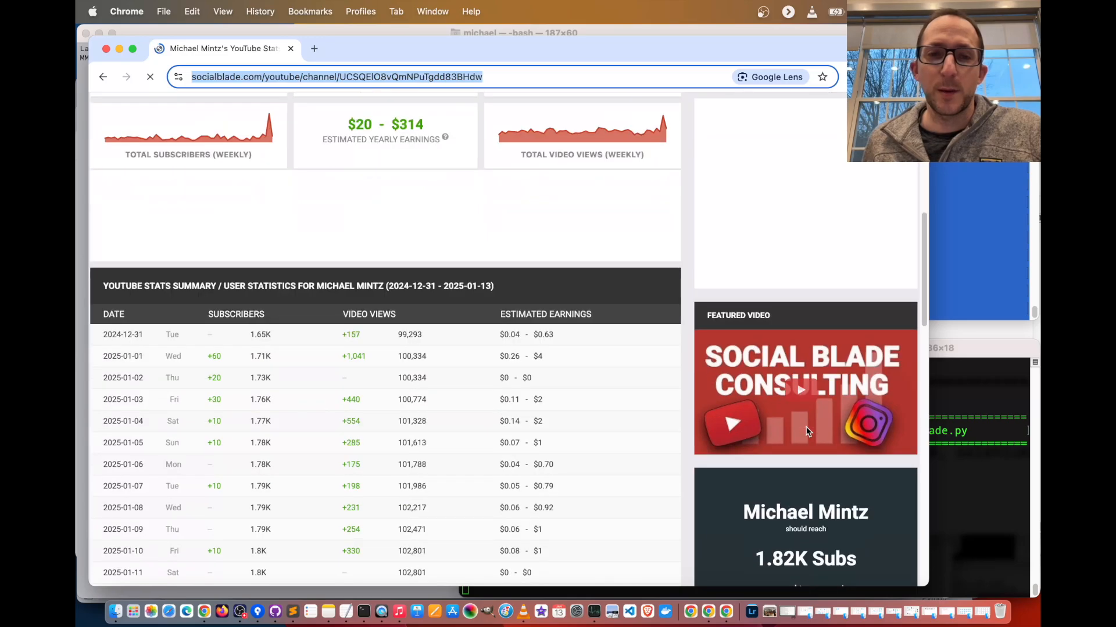
pyautogui.scroll(-3)
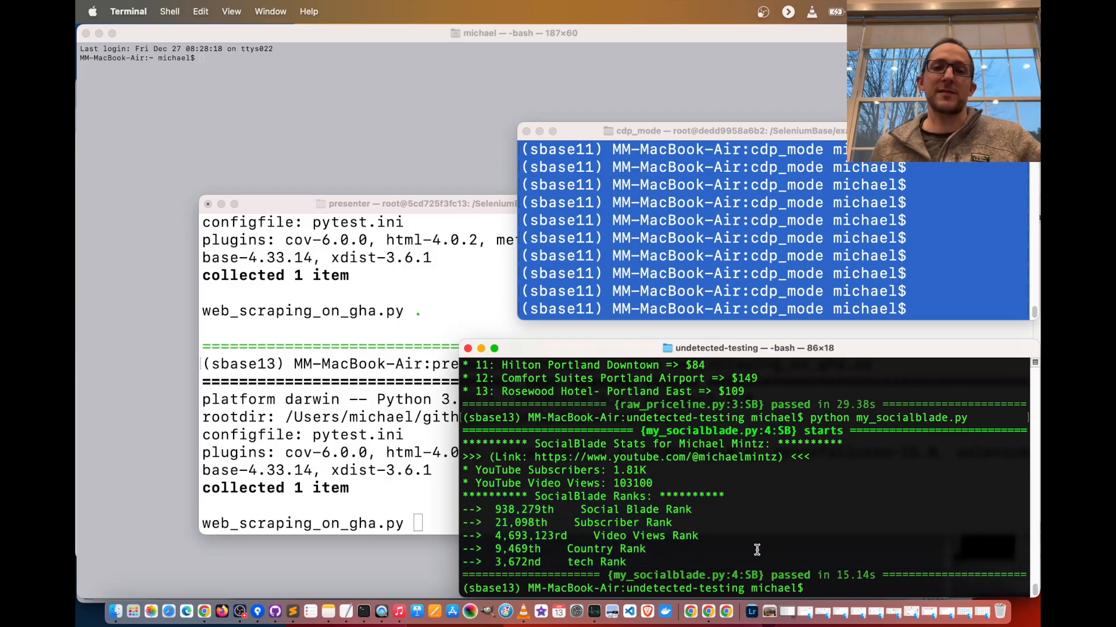
# Run the Nike scraper so nike.com is searched for Nike Air Force 1 and prices print.
pyautogui.write('python raw_priceline.py')
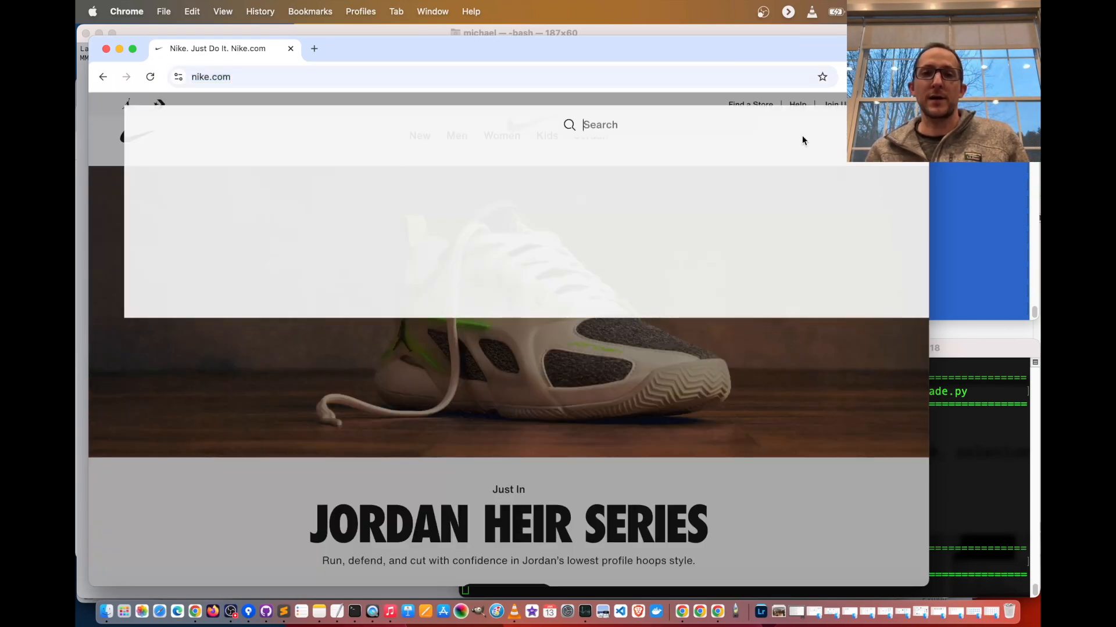
pyautogui.write('Nike Air')
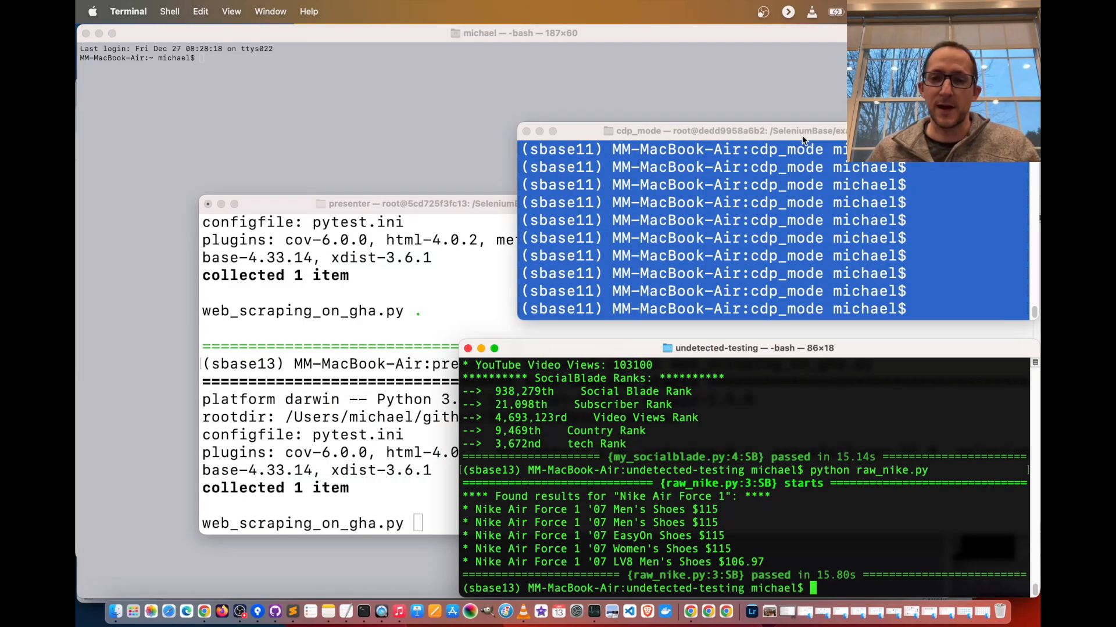
# Run python raw_priceline.py and search Priceline hotels for Portland, OR, USA.
pyautogui.write('python raw_priceline.py')
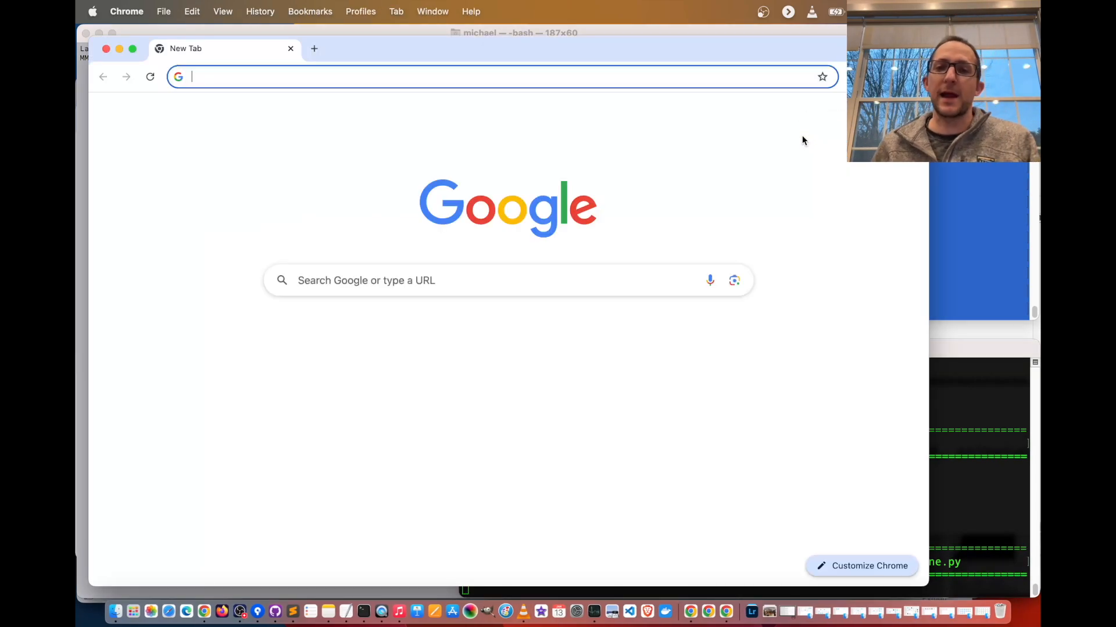
pyautogui.write('priceline.com')
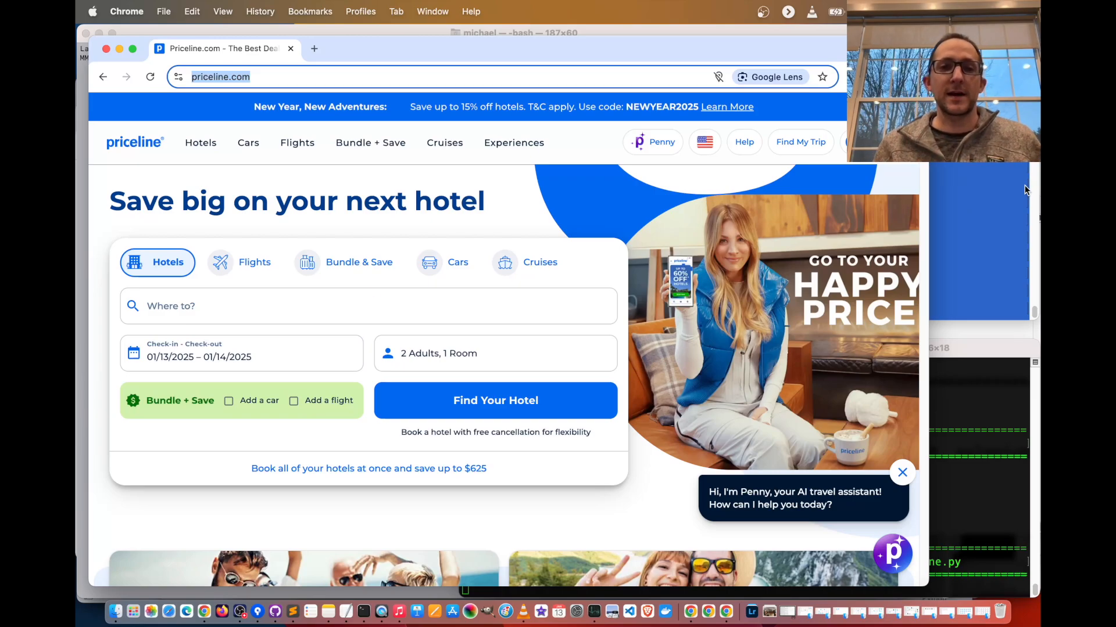
pyautogui.write('Portland, OR, USA')
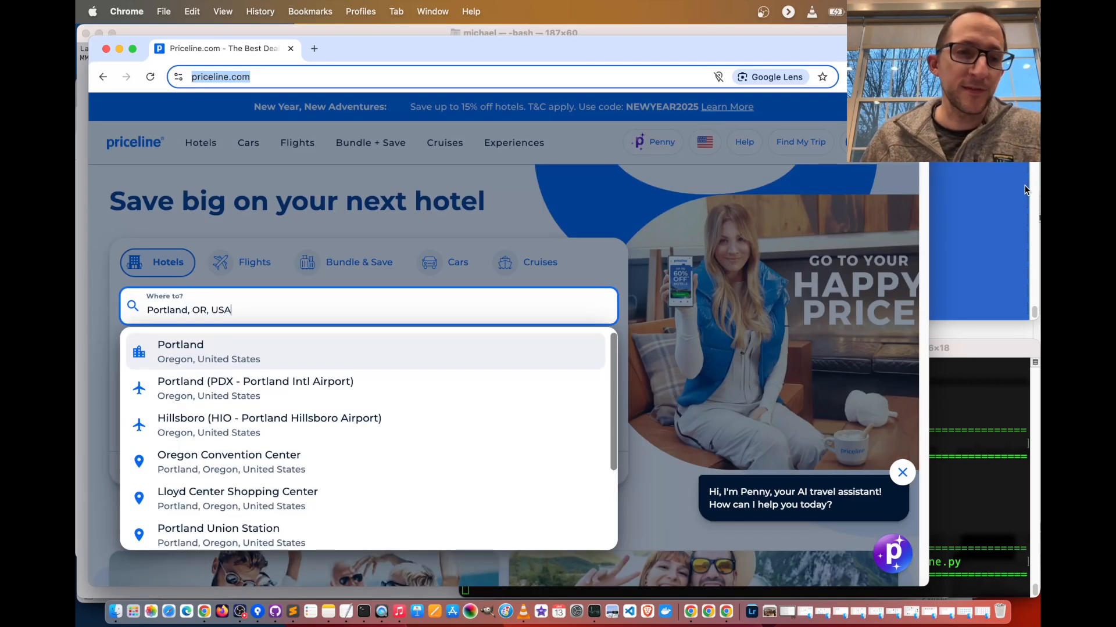
pyautogui.click(180, 351)
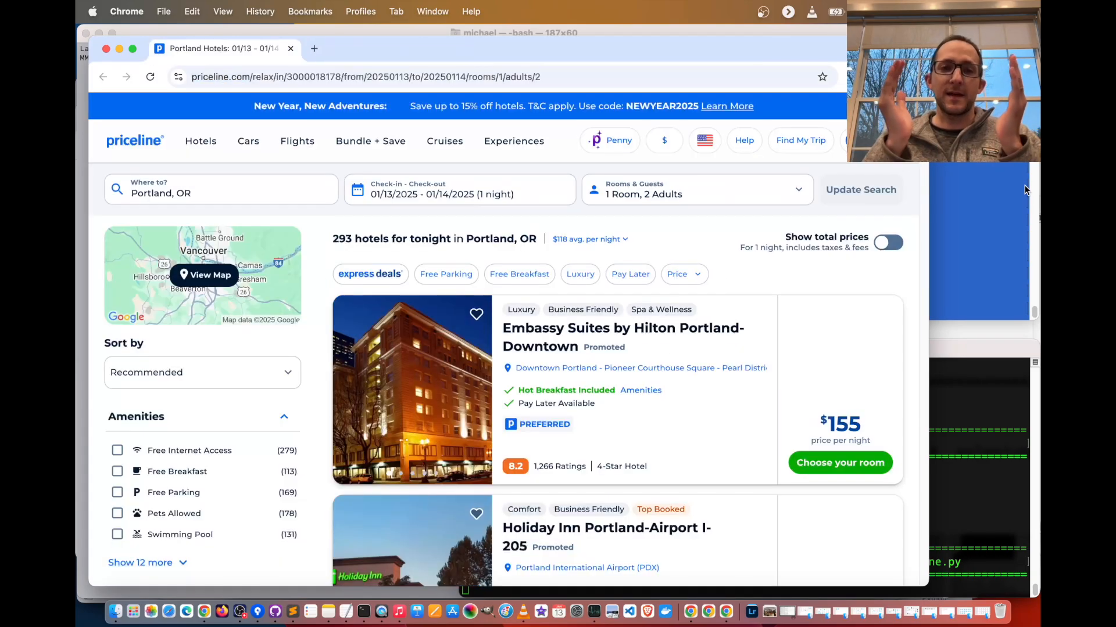
# Scroll through the 13 Portland hotel results with nightly prices for 01/13–01/14/2025.
pyautogui.scroll(-3)
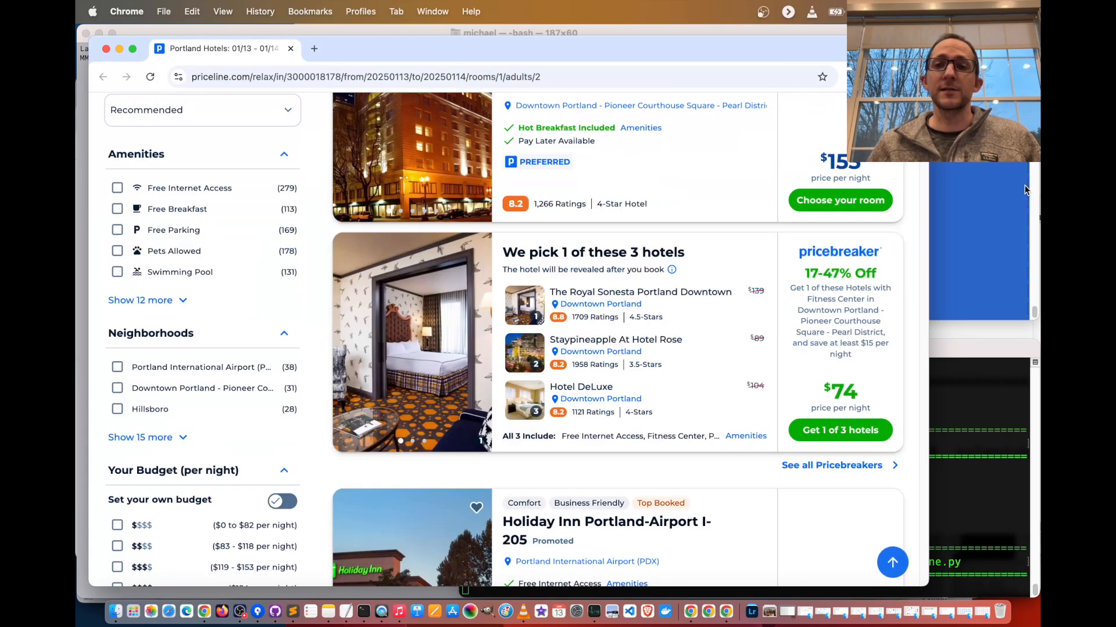
pyautogui.scroll(-3)
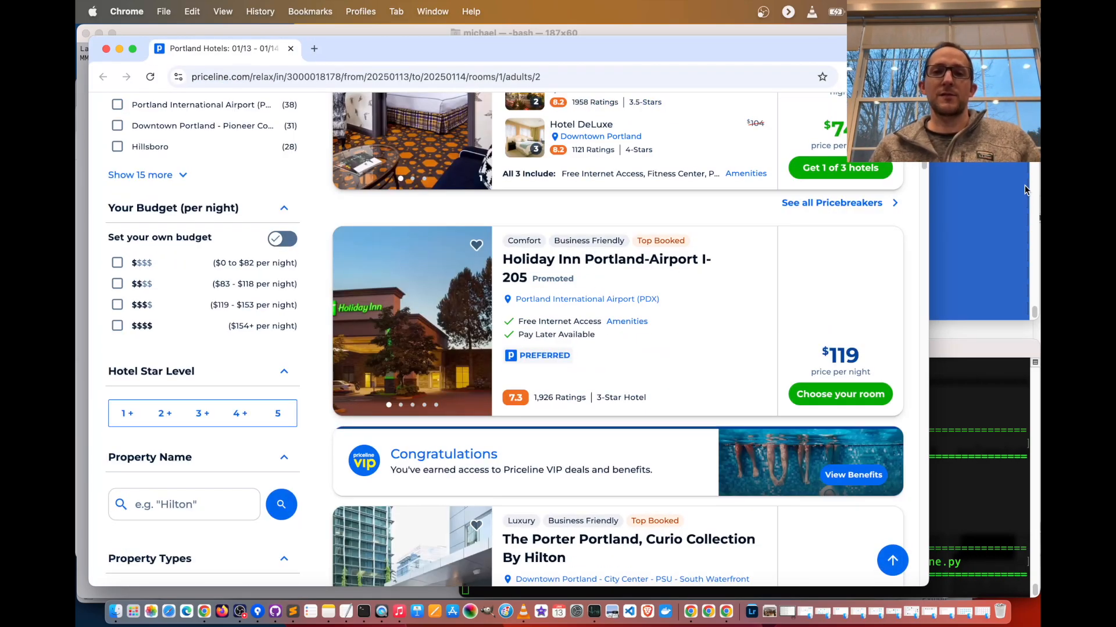
pyautogui.scroll(-3)
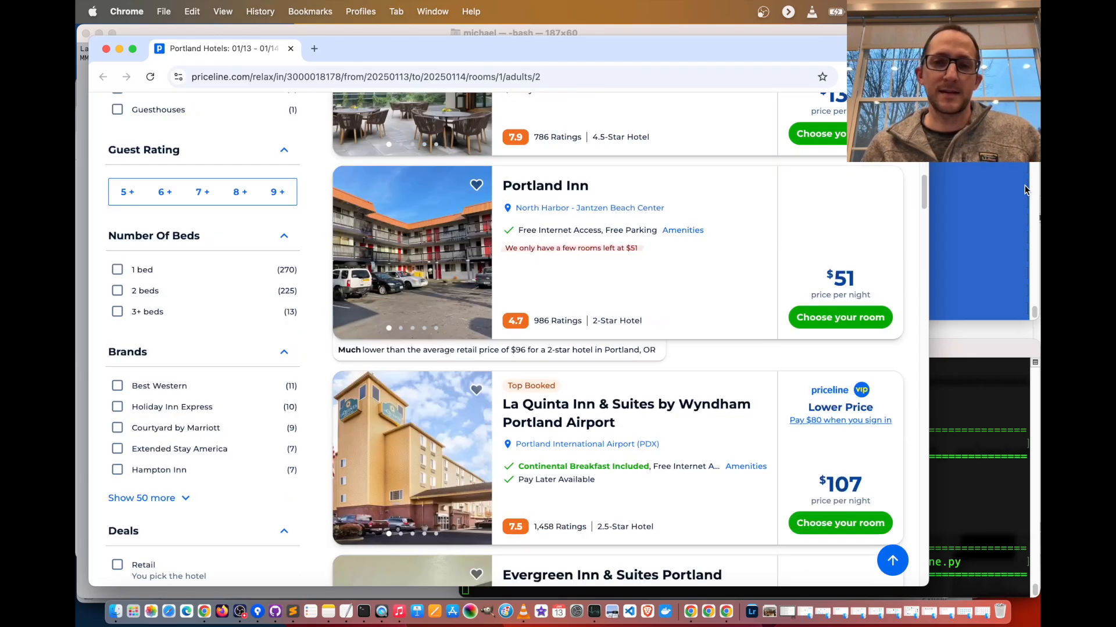
pyautogui.scroll(-3)
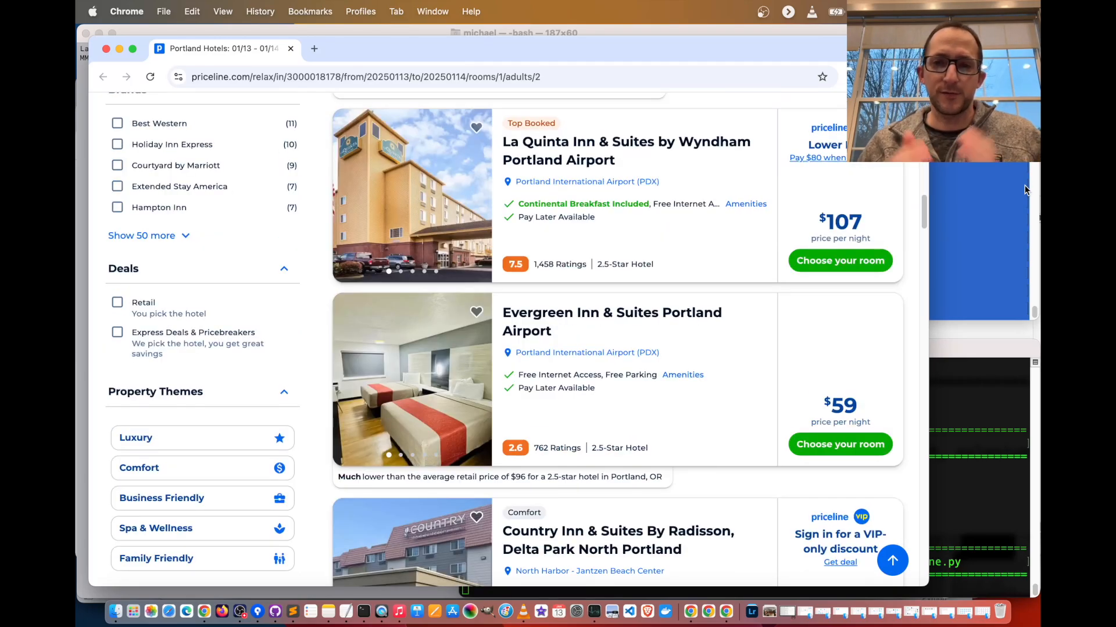
pyautogui.scroll(-3)
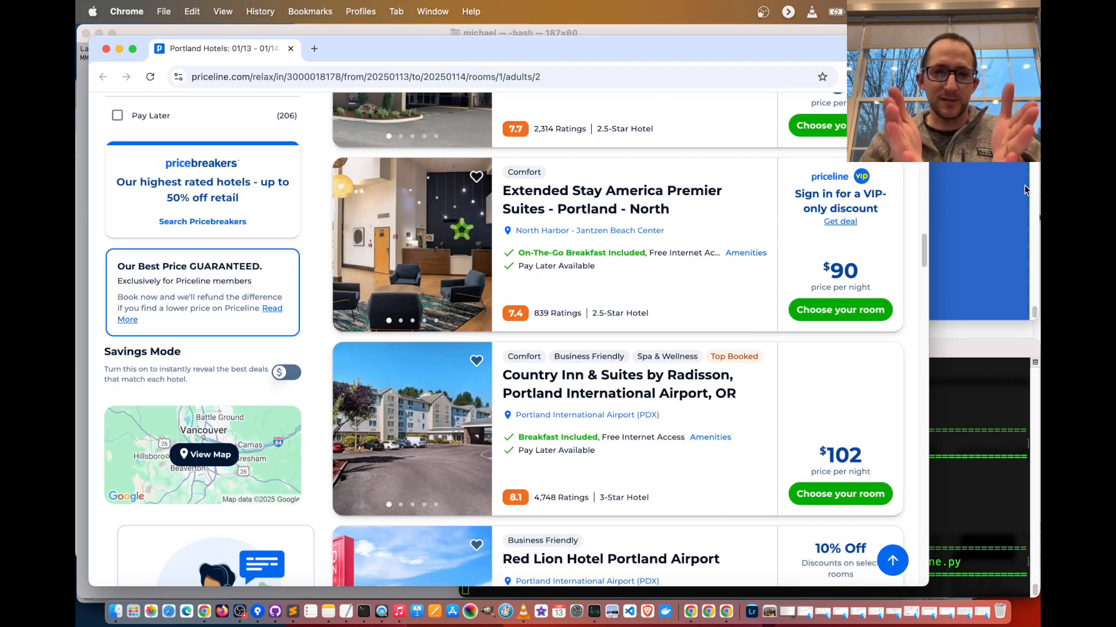
pyautogui.scroll(-3)
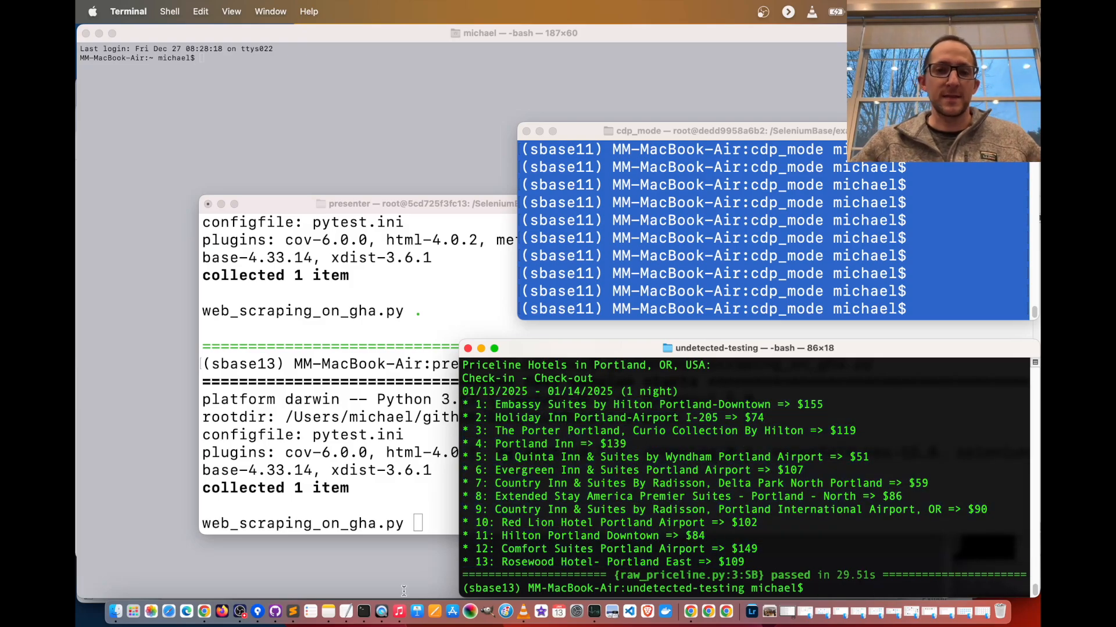
pyautogui.moveTo(204, 611)
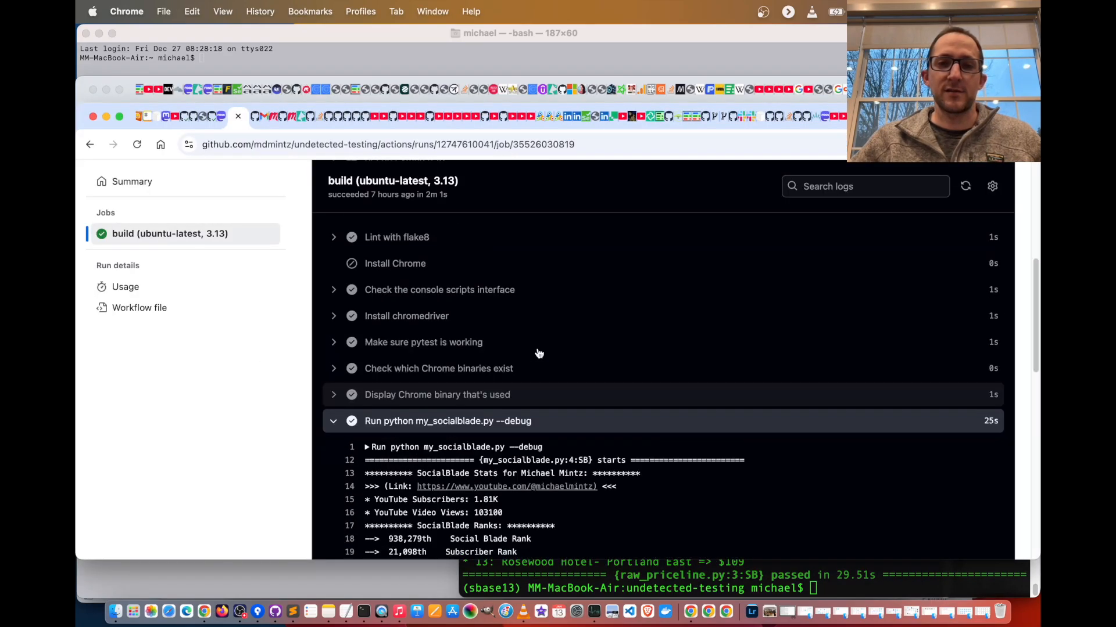
# Scroll the GitHub Actions job log past the SocialBlade ranks step to the Nike step output.
pyautogui.scroll(-3)
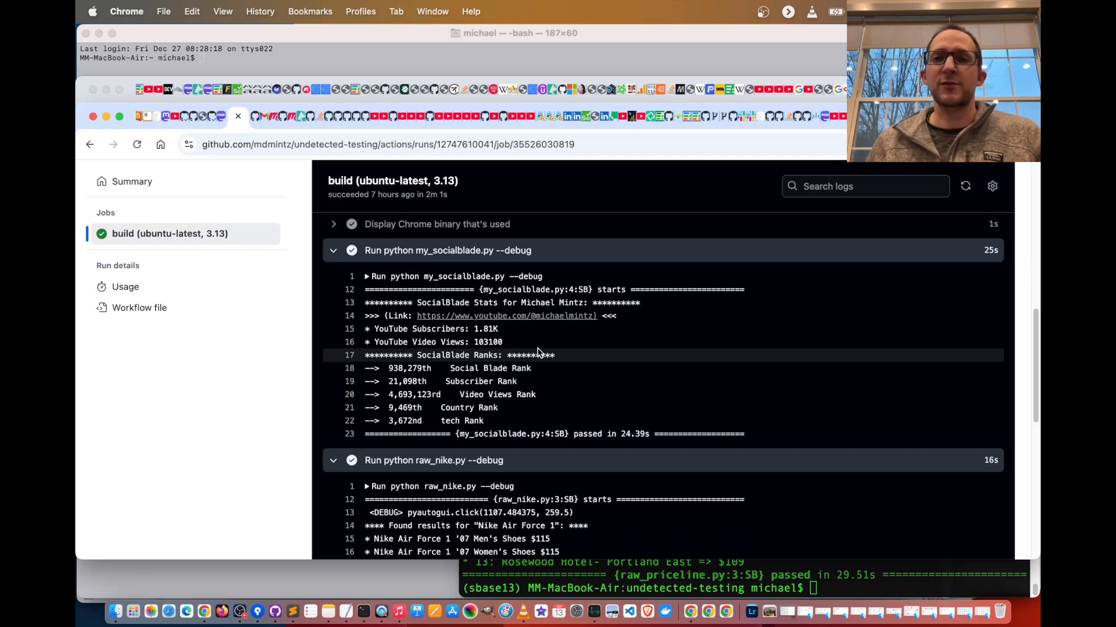
pyautogui.moveTo(802, 513)
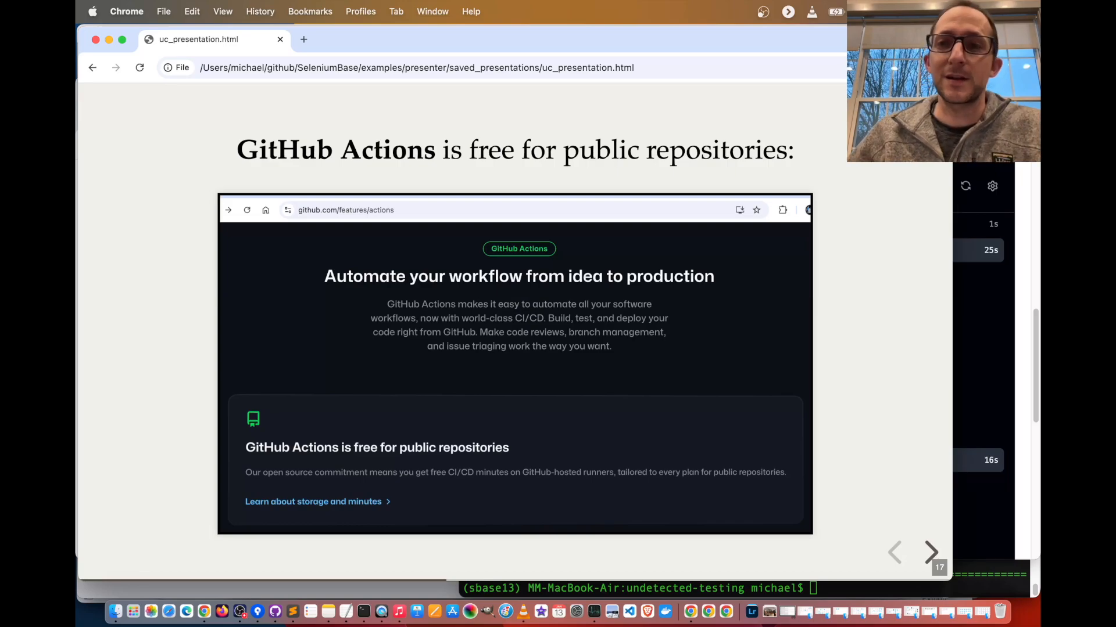
# Advance past the GitHub Actions free-for-open-source slide to the GitHub Secrets slide.
pyautogui.click(929, 552)
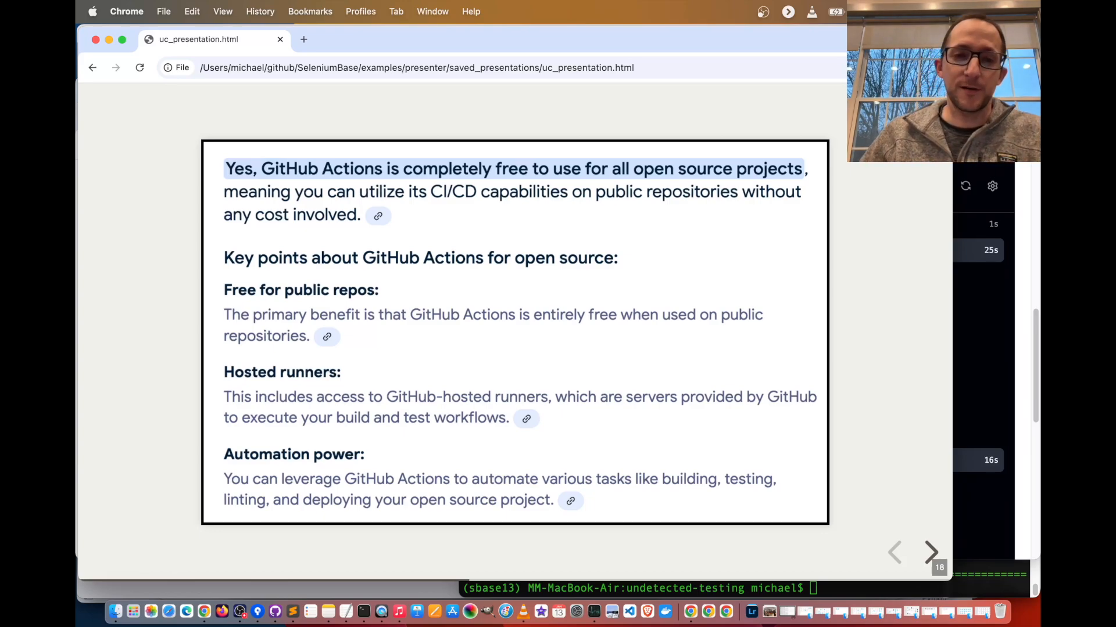
pyautogui.click(929, 553)
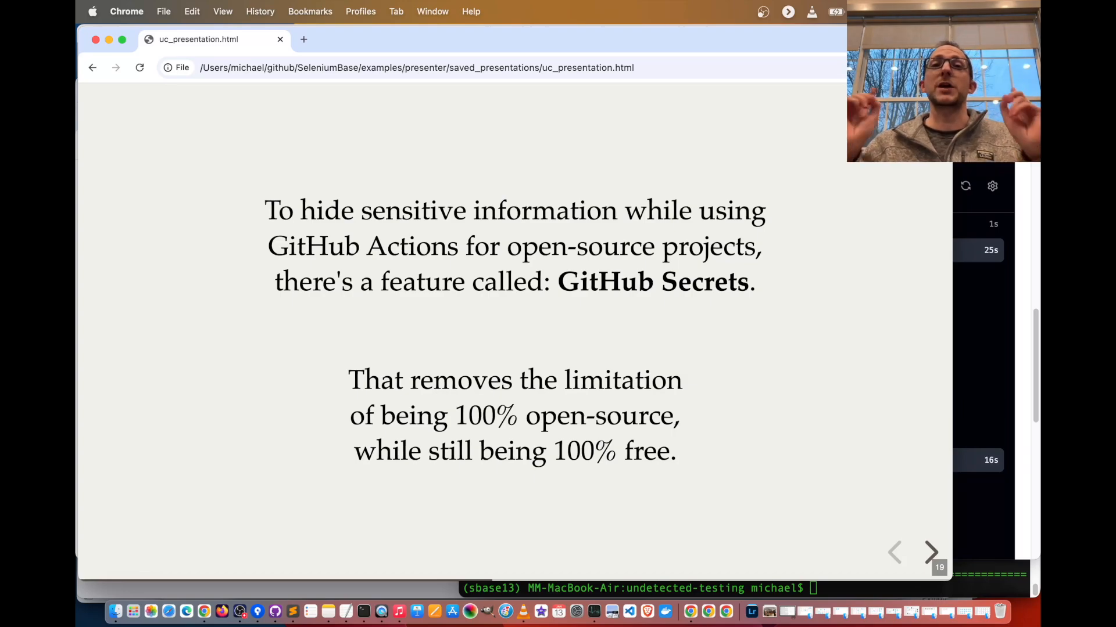
# Advance through the Using secrets and secret limits slides to 'Creating secrets for a repository'.
pyautogui.click(930, 553)
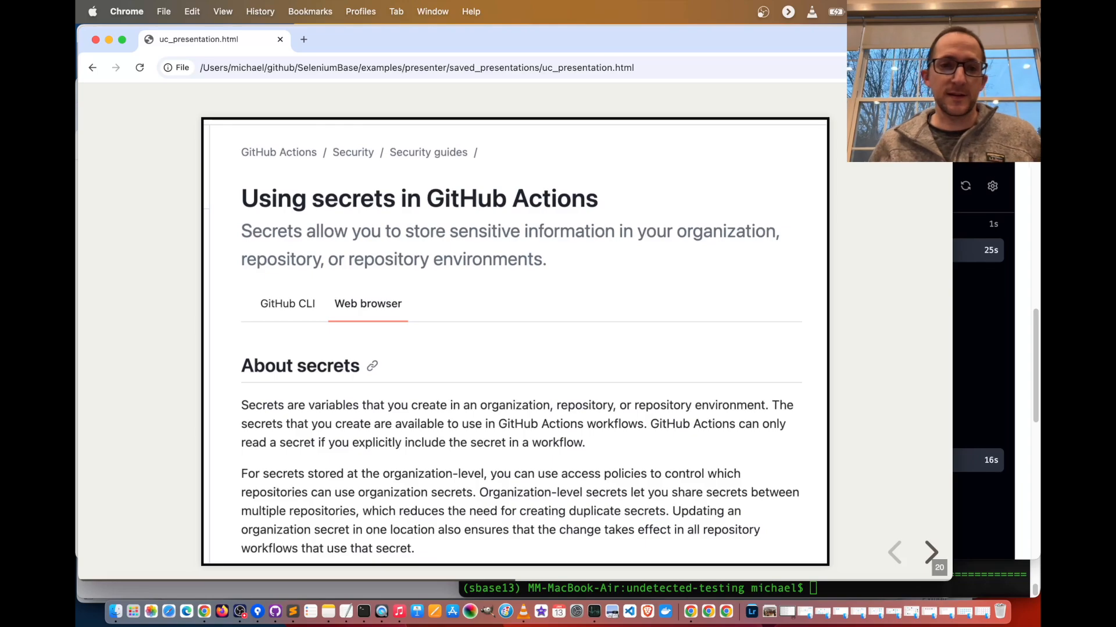
pyautogui.click(925, 553)
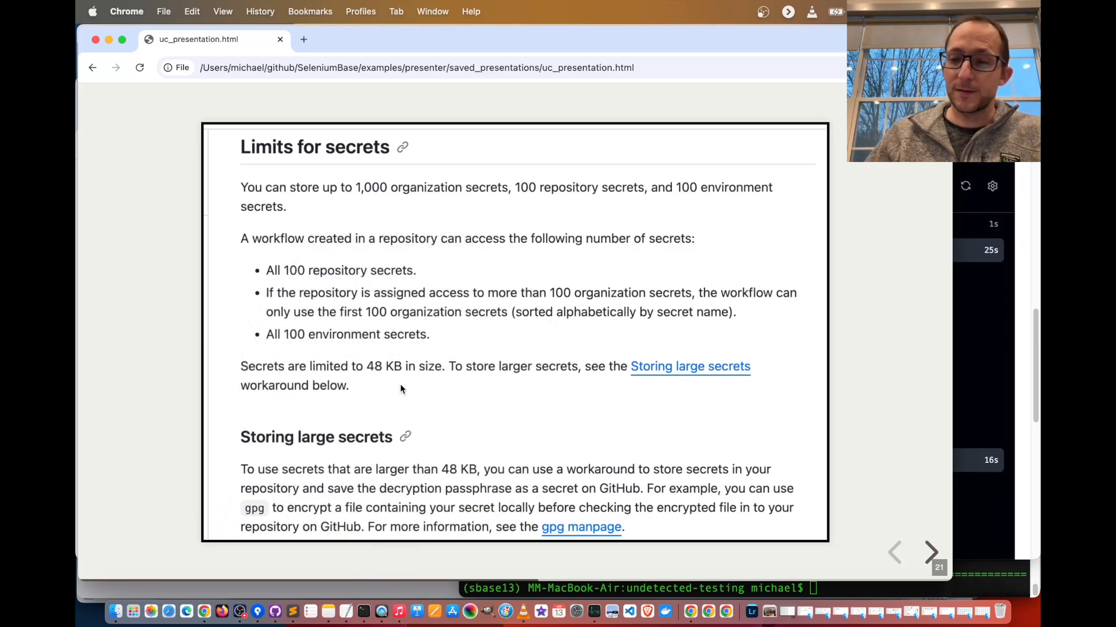
pyautogui.click(932, 553)
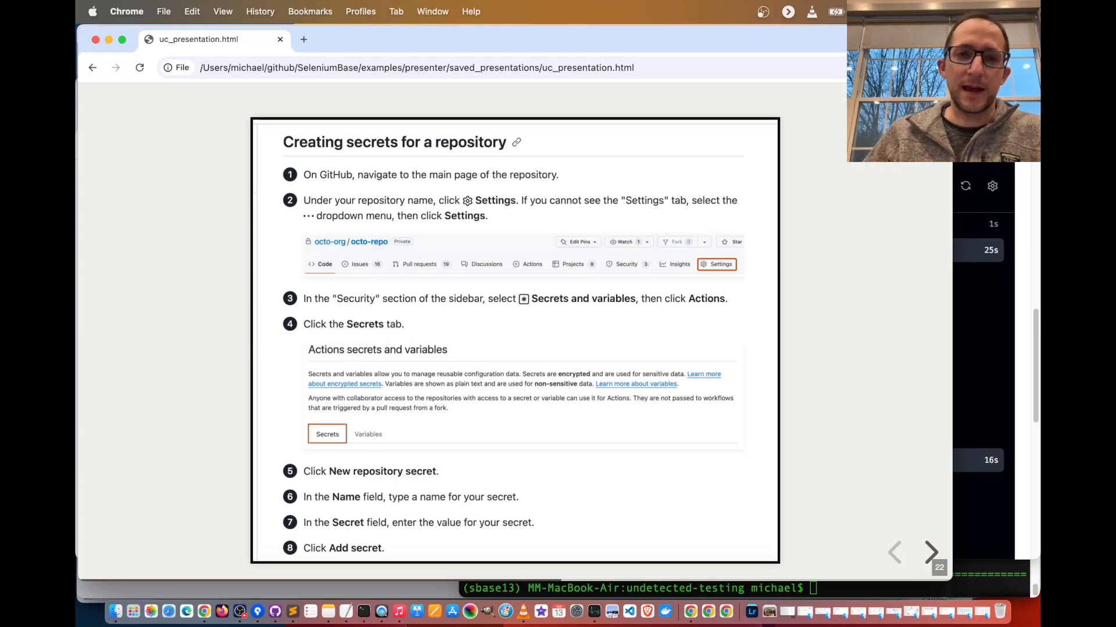
# Advance through the workflow secrets and .yml/.py example slides to the Instant proxy server title.
pyautogui.click(932, 553)
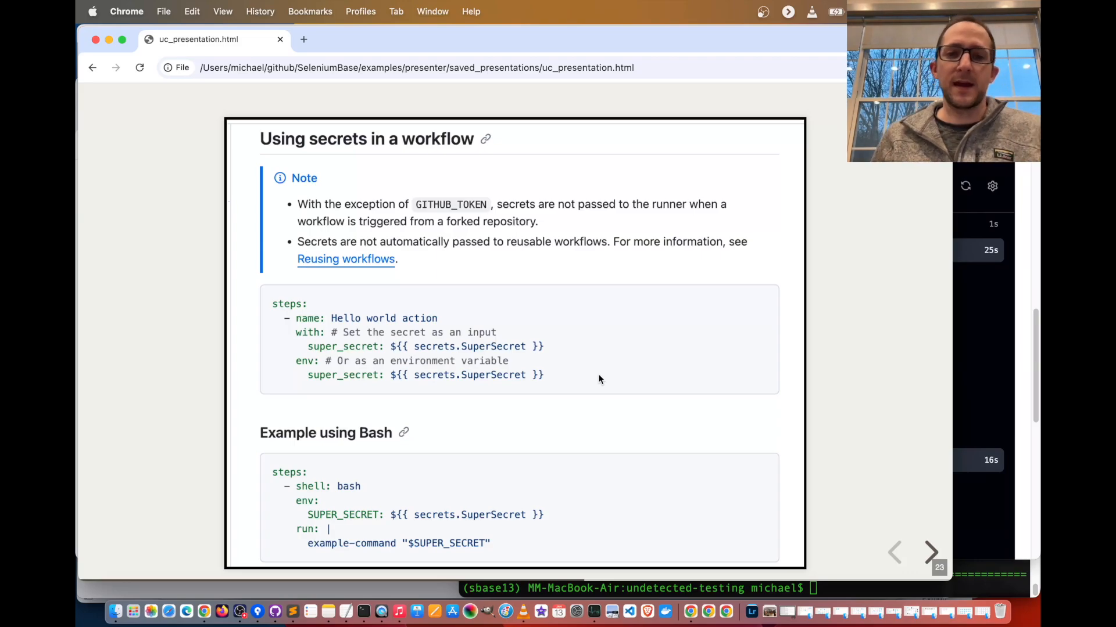
pyautogui.click(930, 553)
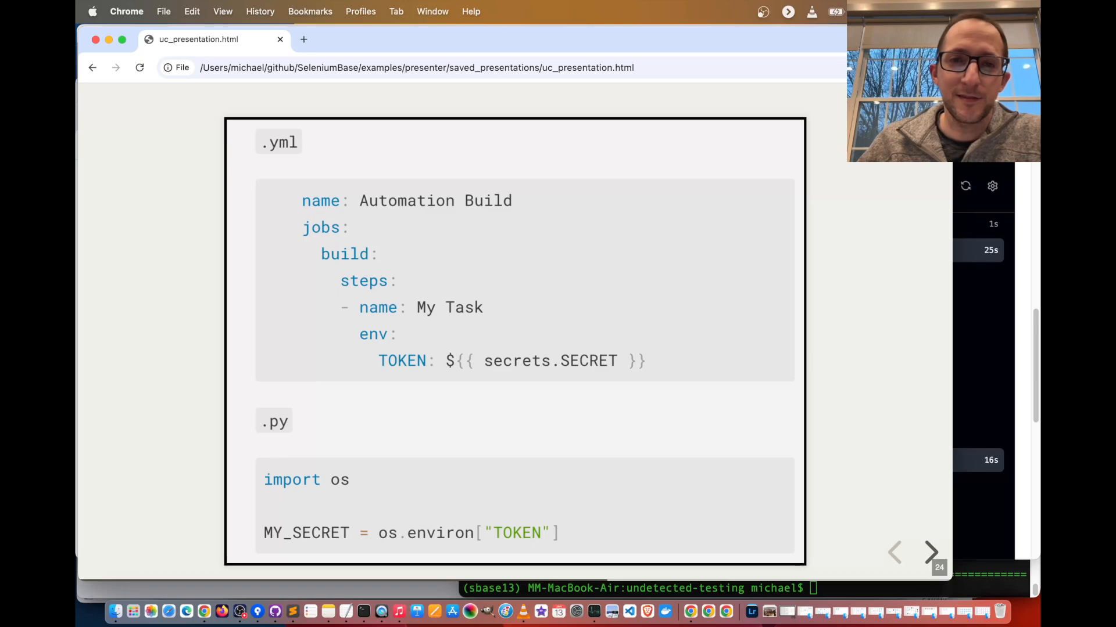
pyautogui.click(930, 553)
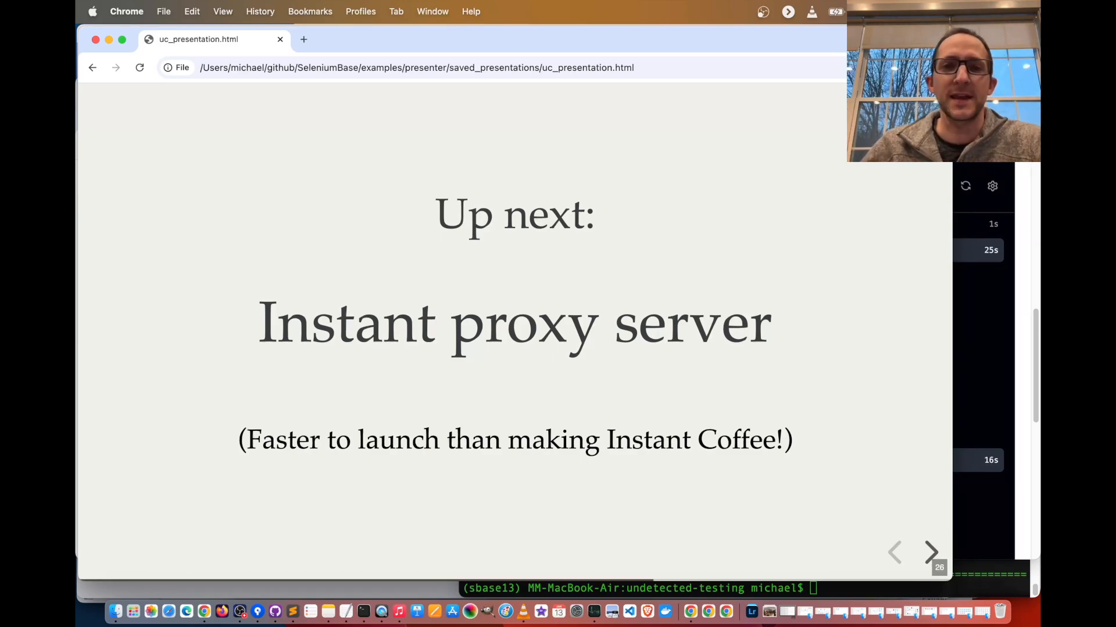
# Advance through sbase proxy, its options, proxy.py and pytest/SB() proxy points to the wrap-up slide.
pyautogui.click(932, 553)
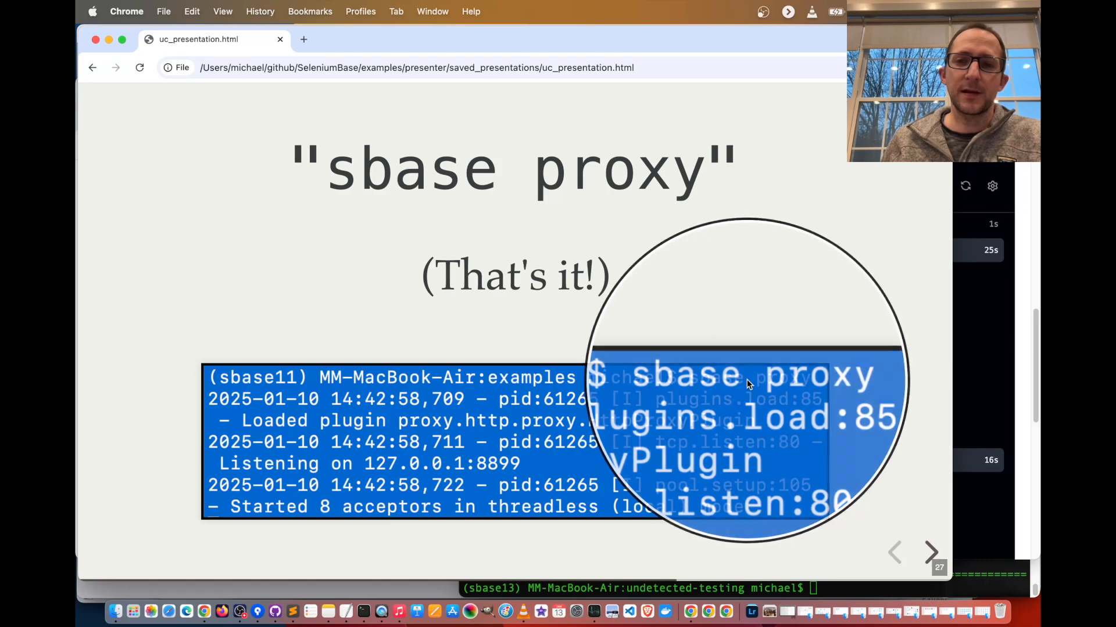
pyautogui.click(930, 552)
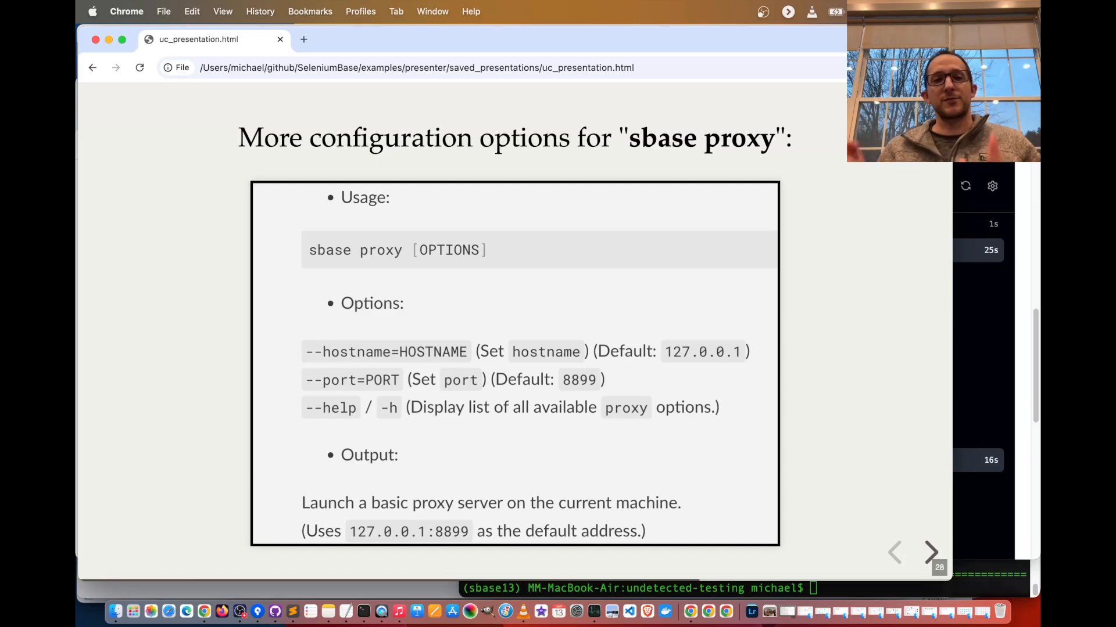
pyautogui.click(932, 553)
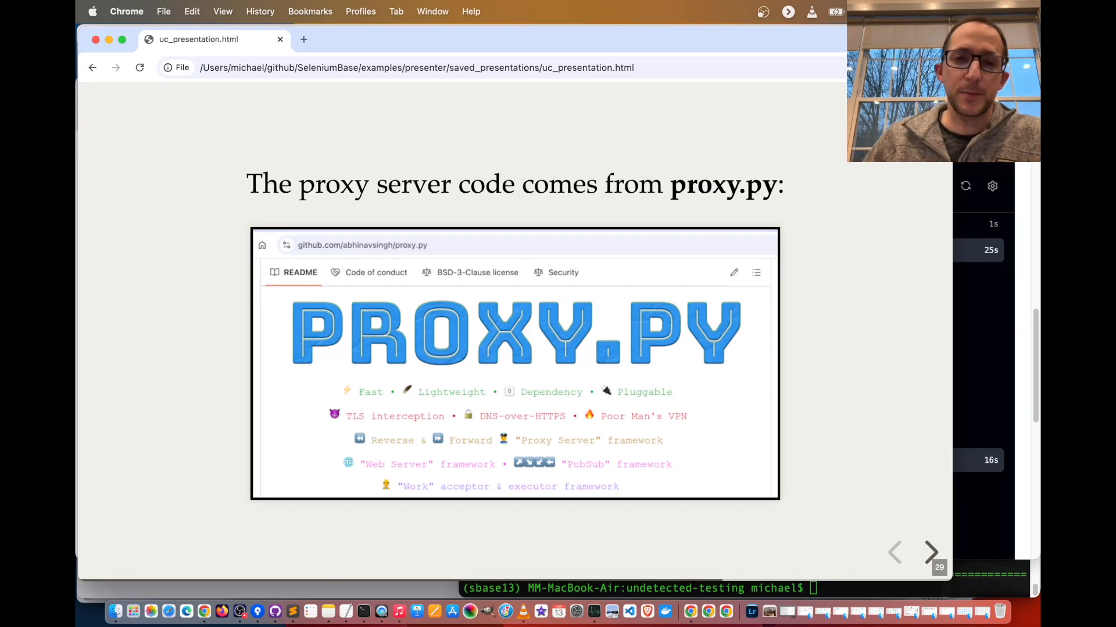
pyautogui.click(930, 553)
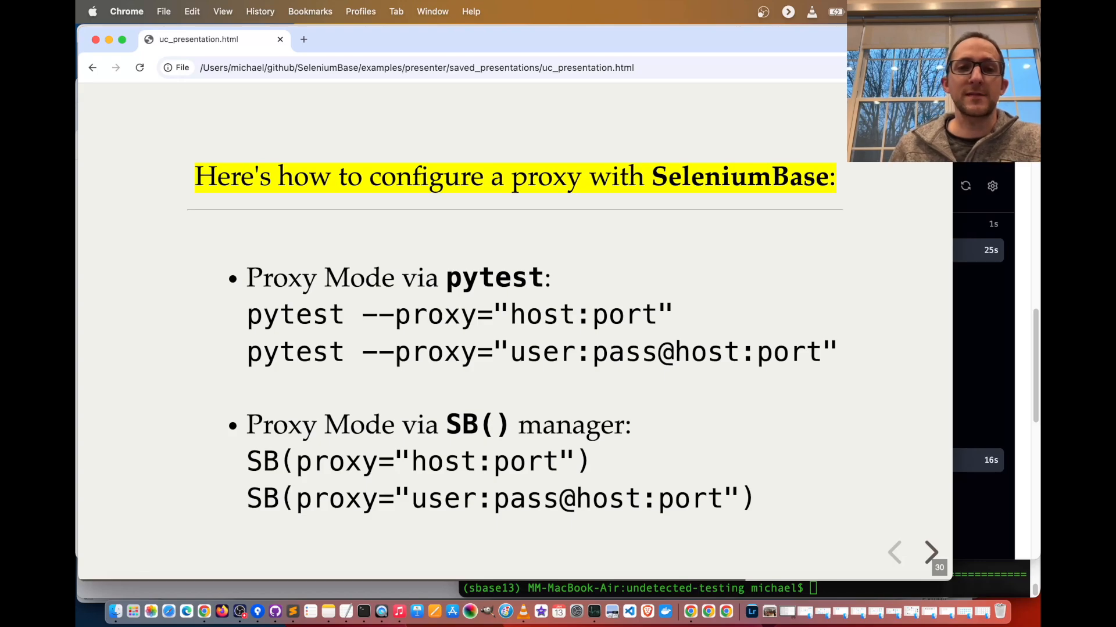
pyautogui.click(932, 553)
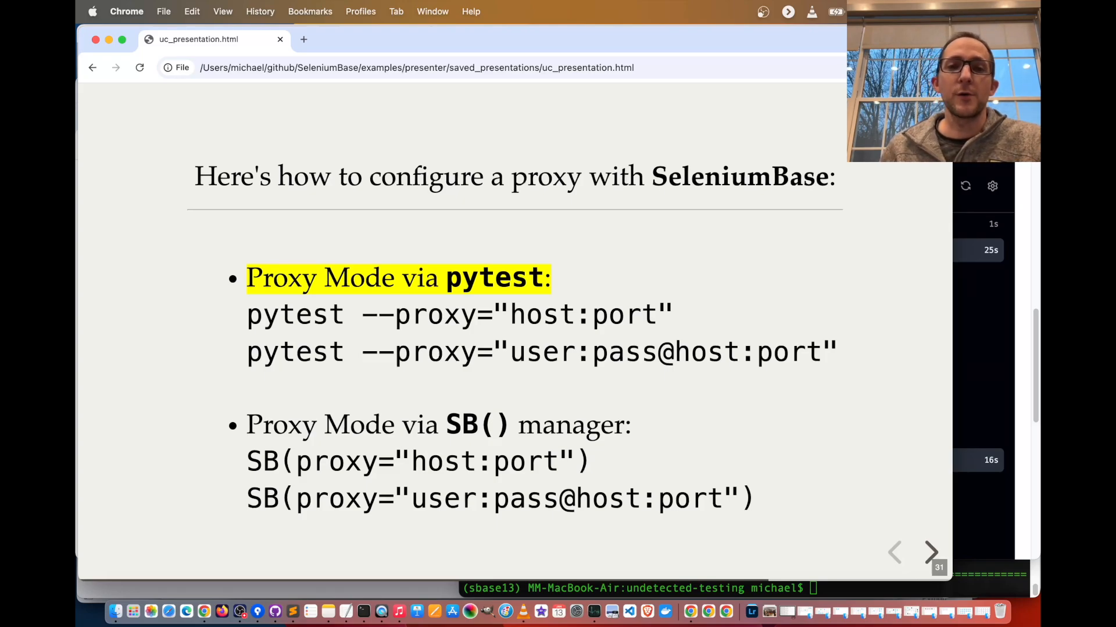
pyautogui.click(934, 553)
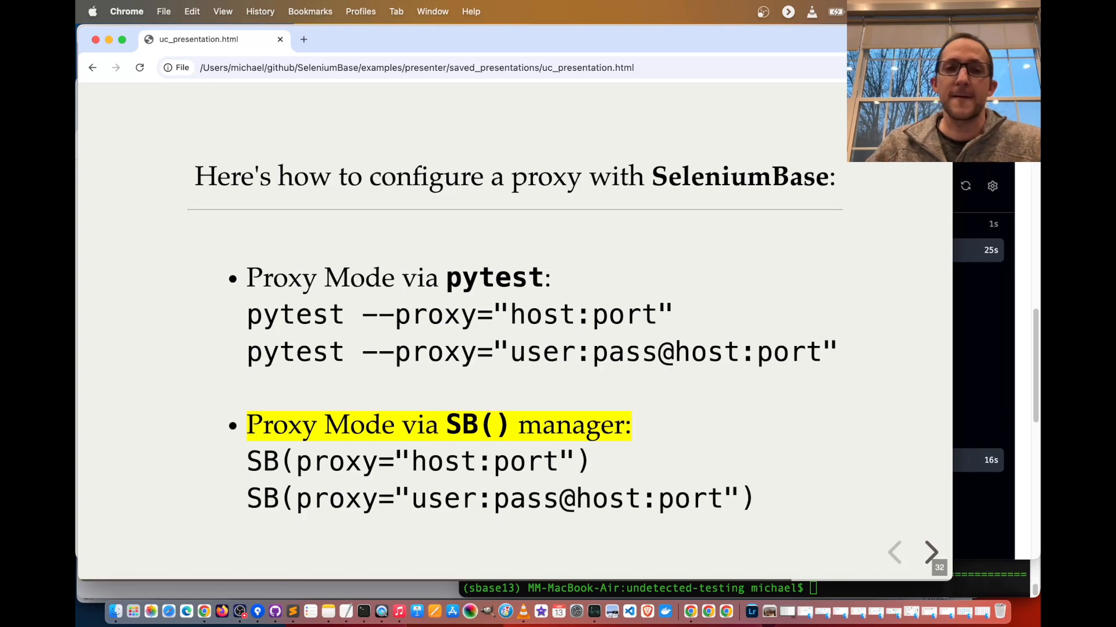
pyautogui.click(932, 552)
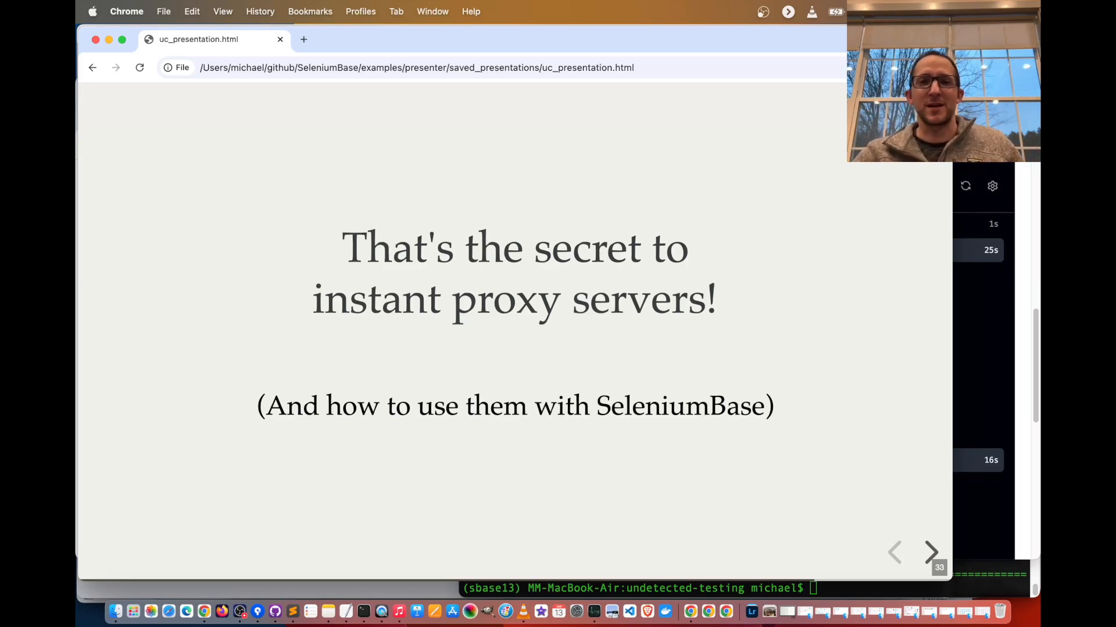
# Advance through the proxy-to-the-world, iptables and step-by-step guide slides to making a server public.
pyautogui.click(931, 553)
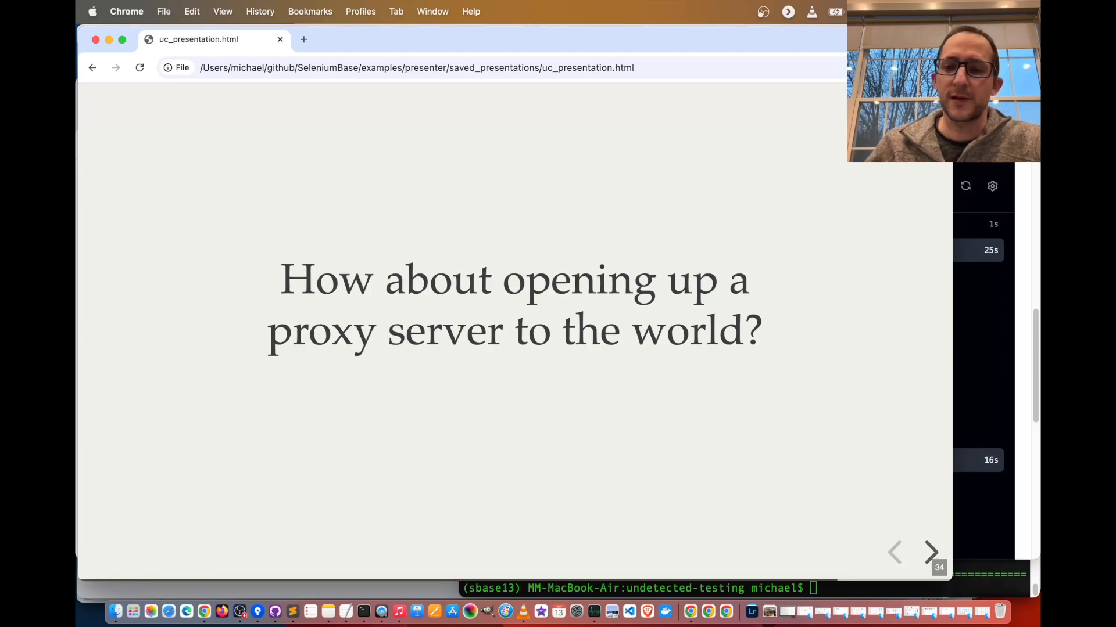
pyautogui.click(930, 552)
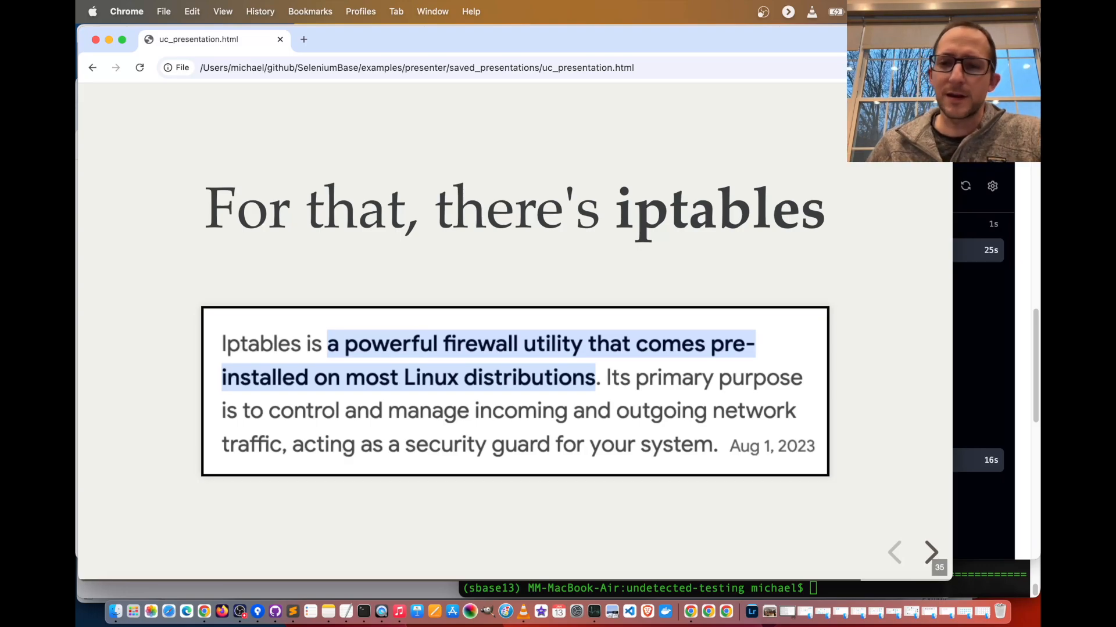
pyautogui.click(929, 553)
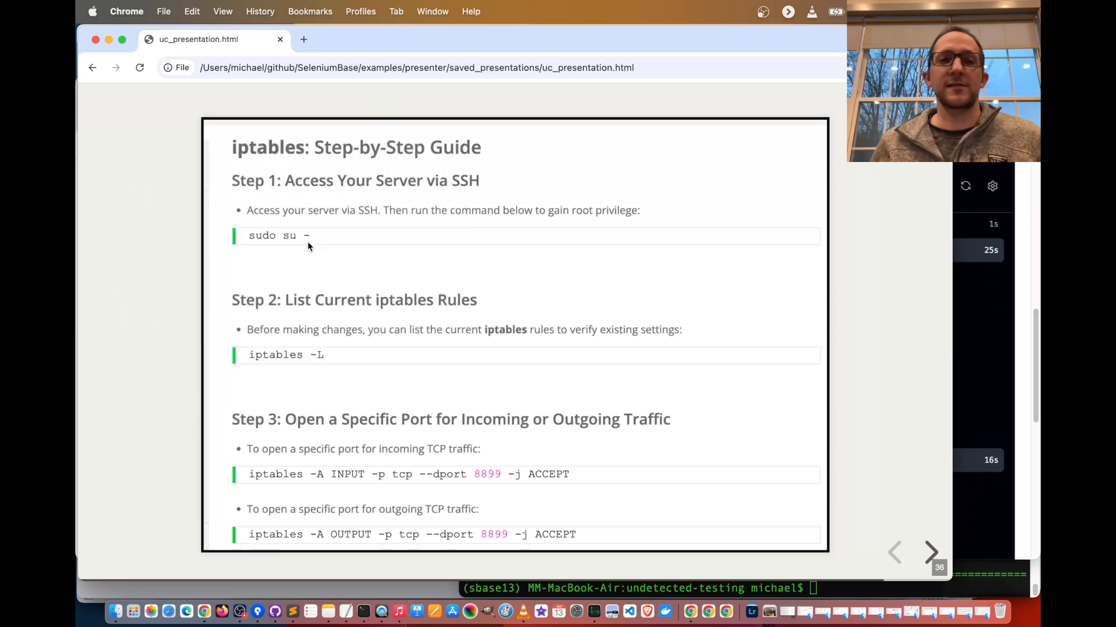
pyautogui.moveTo(746, 316)
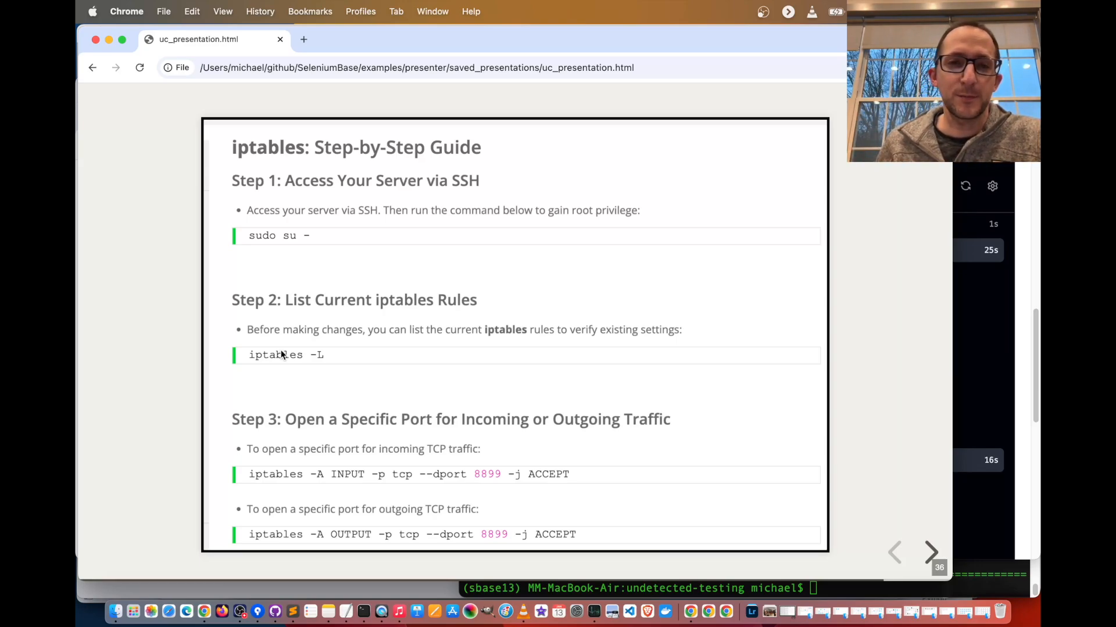
pyautogui.moveTo(905, 344)
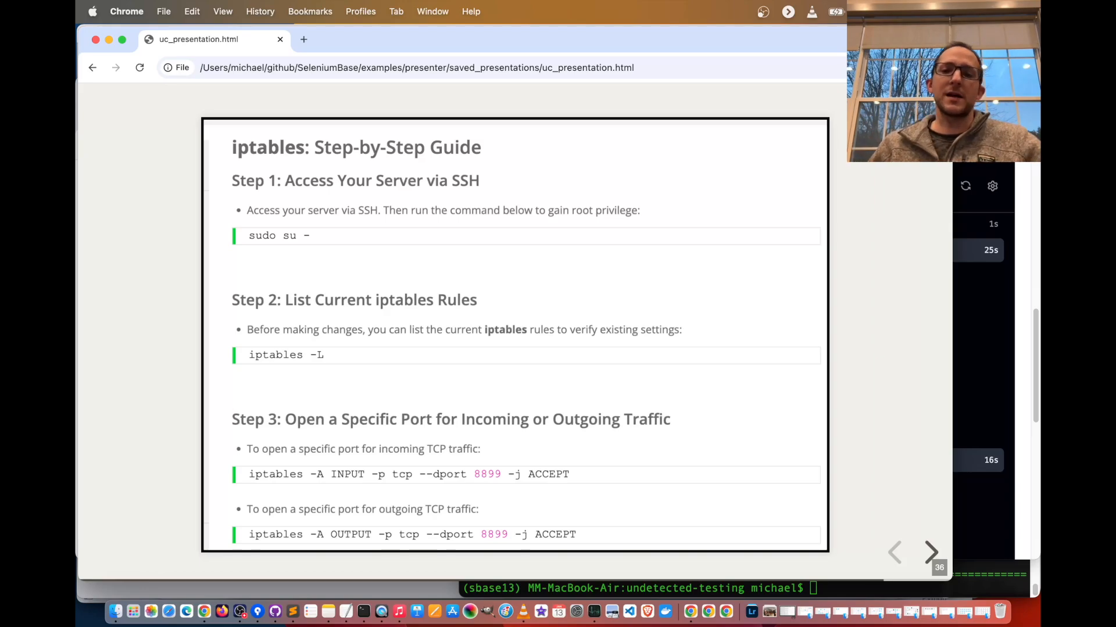
pyautogui.click(930, 553)
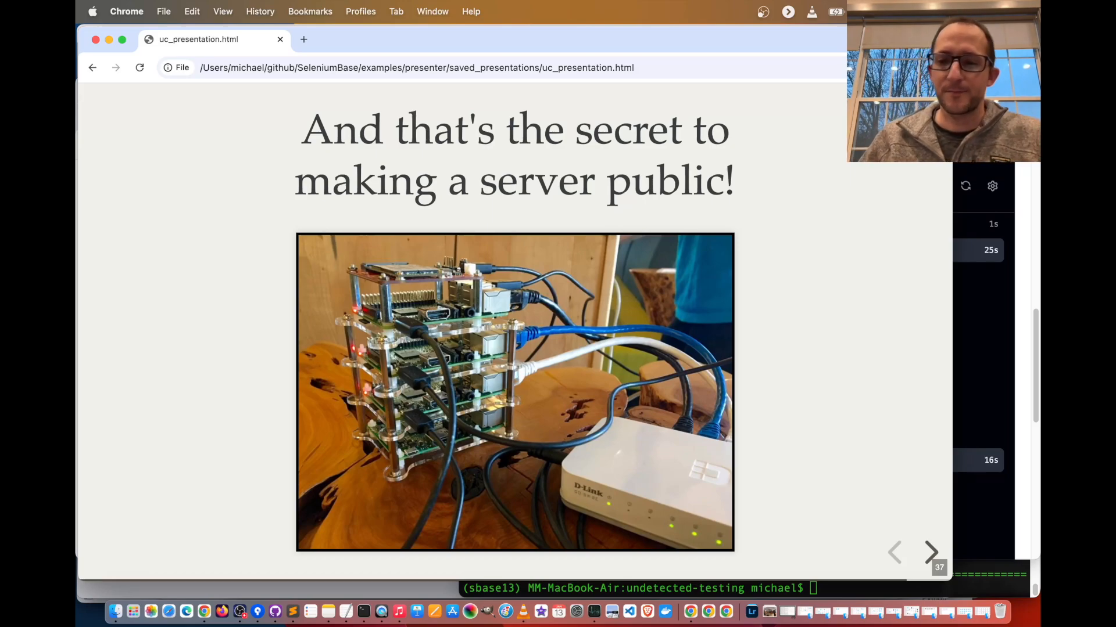
# Reach the 'Let's move on to some live demos' slide and bring Terminal to the front.
pyautogui.click(930, 553)
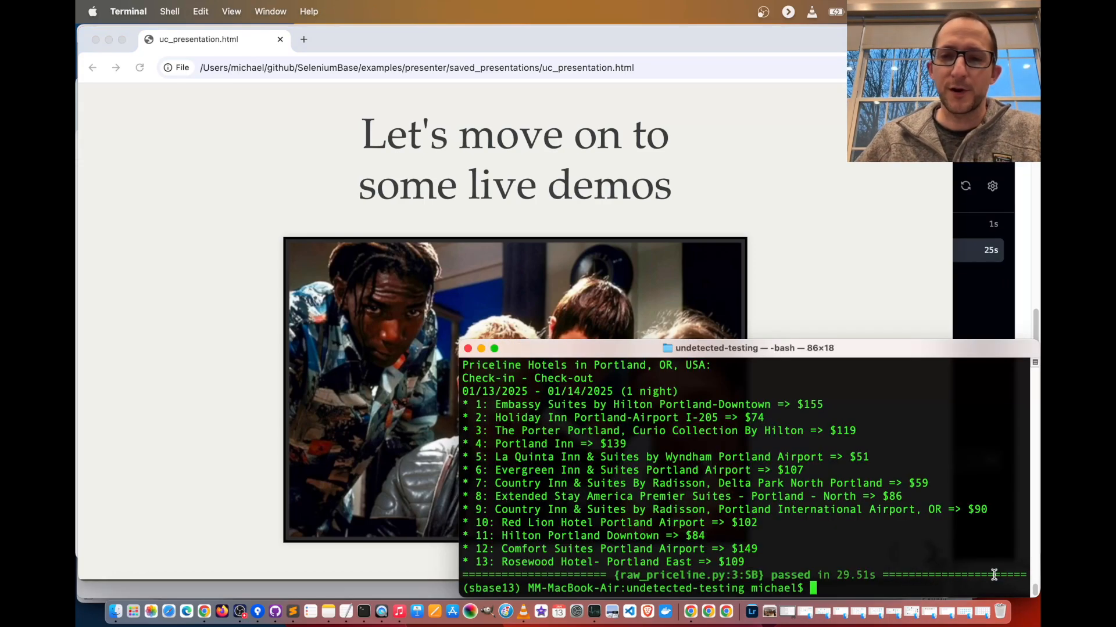
pyautogui.moveTo(585, 626)
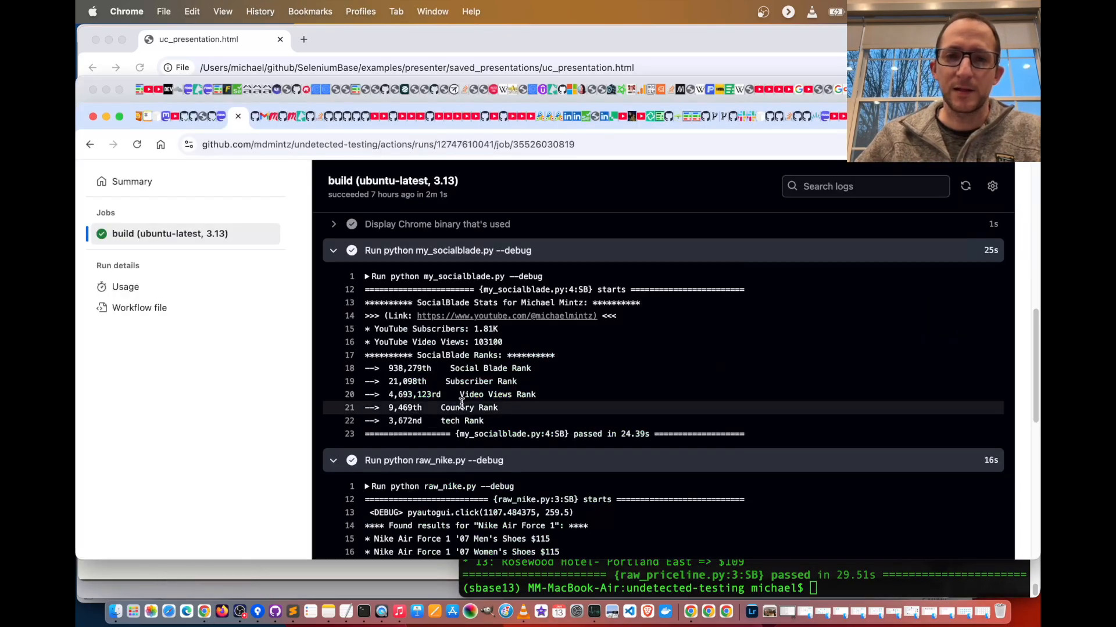
pyautogui.moveTo(366, 611)
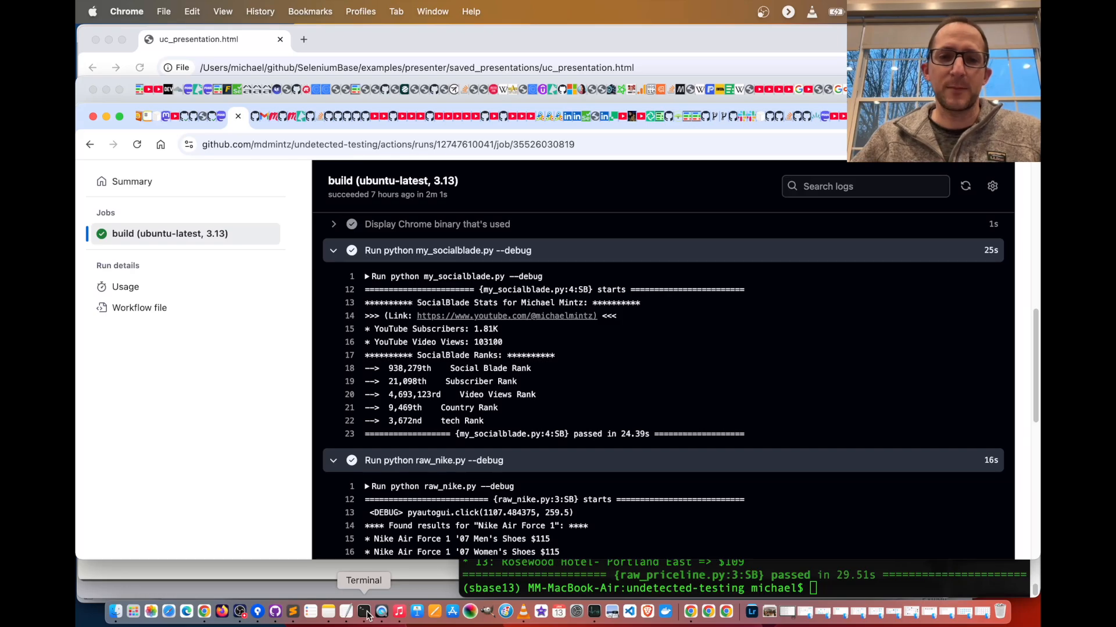
pyautogui.click(366, 611)
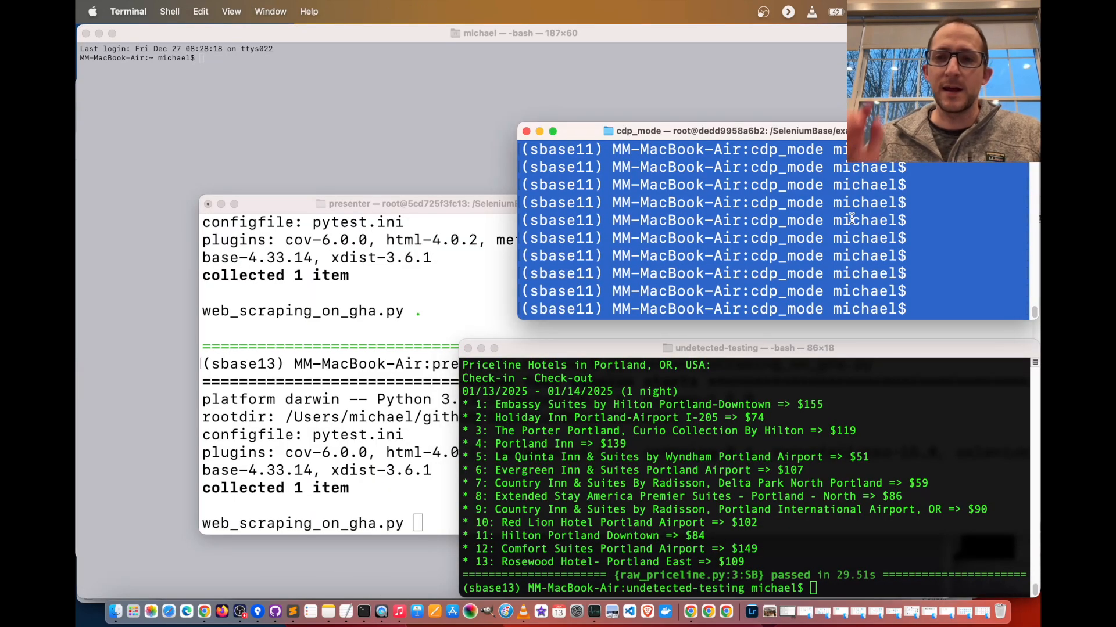
# Start the SeleniumBase proxy server with 'sbase proxy'.
pyautogui.write('sbase proxy')
pyautogui.write('cd ..')
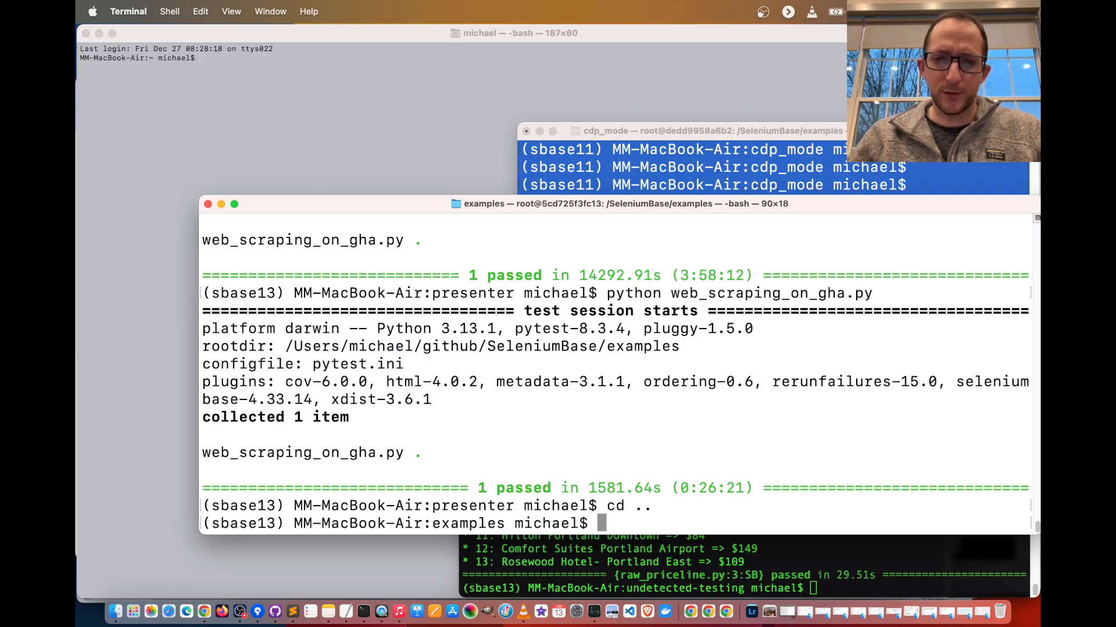
# Run 'pytest my_first_test.py --proxy=127.0.0.1:8899' so it passes, then change into the cdp_mode folder.
pyautogui.write('pytest')
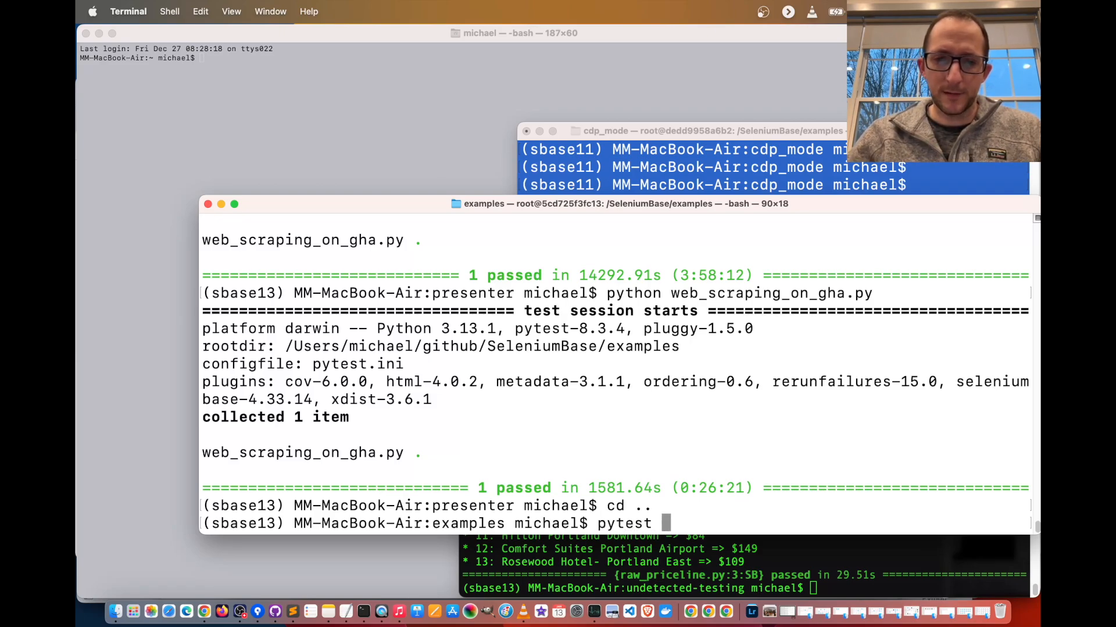
pyautogui.write('my_first_test.py --')
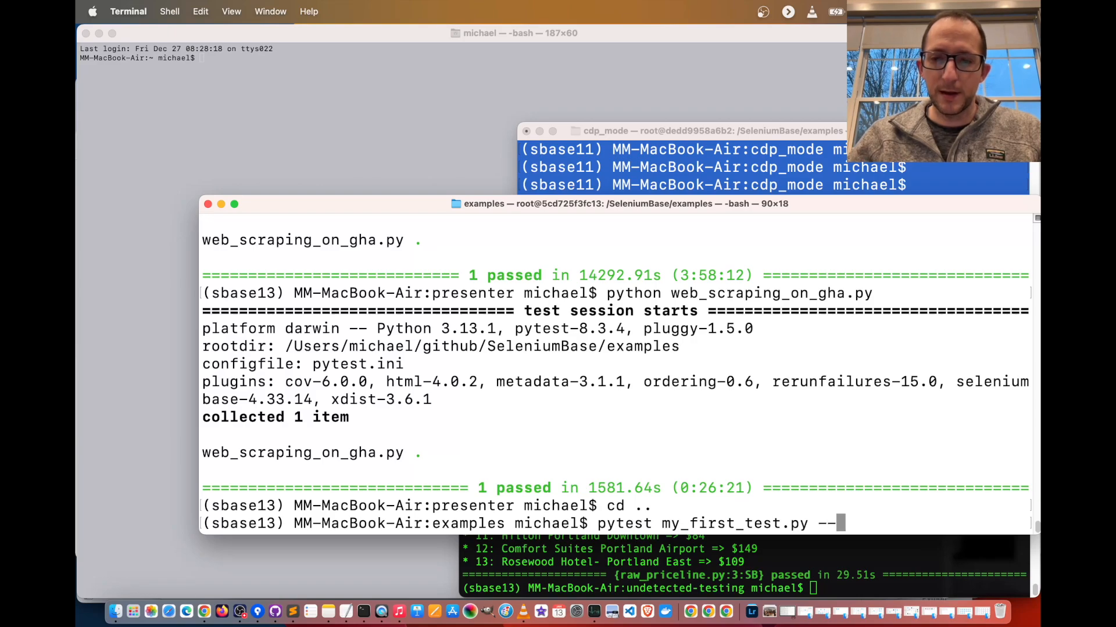
pyautogui.write('proxy=')
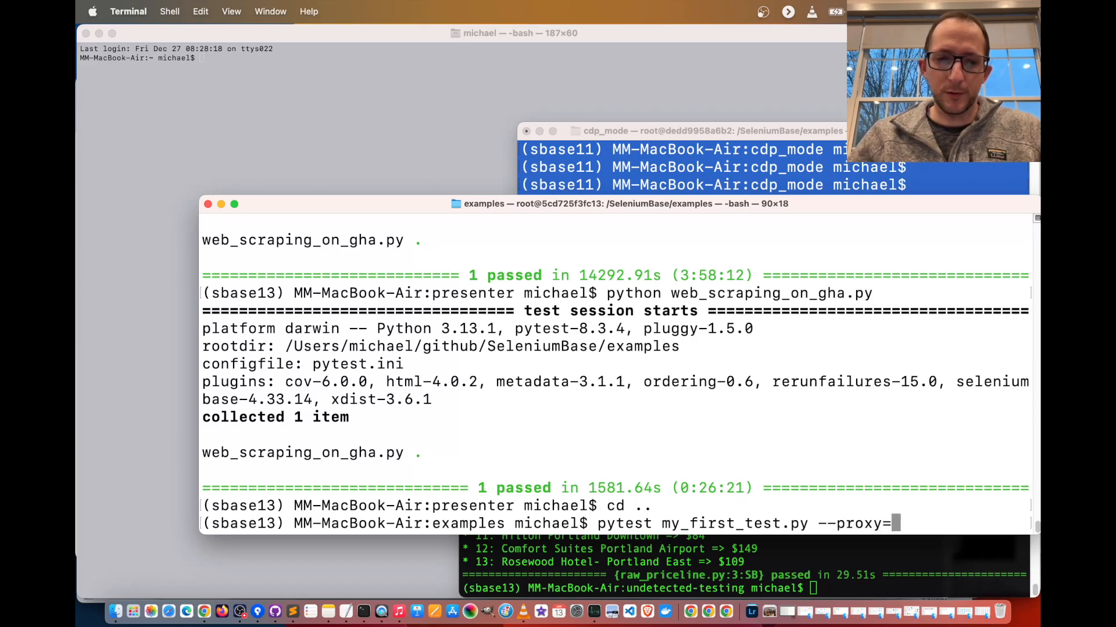
pyautogui.write('127.0.0.1:8899')
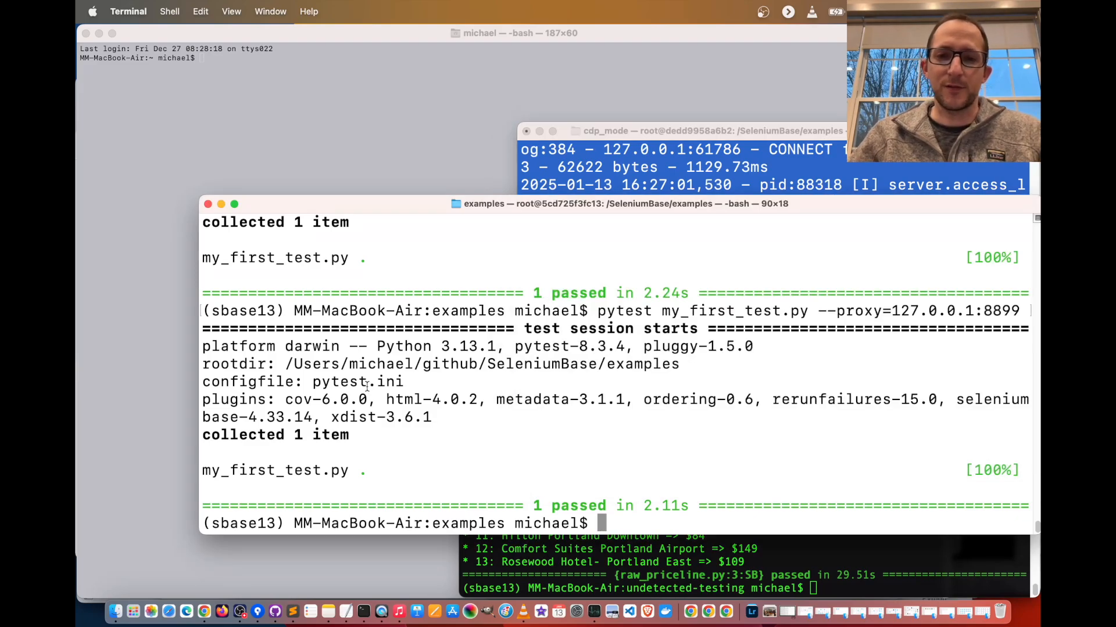
pyautogui.write('cd')
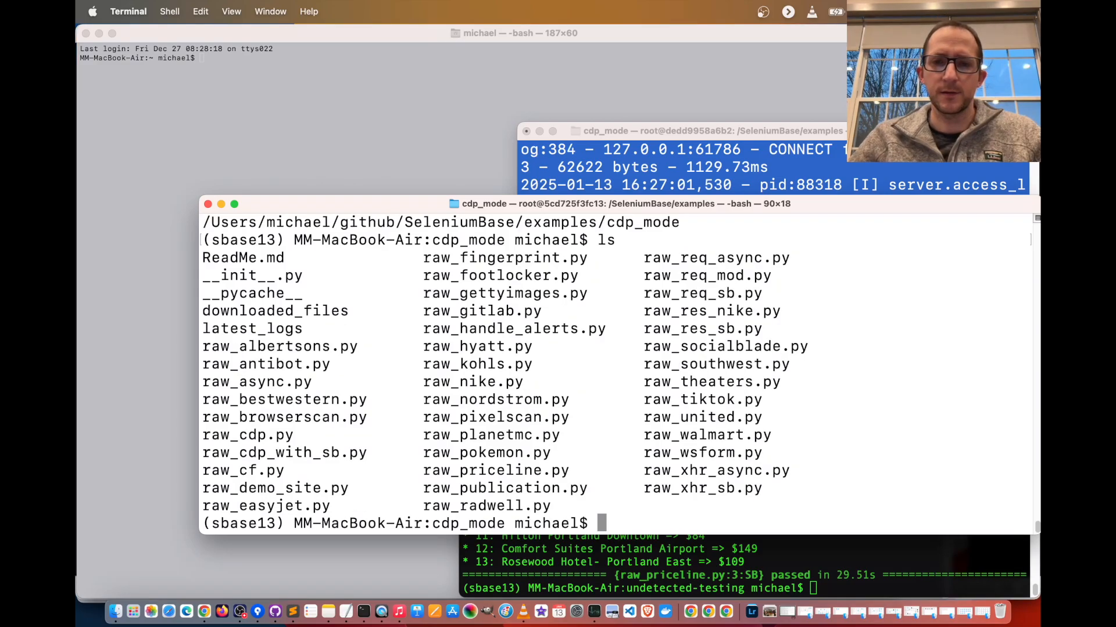
# Launch the Albertsons scraper with 'python raw_albertsons.py'.
pyautogui.write('python r')
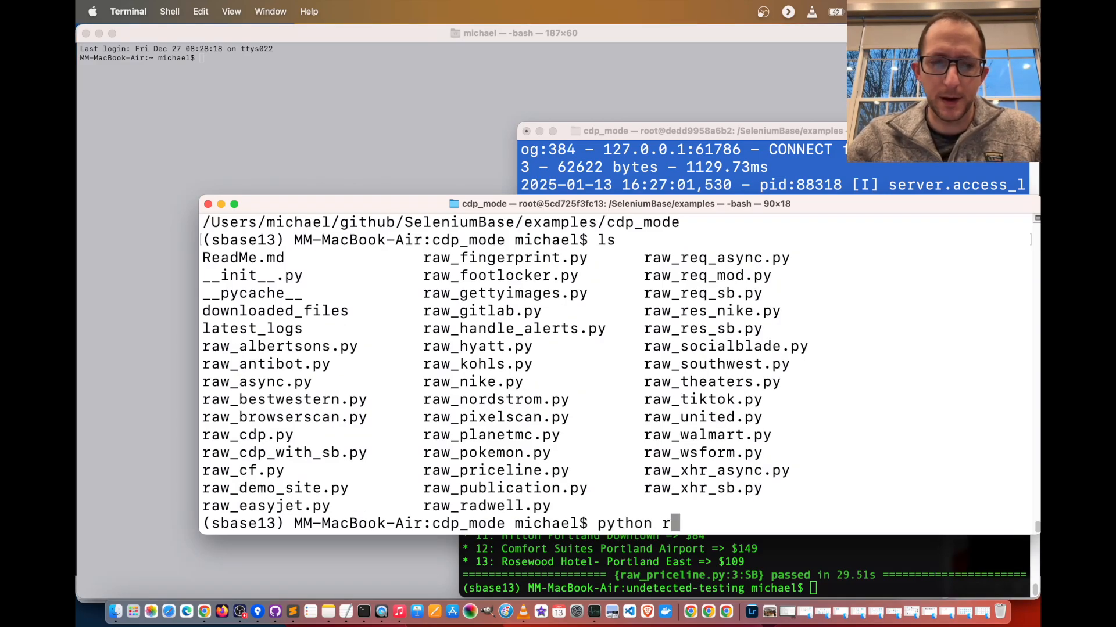
pyautogui.write('aw_albertsons.py')
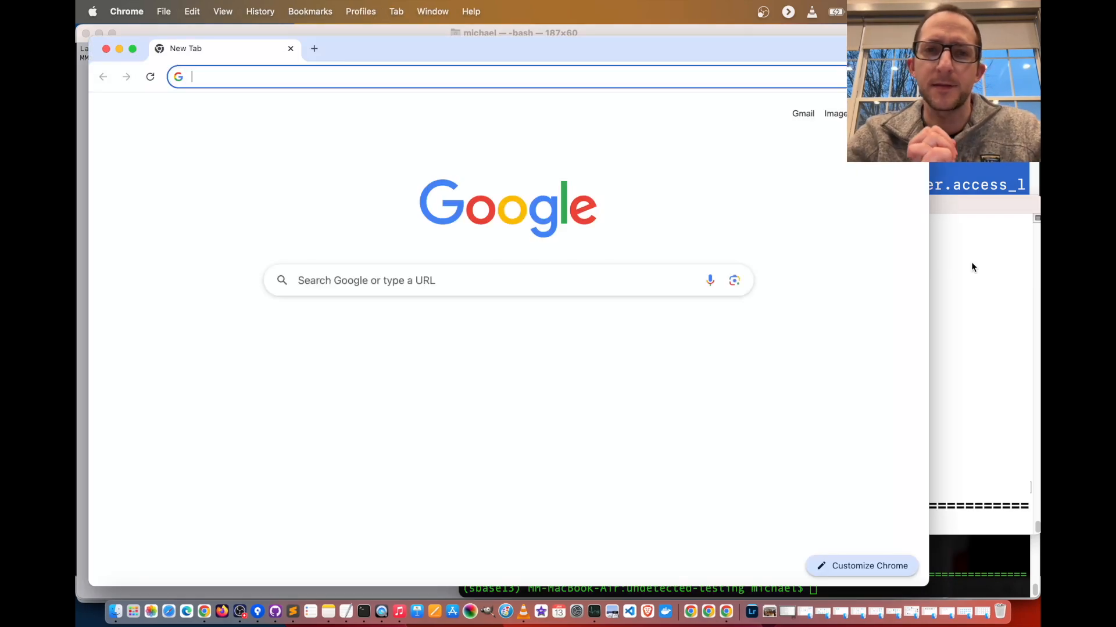
# Let the scraper load albertsons.com/recipes/, search 'Avocado Smoked Salmon' and scroll the results.
pyautogui.write('albertsons.com/recipes/')
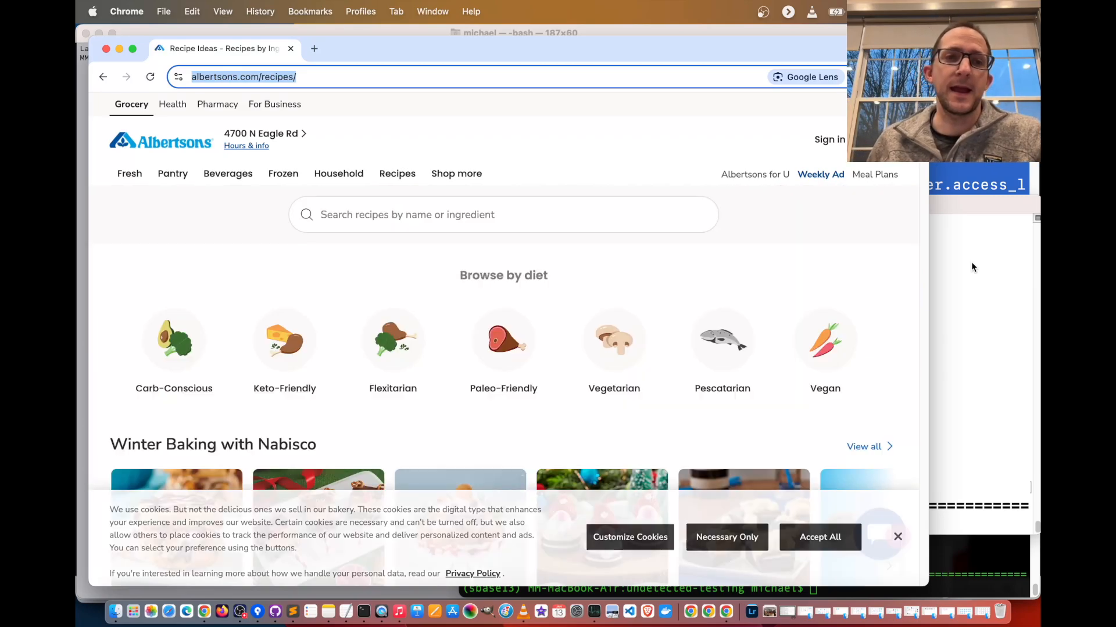
pyautogui.write('Avocado Smoked Salmon')
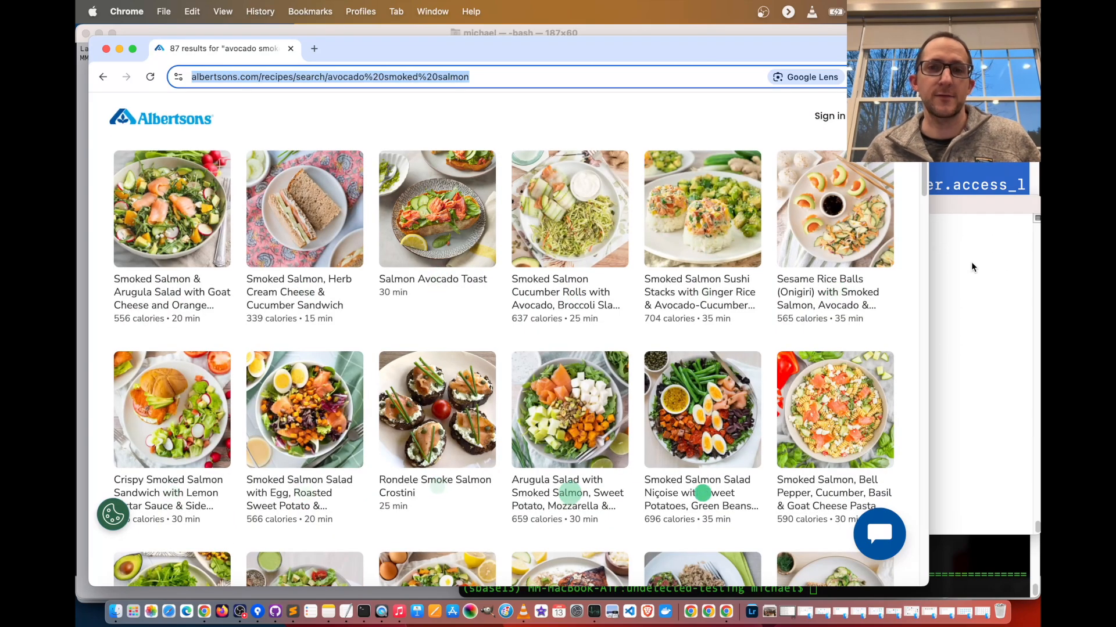
pyautogui.scroll(-3)
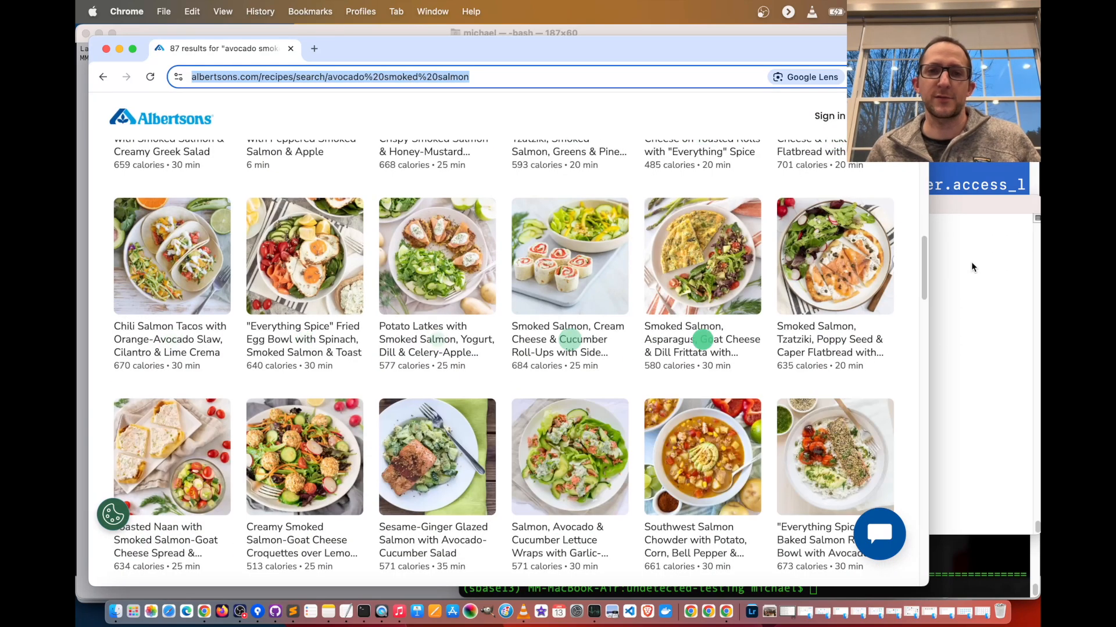
pyautogui.scroll(-3)
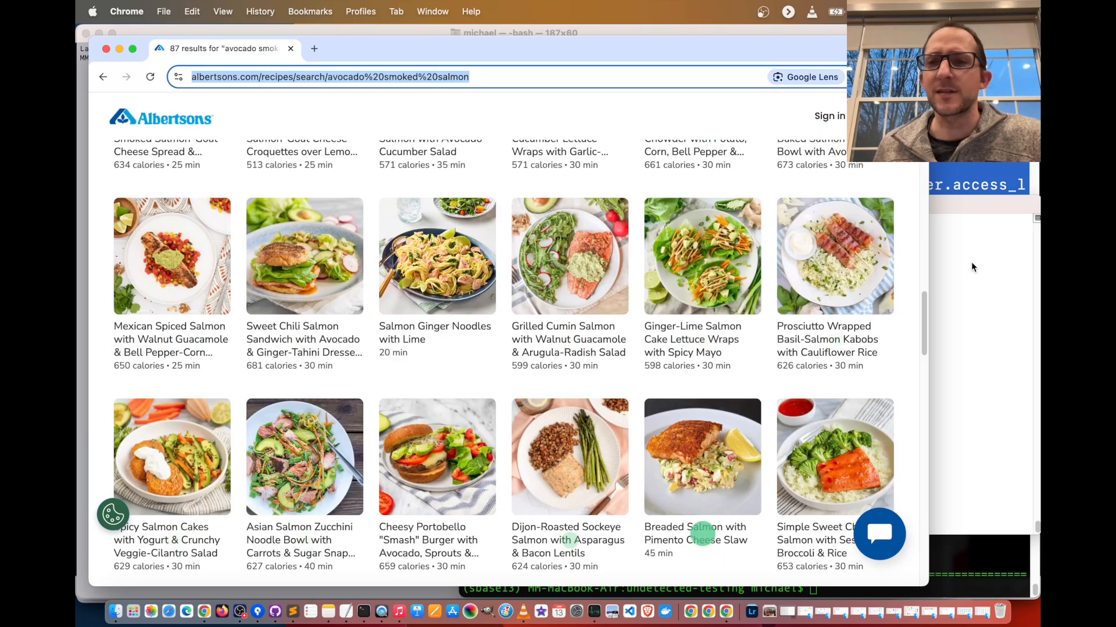
pyautogui.scroll(-3)
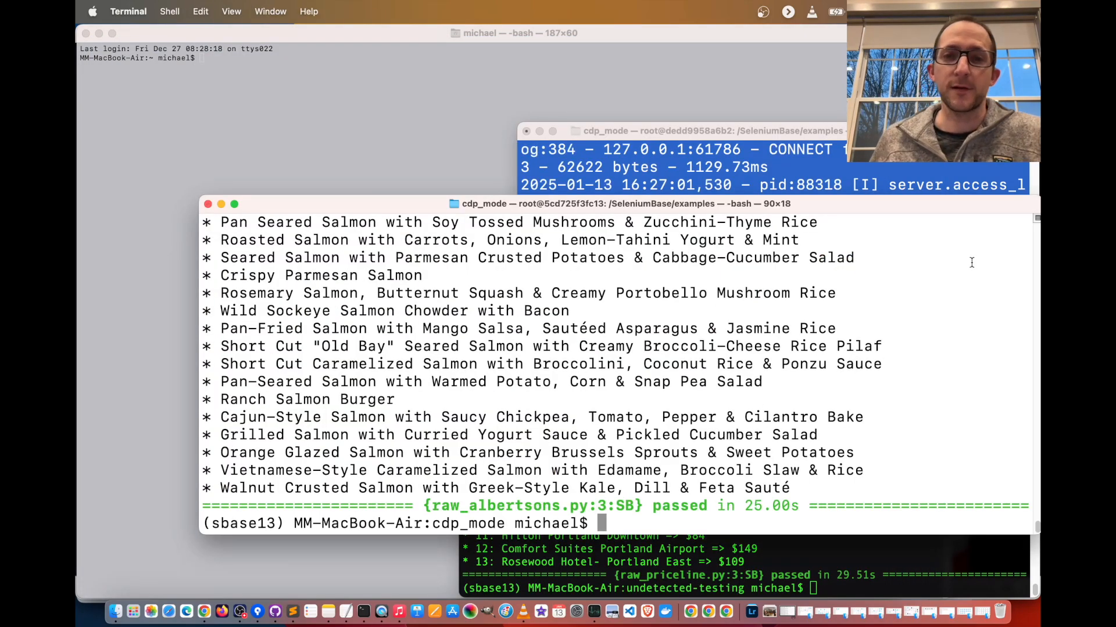
# Open raw_albertsons.py in Sublime Text from the shell.
pyautogui.write('ope')
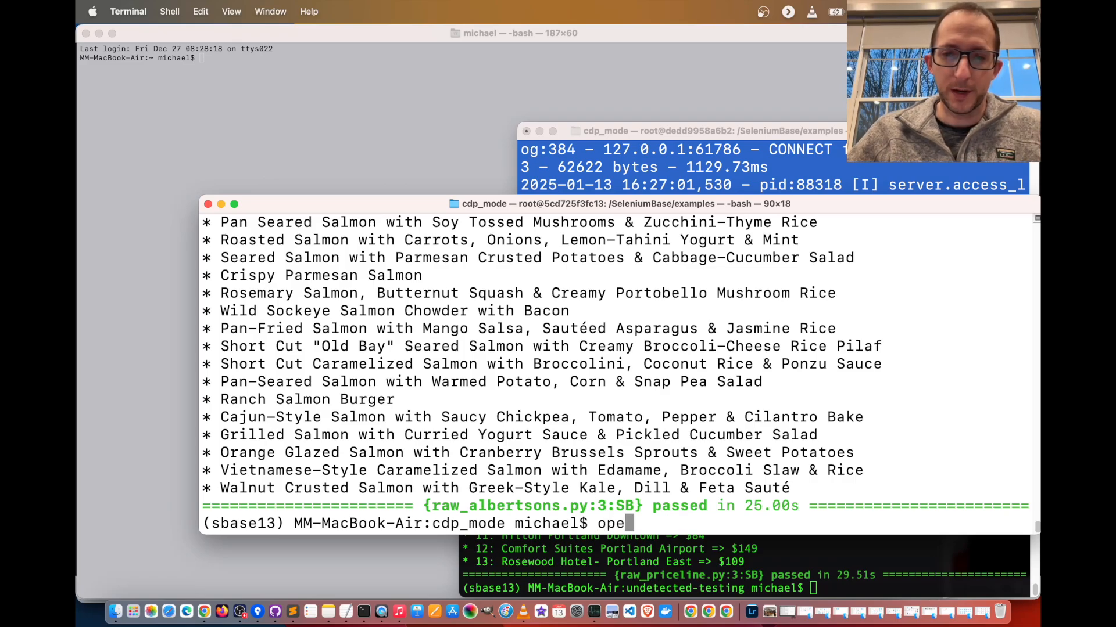
pyautogui.write('n')
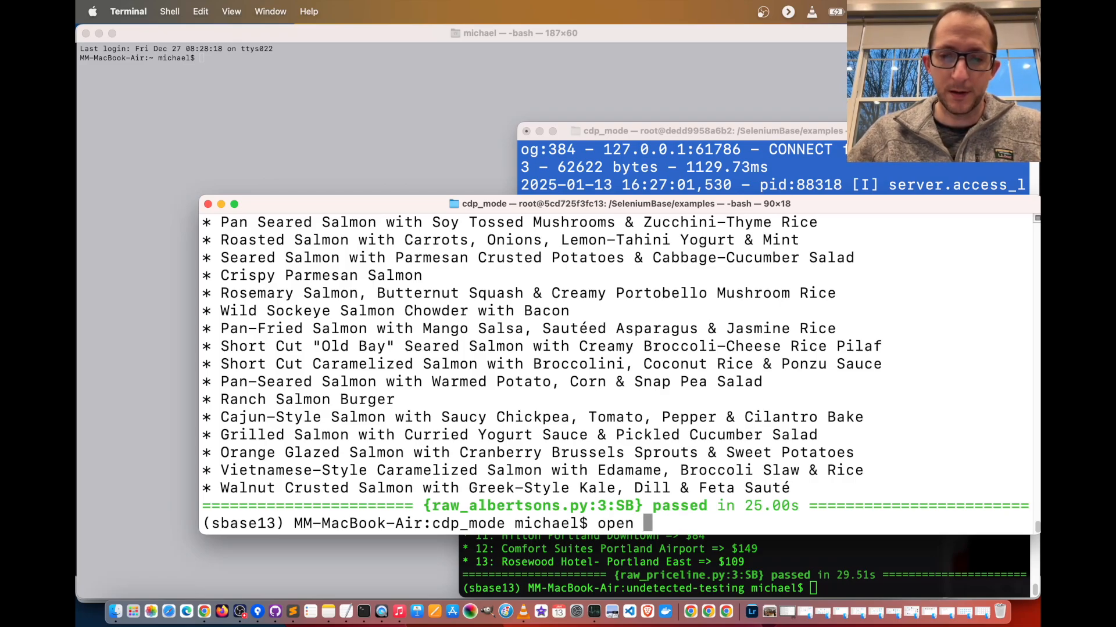
pyautogui.write('raw_albertsons.py')
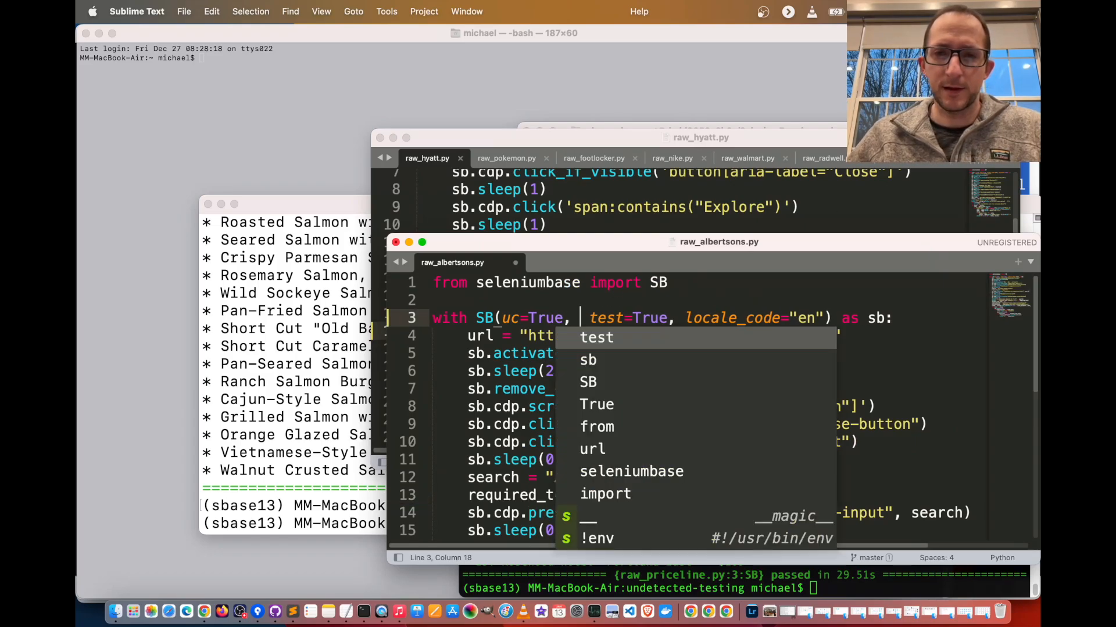
# Add proxy="127.0.0.1:8899" to the SB() call and save the script.
pyautogui.write('proxy=""')
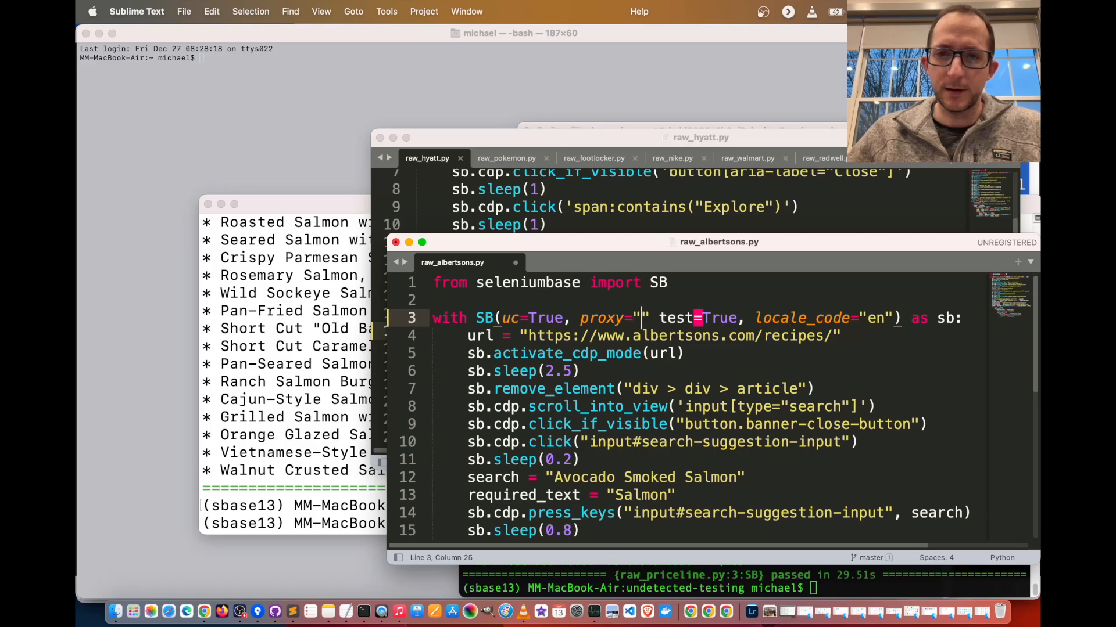
pyautogui.write('127.')
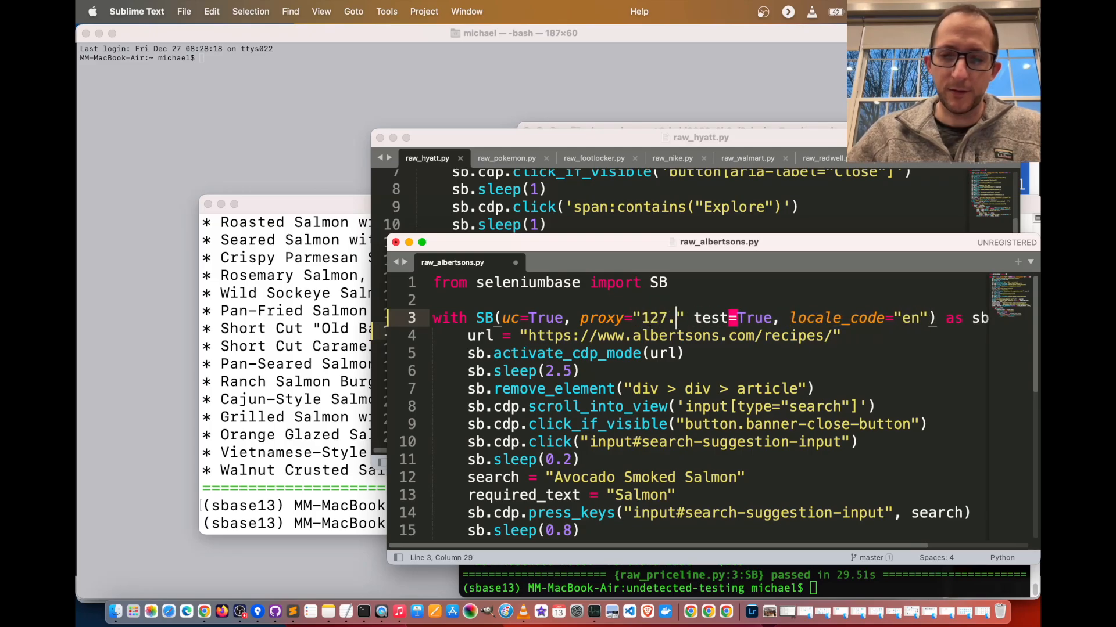
pyautogui.write('0.0.1')
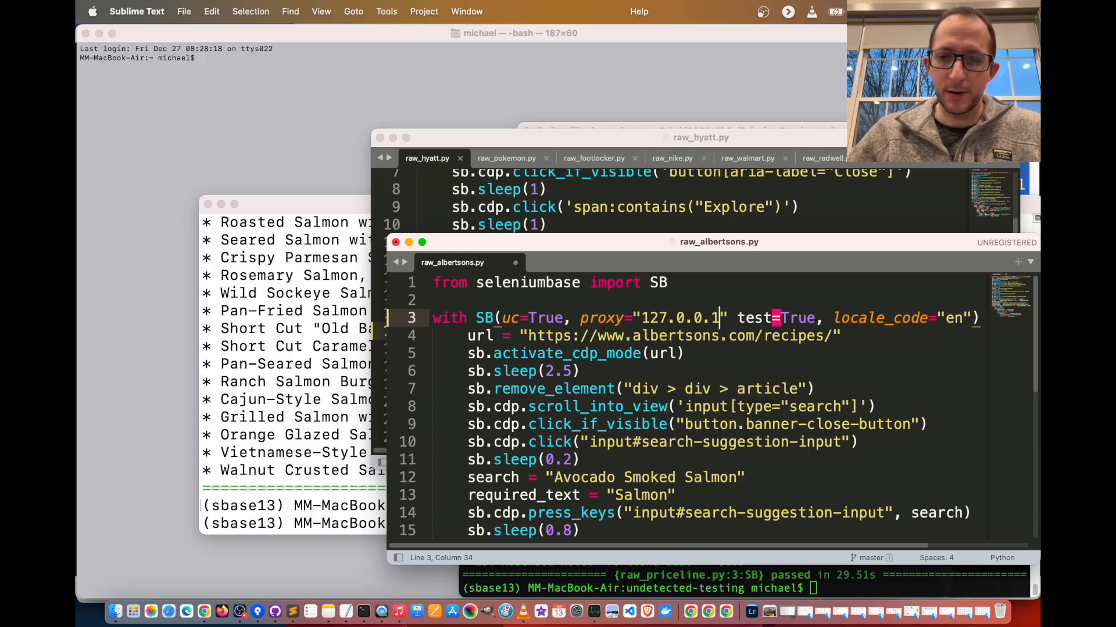
pyautogui.write(':8899')
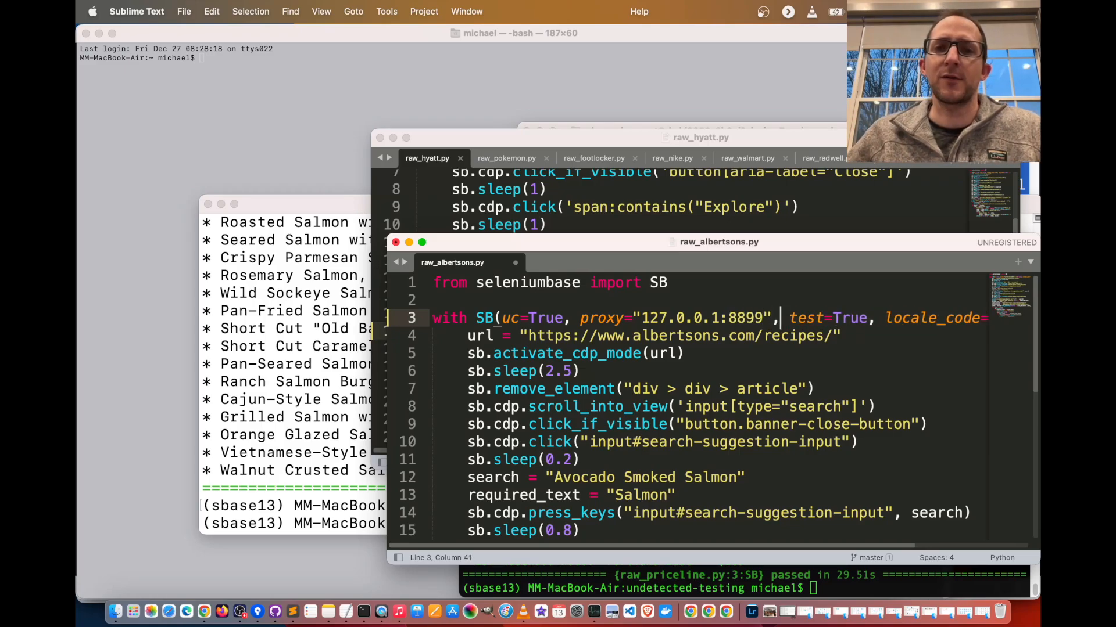
pyautogui.press('cmd+s')
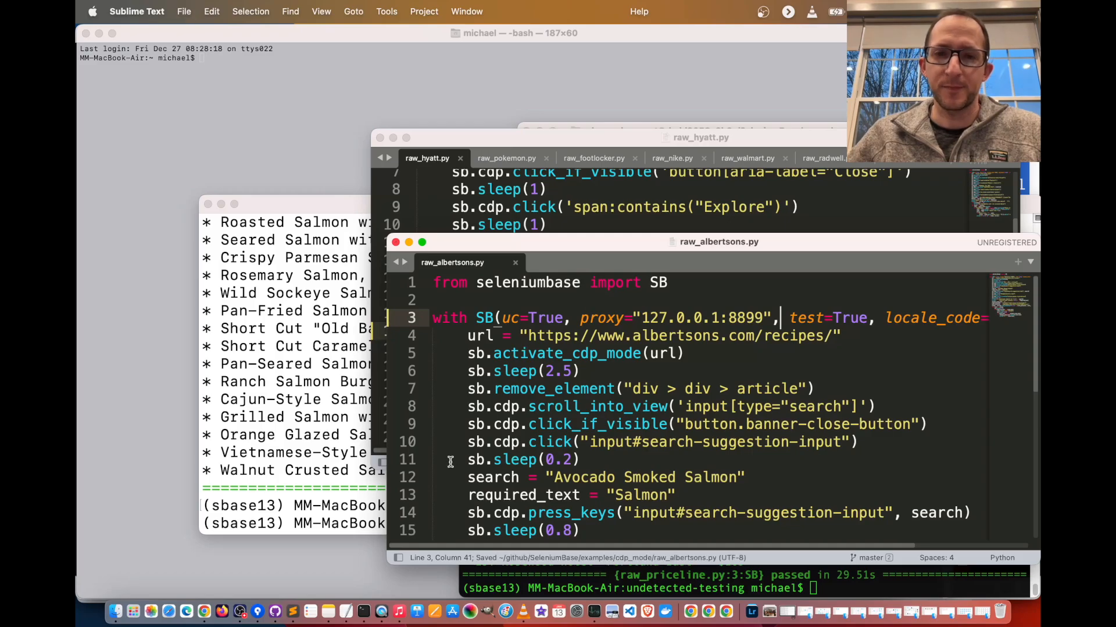
pyautogui.moveTo(365, 614)
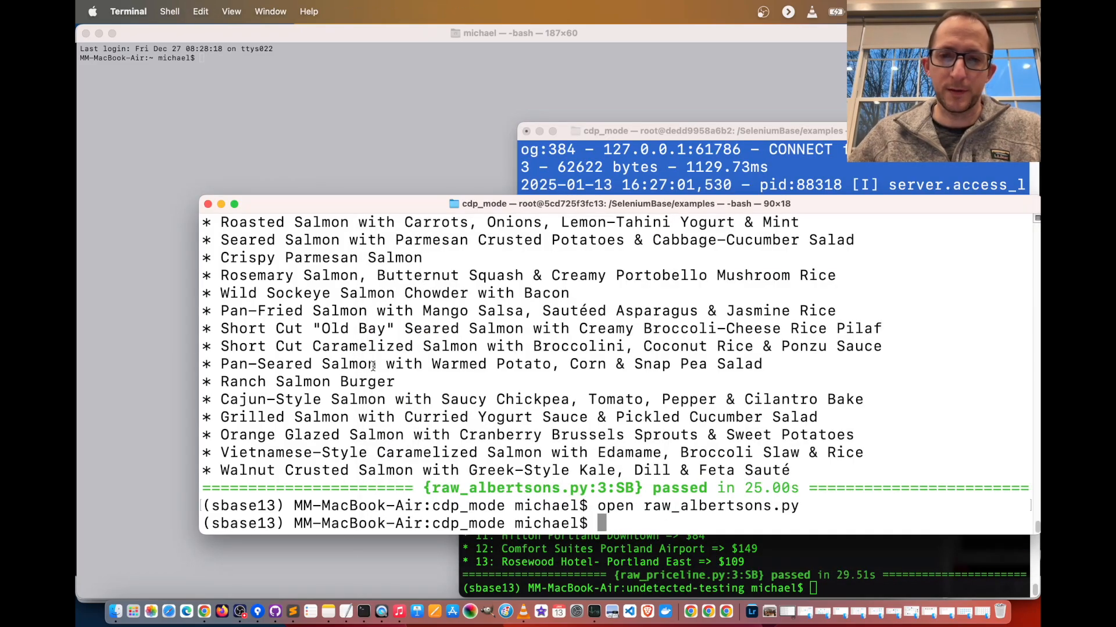
# Run python raw_albertsons.py through the proxy and scroll the 'Avocado Smok' salmon recipe results.
pyautogui.write('python raw_albertsons.py')
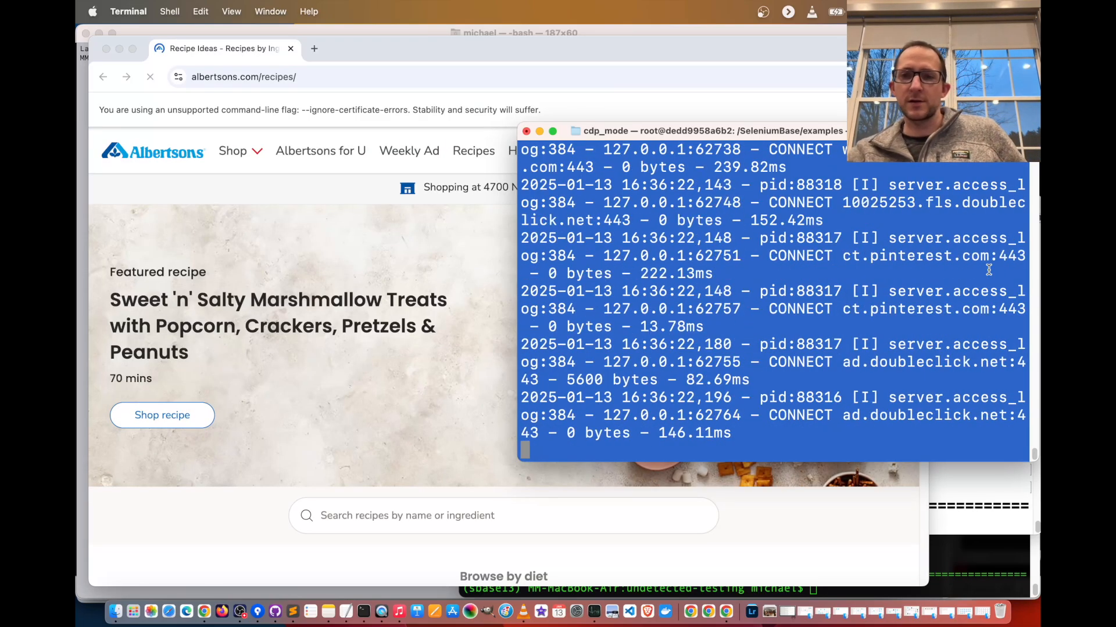
pyautogui.write('Avocado Smok')
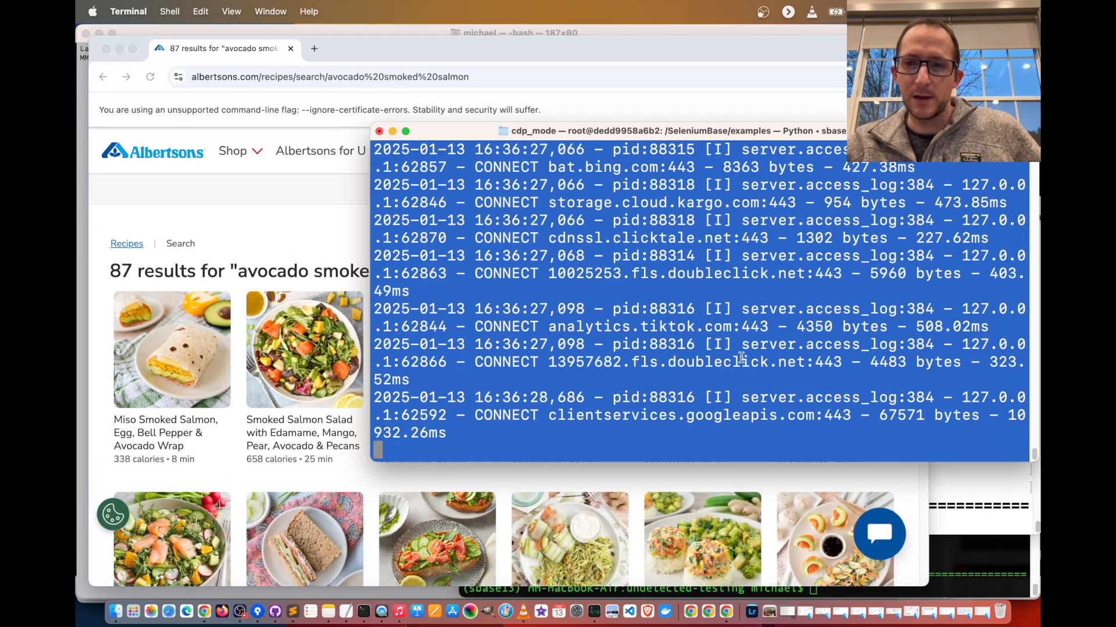
pyautogui.scroll(-3)
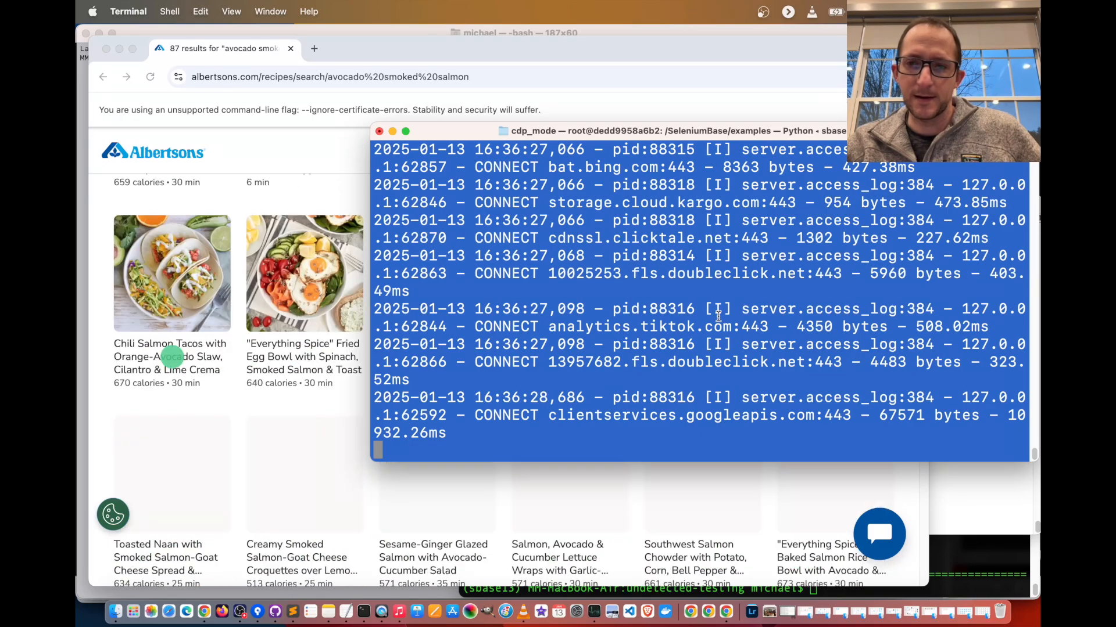
pyautogui.scroll(-3)
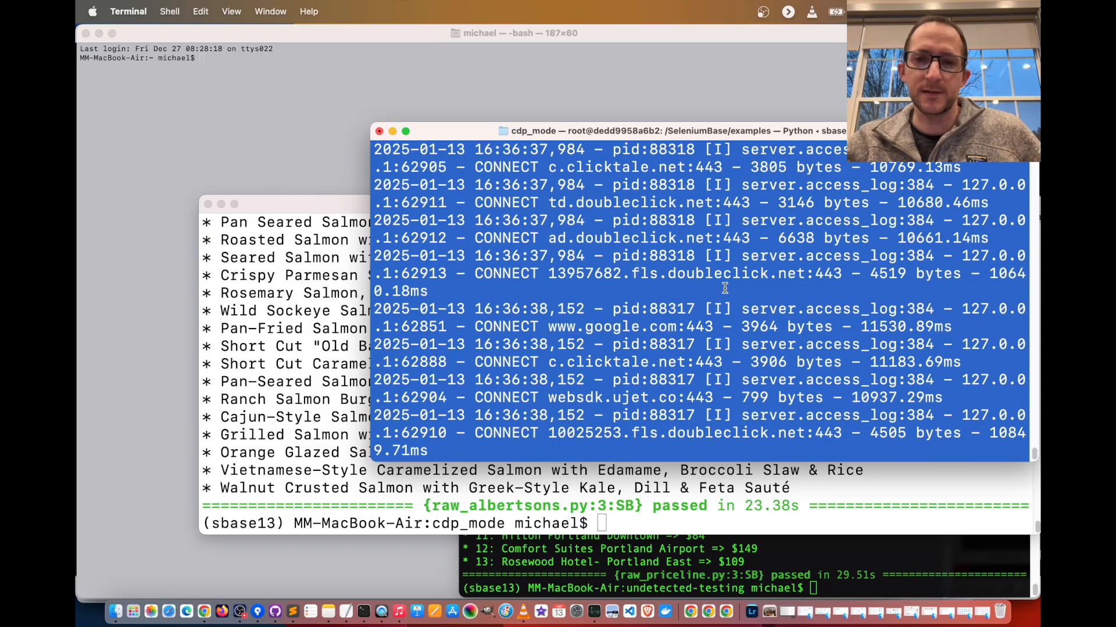
pyautogui.scroll(-3)
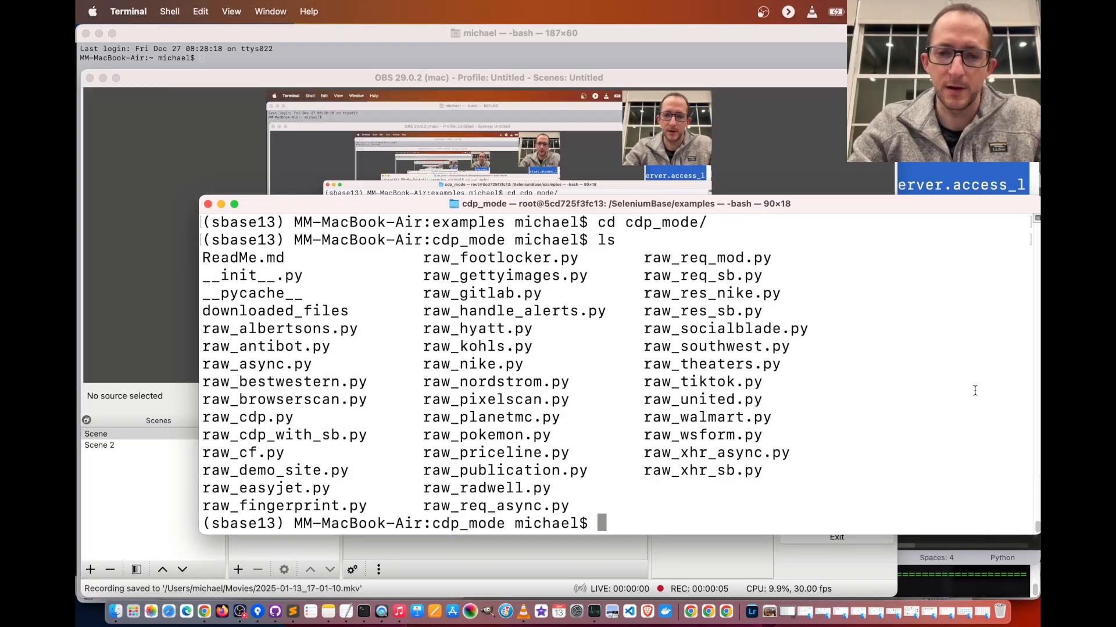
# Add proxy="127.0.0.1:8899" to raw_tiktok.py's SB() call, fixing the 'prxoy' typo, and save.
pyautogui.write('open raw_')
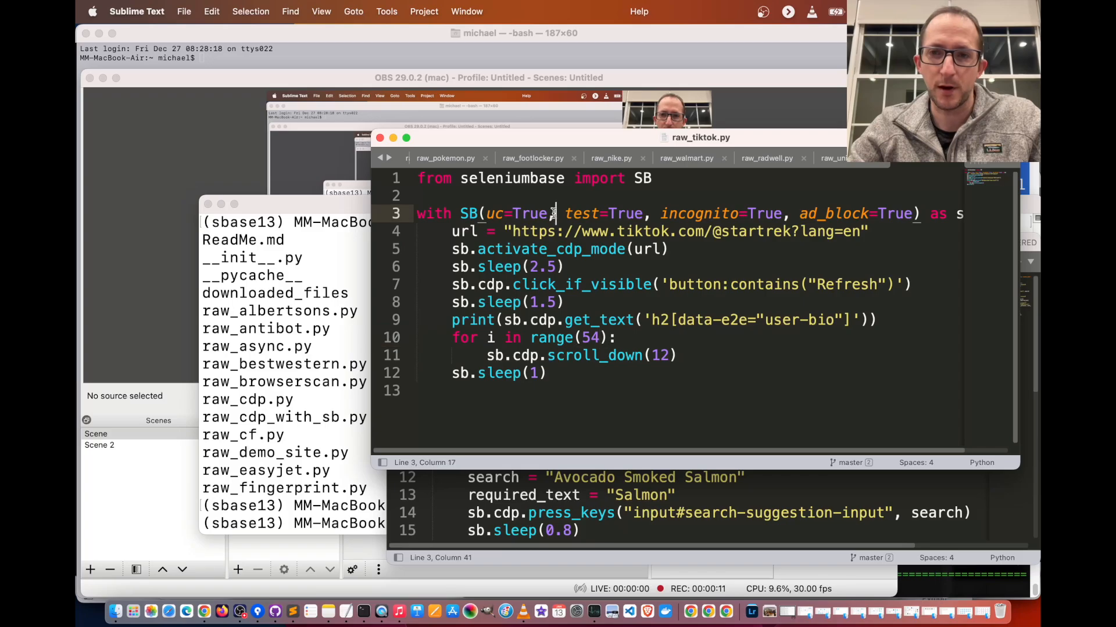
pyautogui.write('prxoy')
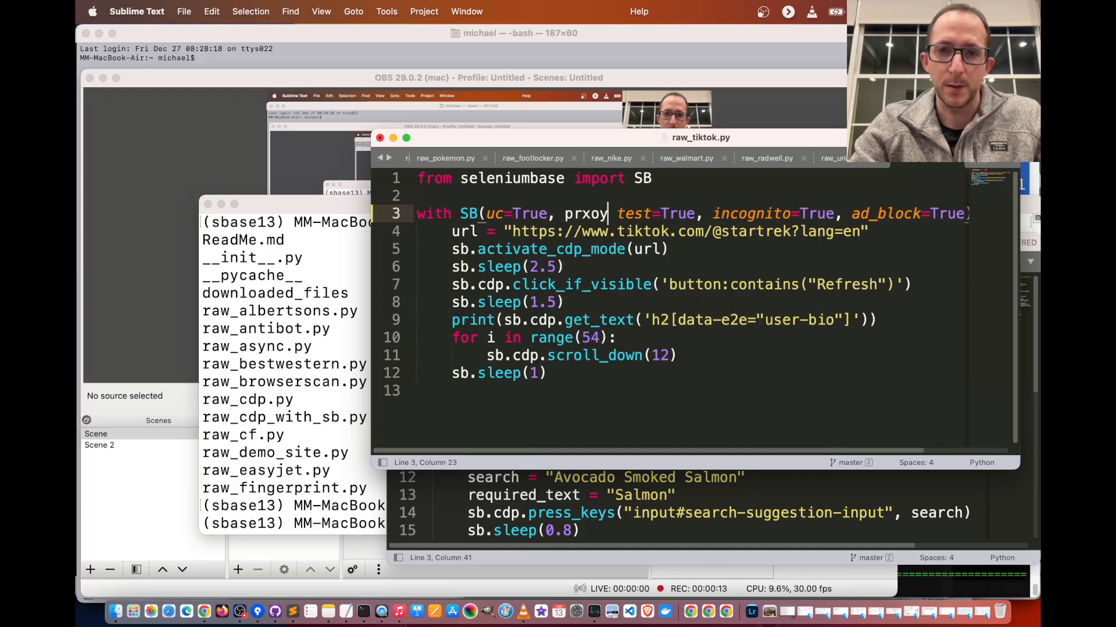
pyautogui.press('Backspace')
pyautogui.write('oxy="127.0.0.1')
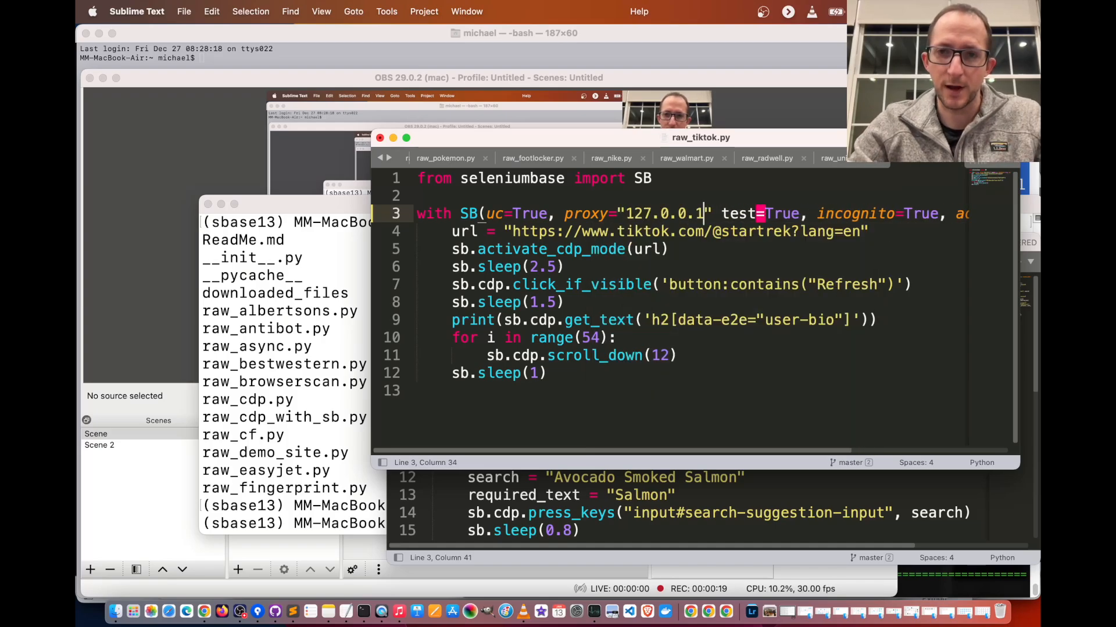
pyautogui.write(':')
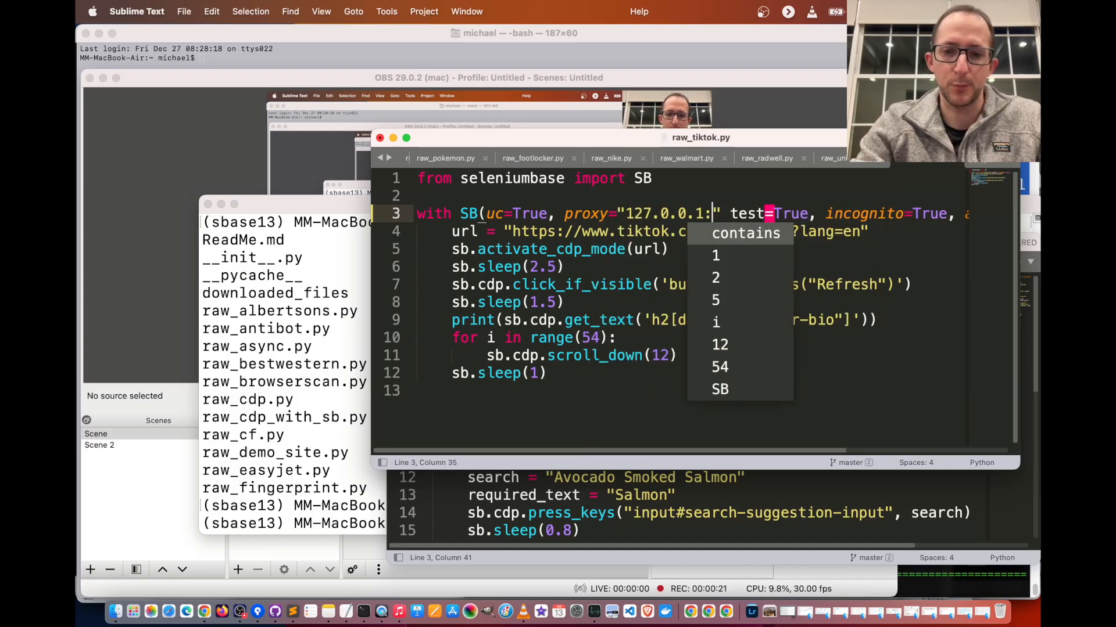
pyautogui.write('8899')
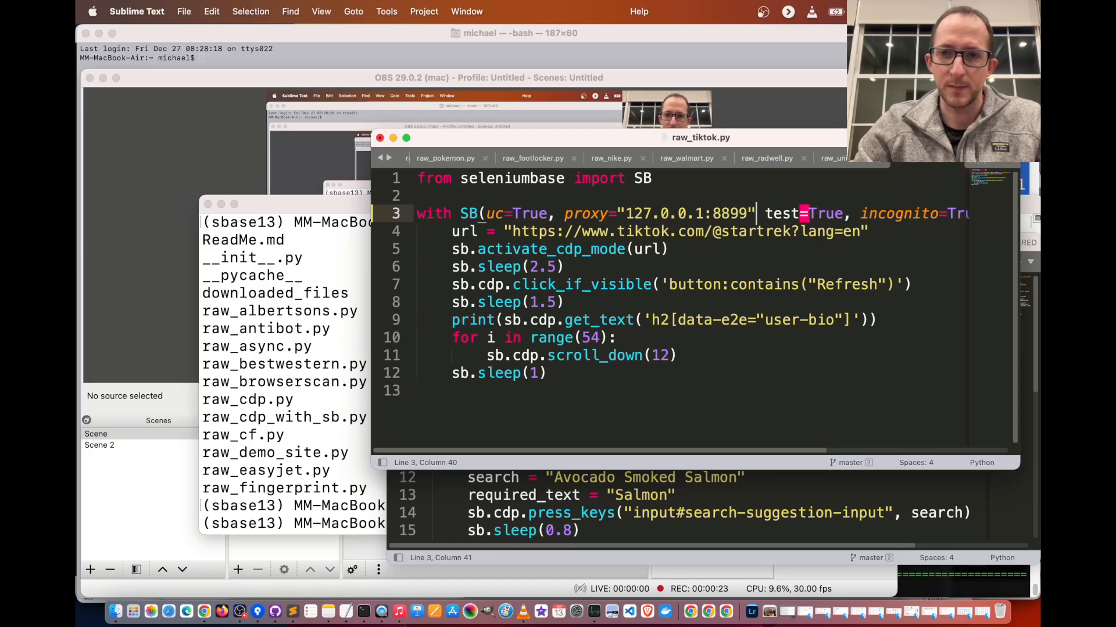
pyautogui.press('cmd+s')
pyautogui.write('p')
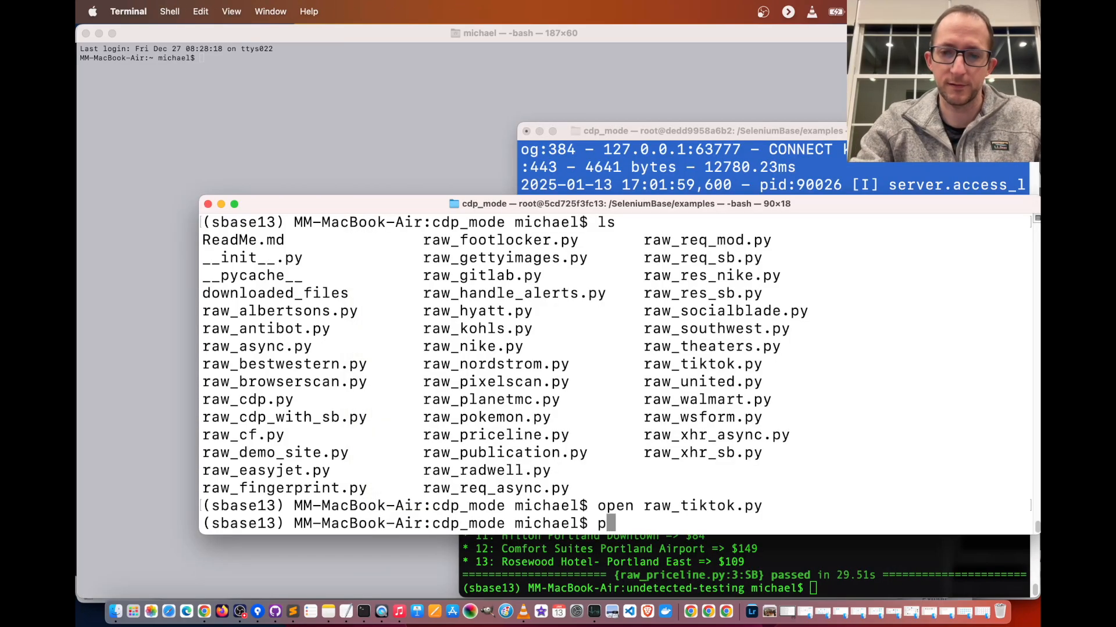
# Run python raw_tiktok.py to print the Star Trek bio, then list the scripts with ls.
pyautogui.write('ython raw_tiktok.py')
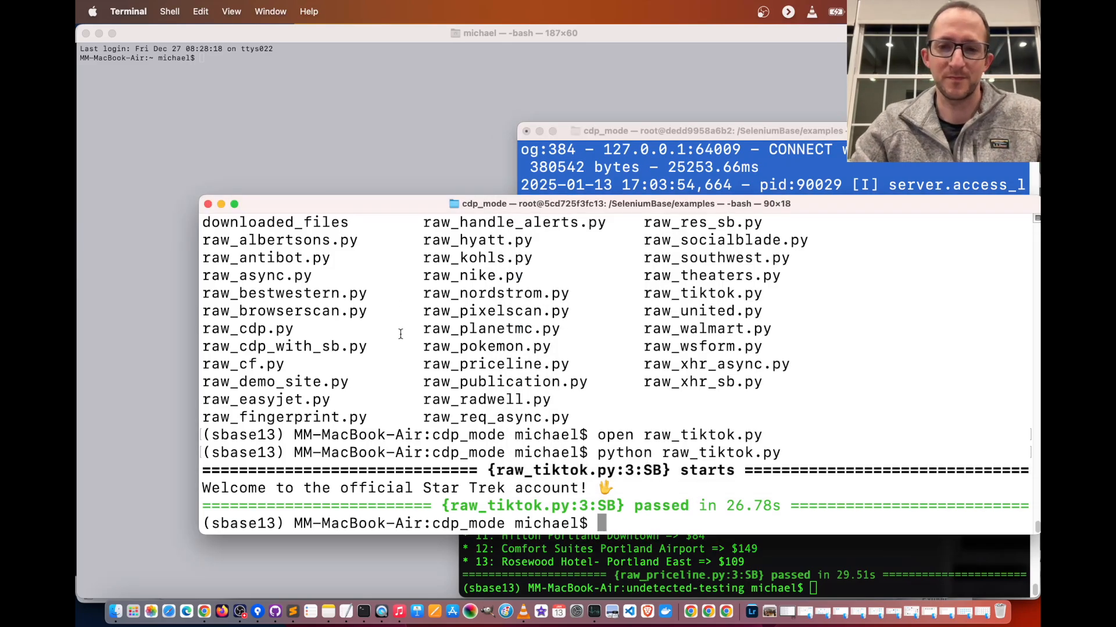
pyautogui.write('ls')
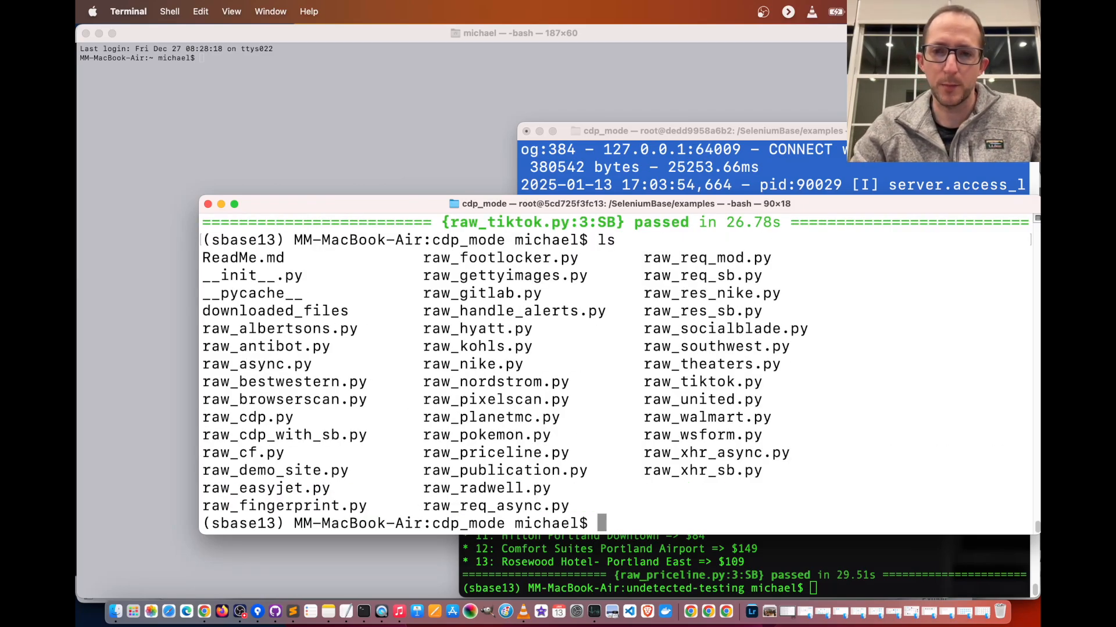
# Add proxy="127.0.0.1:8899" to raw_walmart.py's SB() call in Sublime Text.
pyautogui.write('open raw_walmart.py')
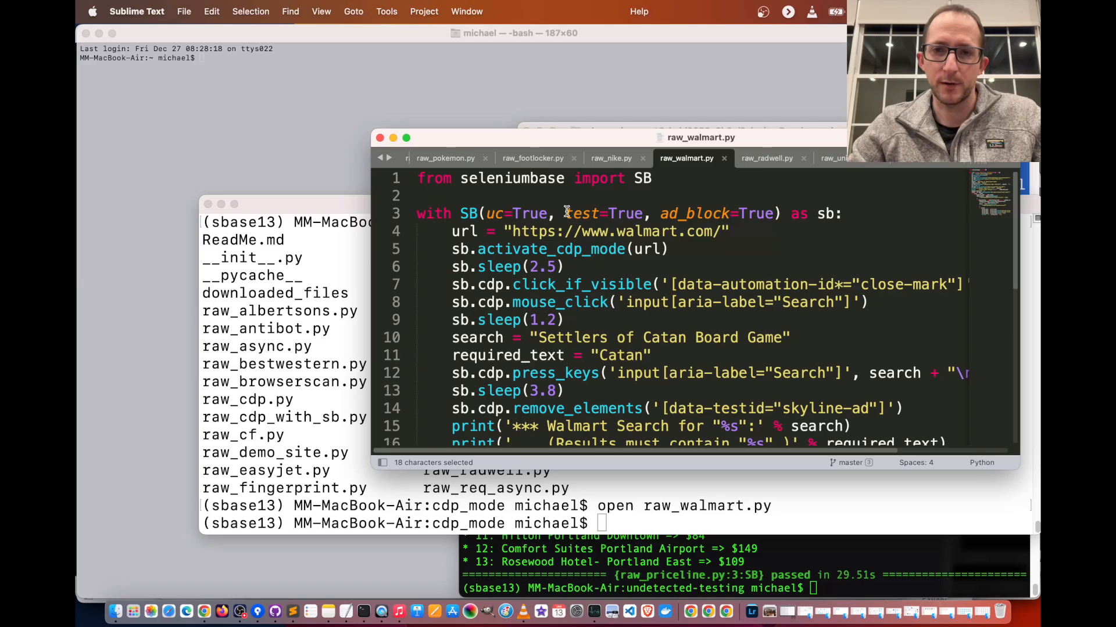
pyautogui.write('pr')
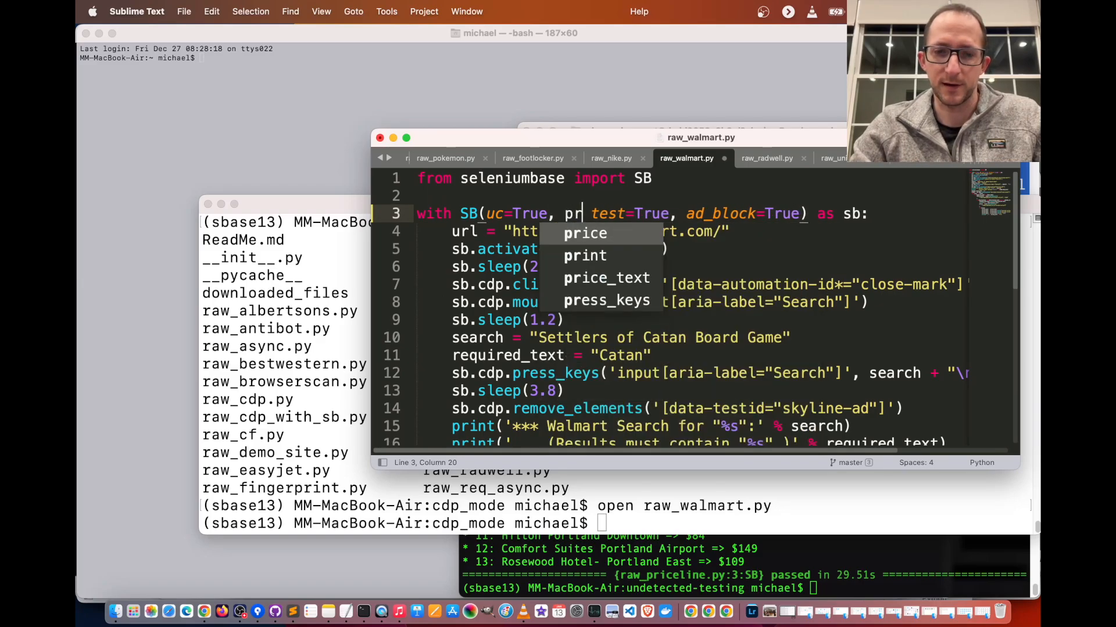
pyautogui.write('oxy="127.0.0')
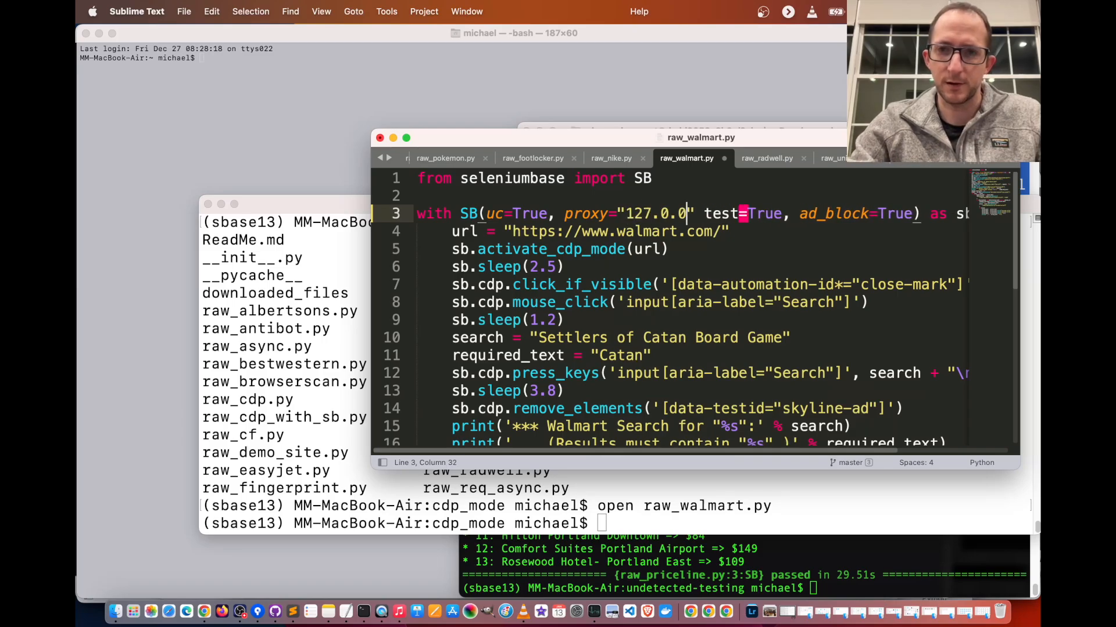
pyautogui.write('.1:88')
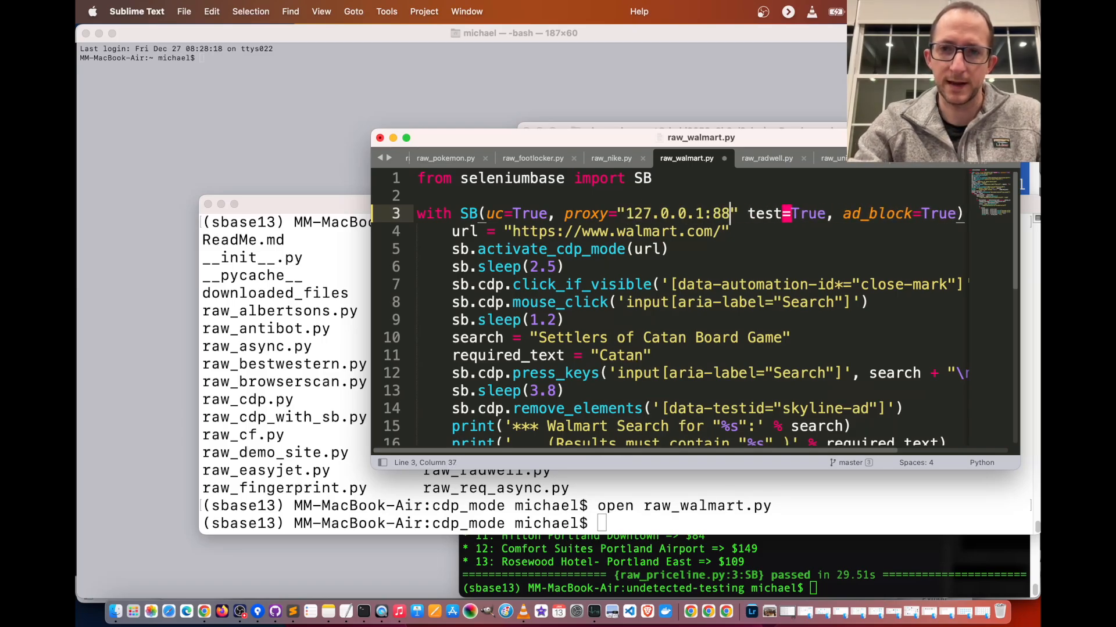
pyautogui.write('99')
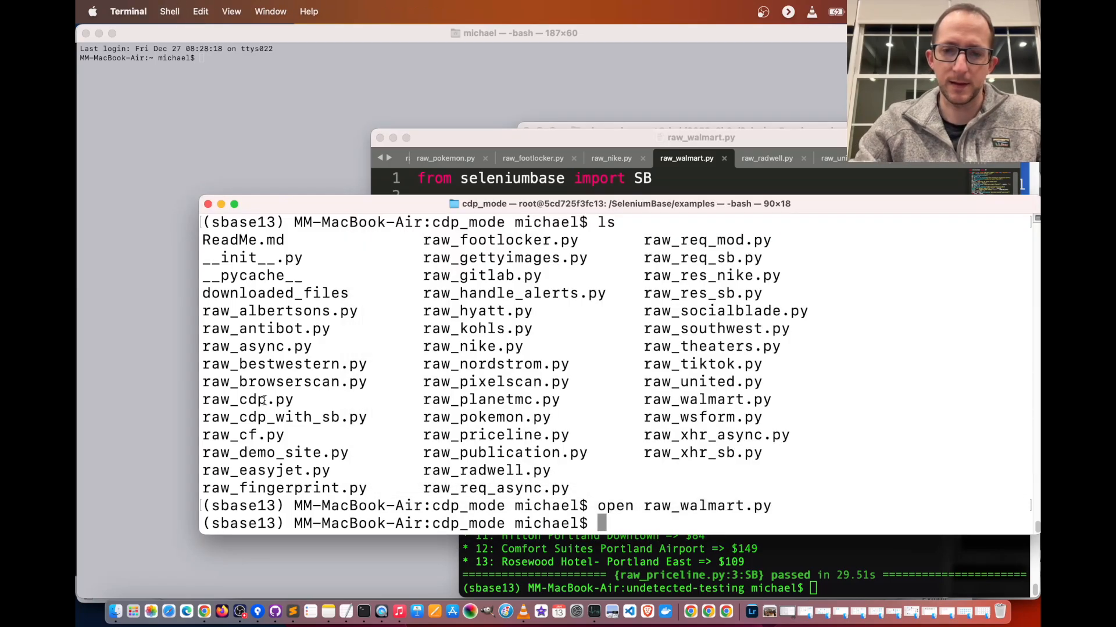
# Run python raw_walmart.py for 'Settlers of Catan' listings, list scripts, and begin the next python raw_ command.
pyautogui.write('python raw_w')
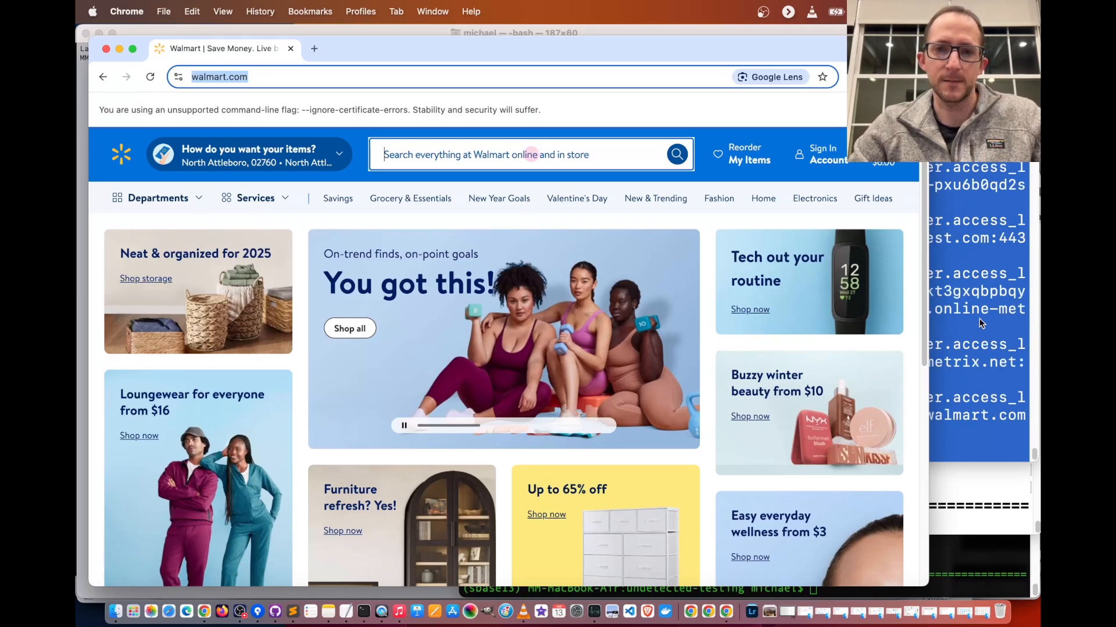
pyautogui.write('Settlers of Cat')
pyautogui.write('ls')
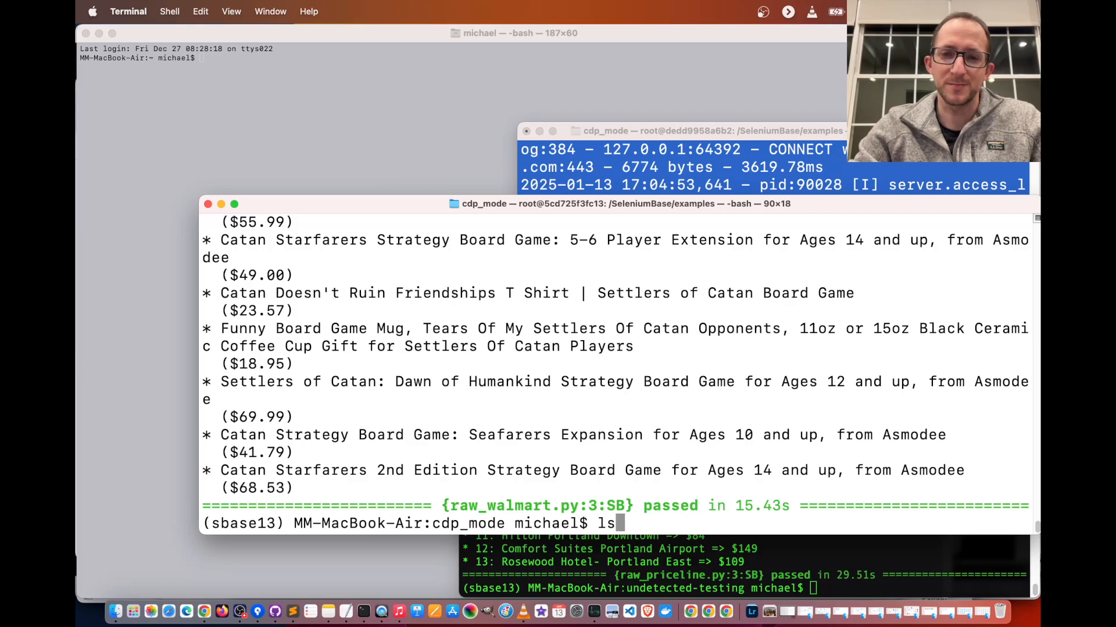
pyautogui.press('Return')
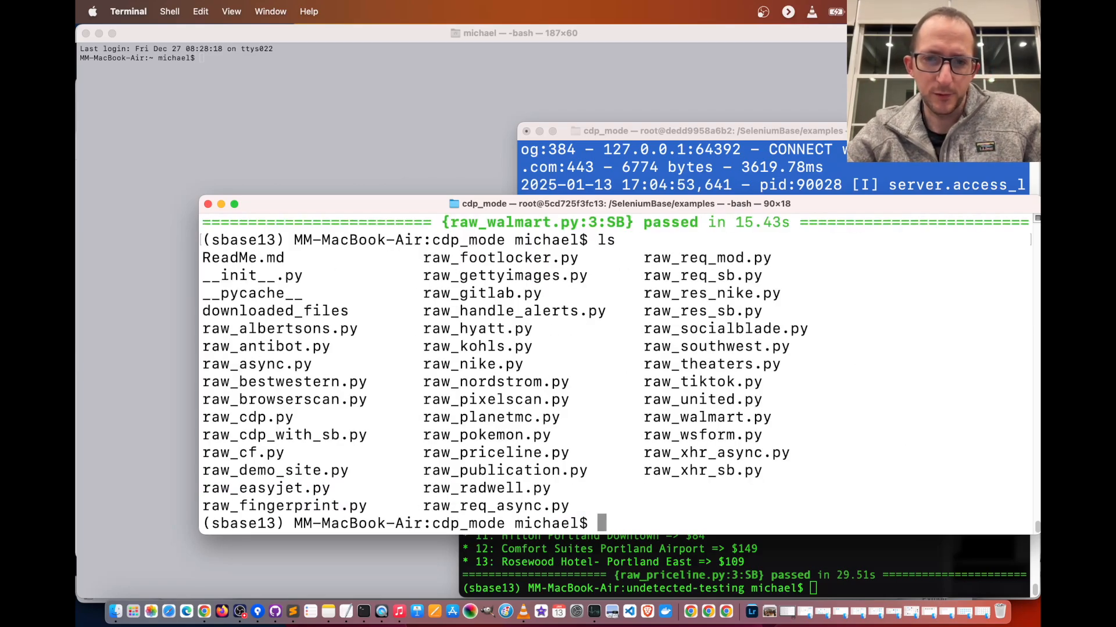
pyautogui.write('python')
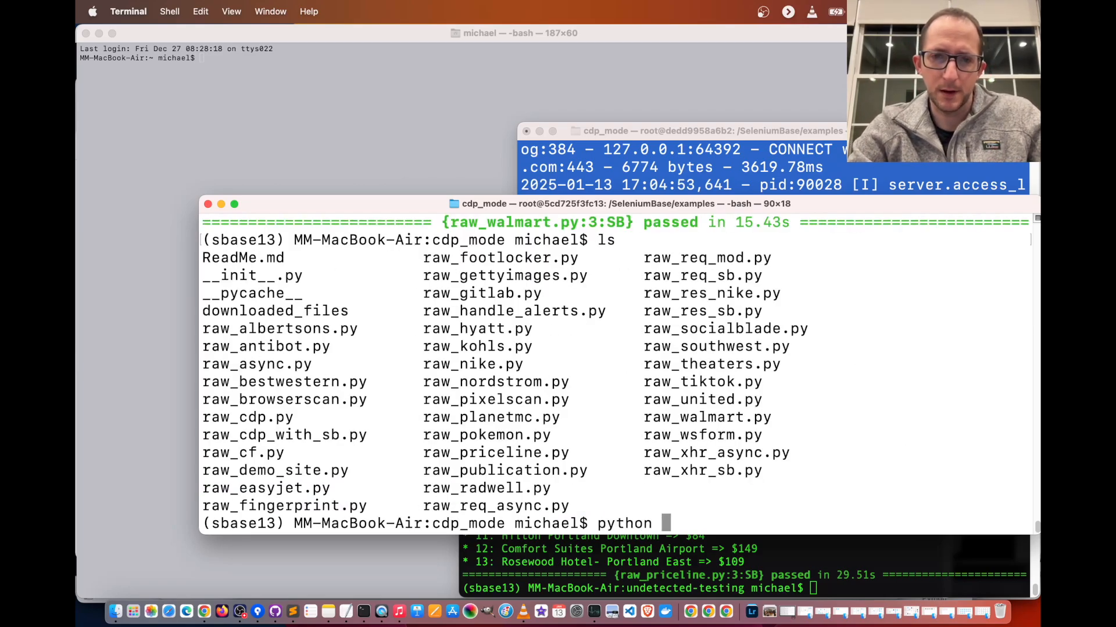
pyautogui.write('raw_')
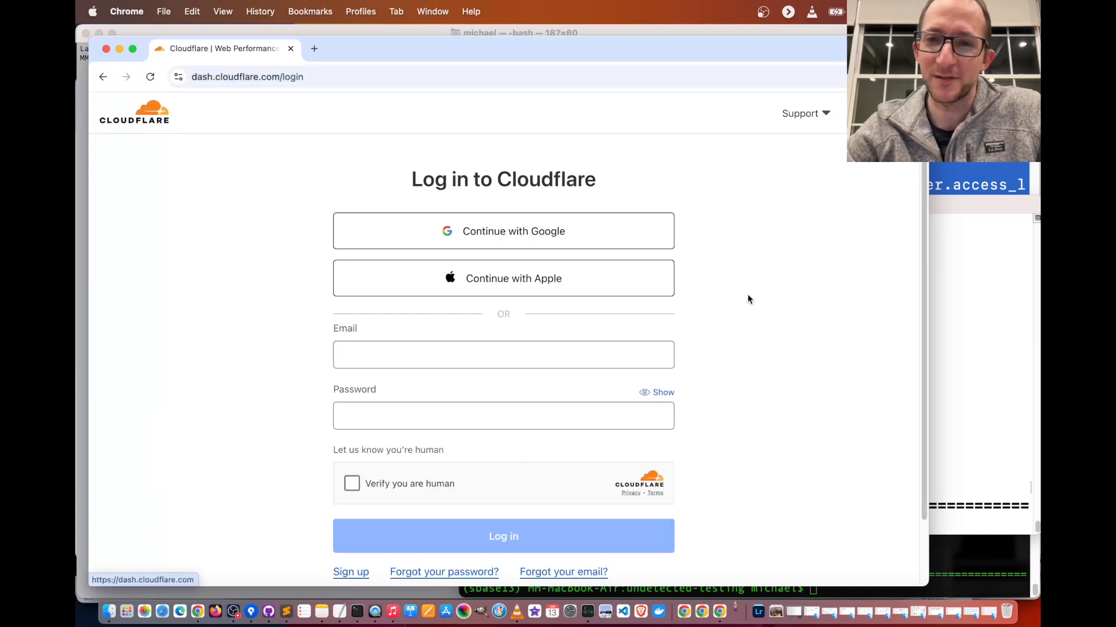
# Tick Cloudflare's 'Verify you are human' checkbox until Success, reload, and verify again.
pyautogui.click(351, 483)
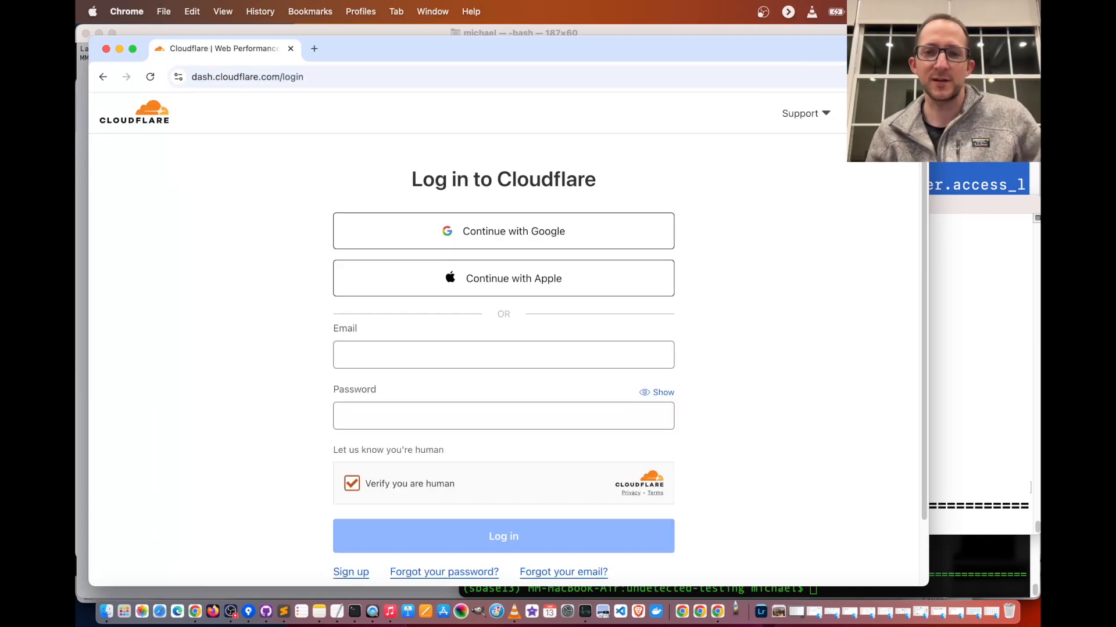
pyautogui.click(352, 483)
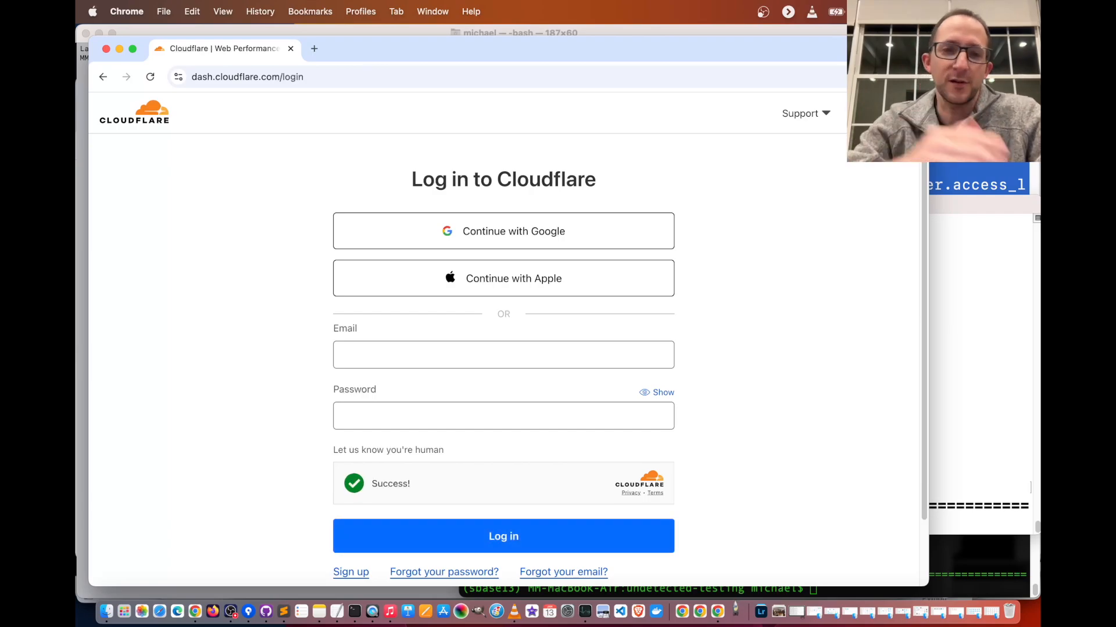
pyautogui.click(503, 537)
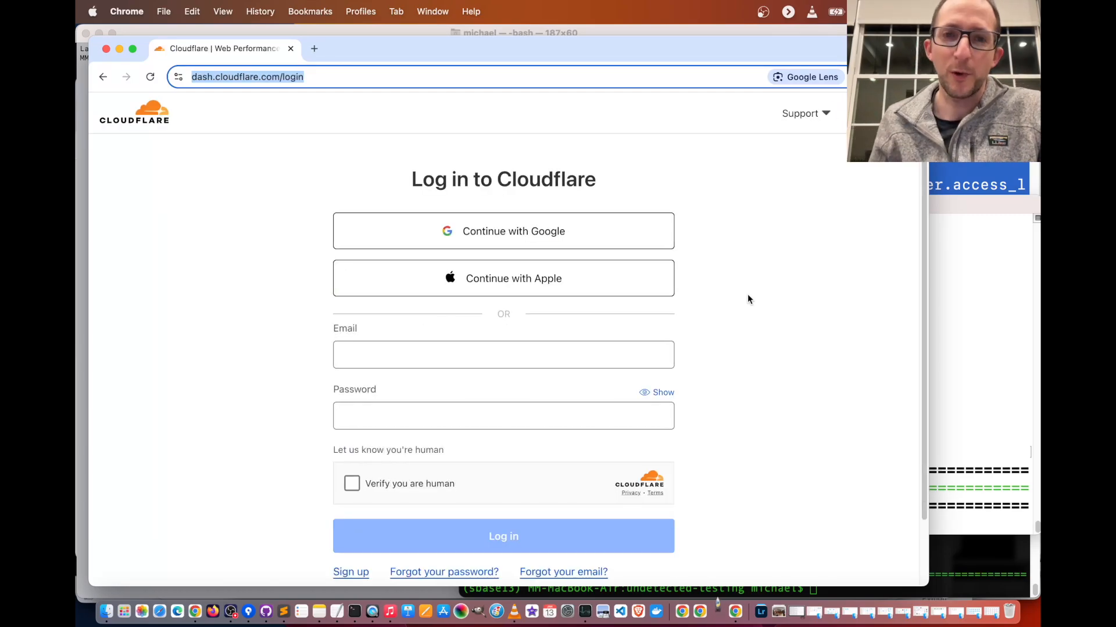
pyautogui.click(351, 484)
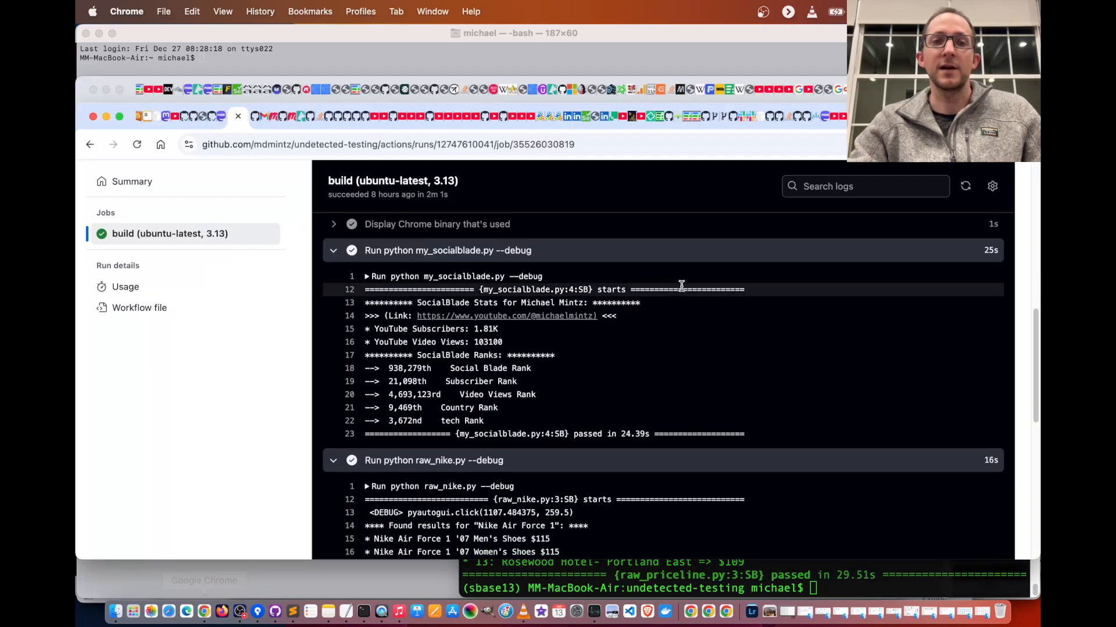
# Scroll the build log to the raw_priceline.py Portland hotel results and select Workflow file.
pyautogui.scroll(-3)
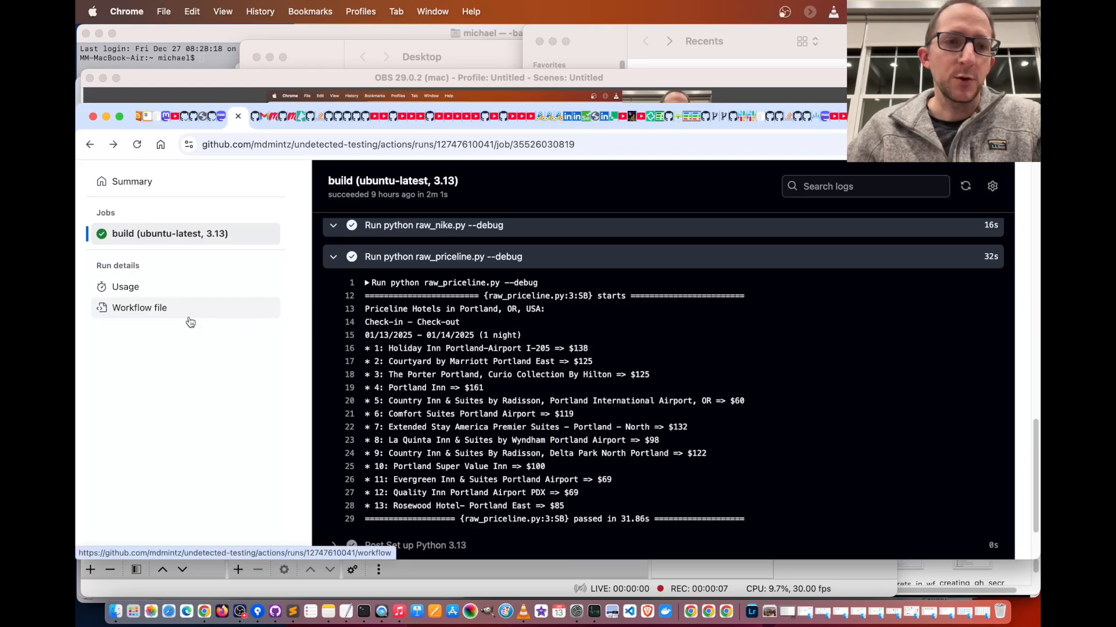
pyautogui.click(139, 308)
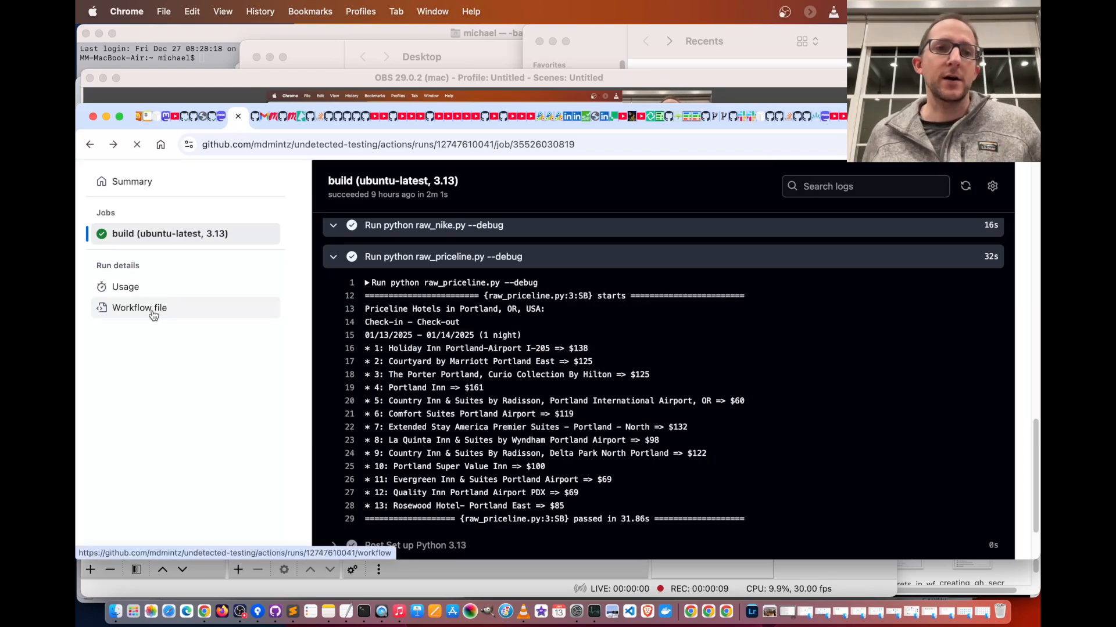
# View the CI build 3 workflow file's cron schedule, push/pull_request triggers, and build matrix.
pyautogui.click(139, 308)
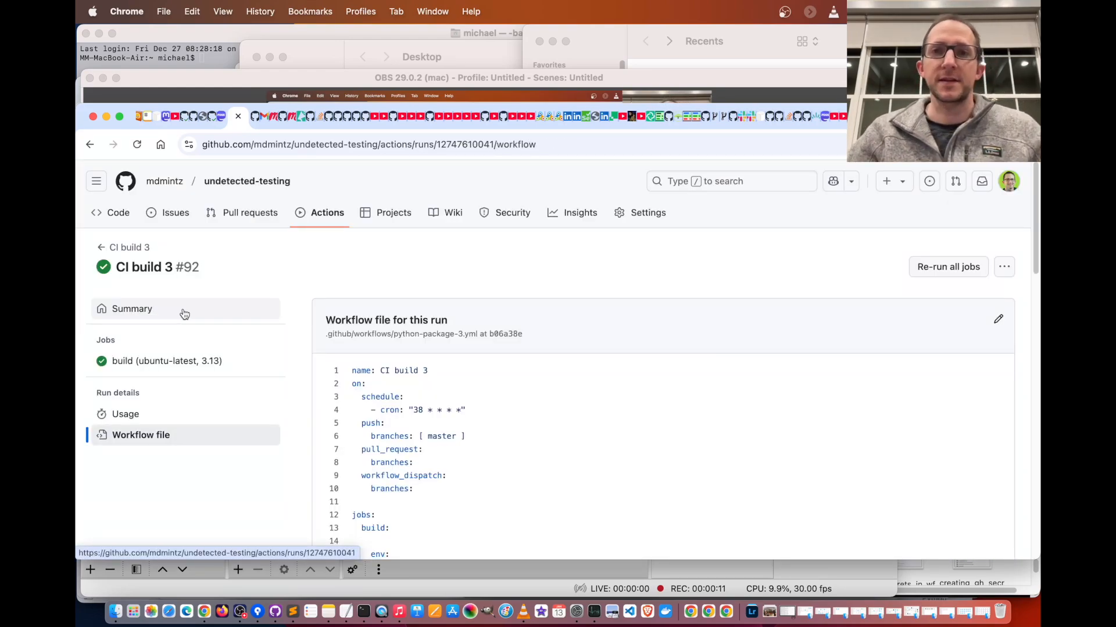
pyautogui.scroll(-3)
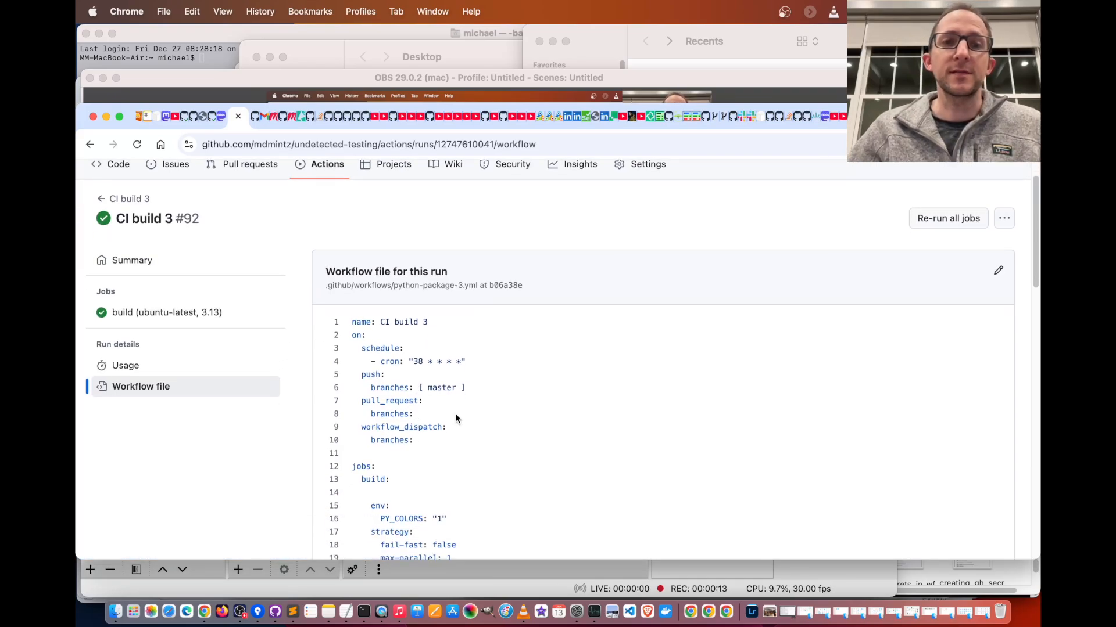
pyautogui.scroll(-3)
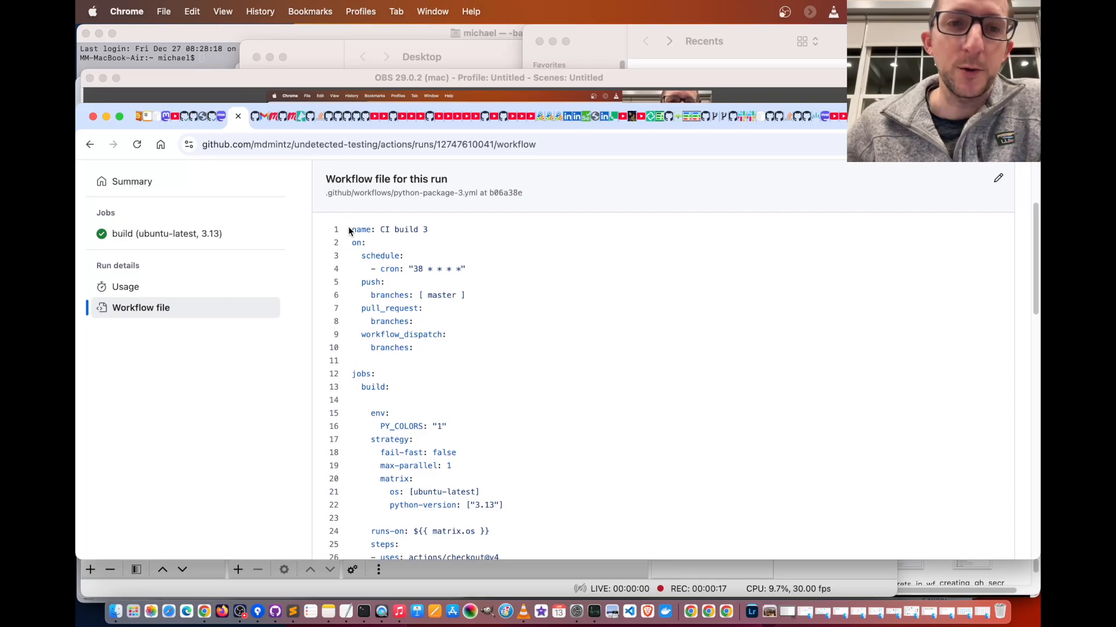
pyautogui.moveTo(455, 237)
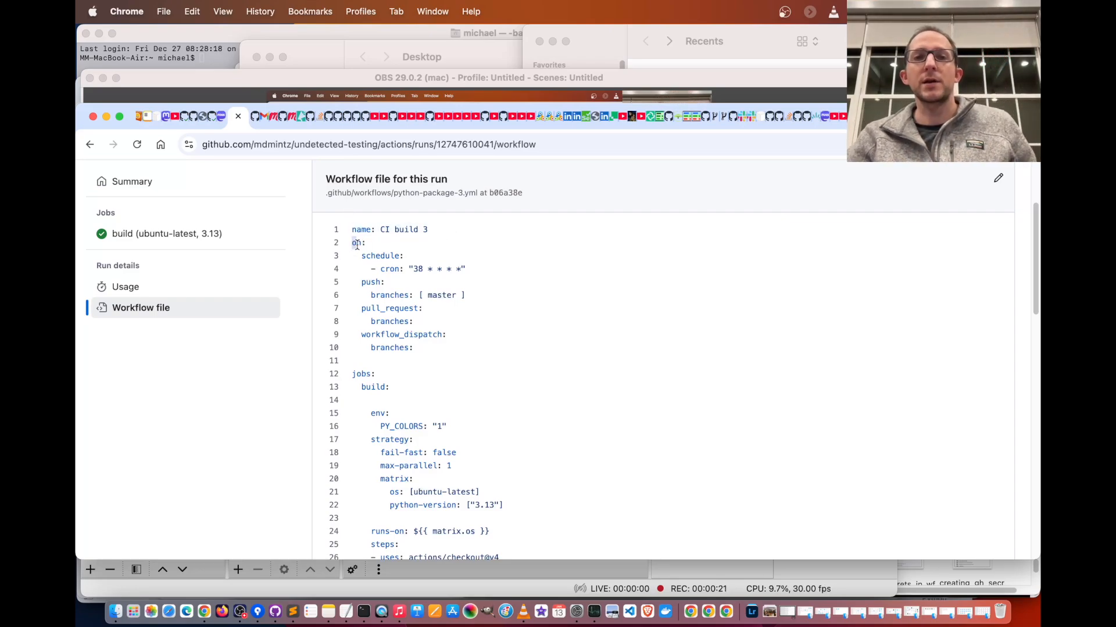
pyautogui.moveTo(400, 254)
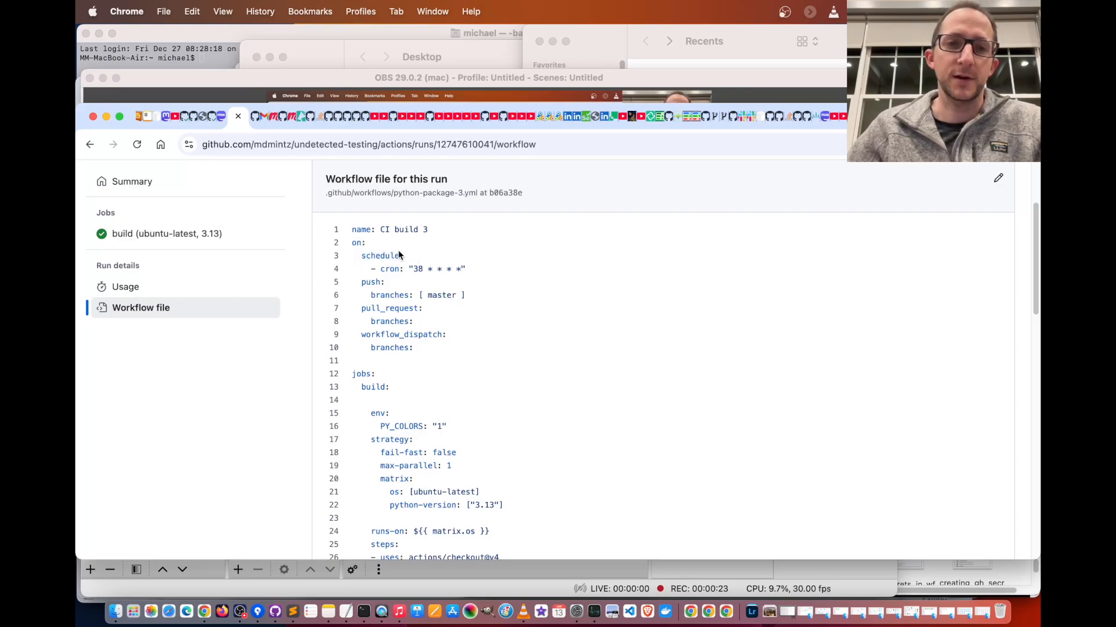
pyautogui.moveTo(488, 271)
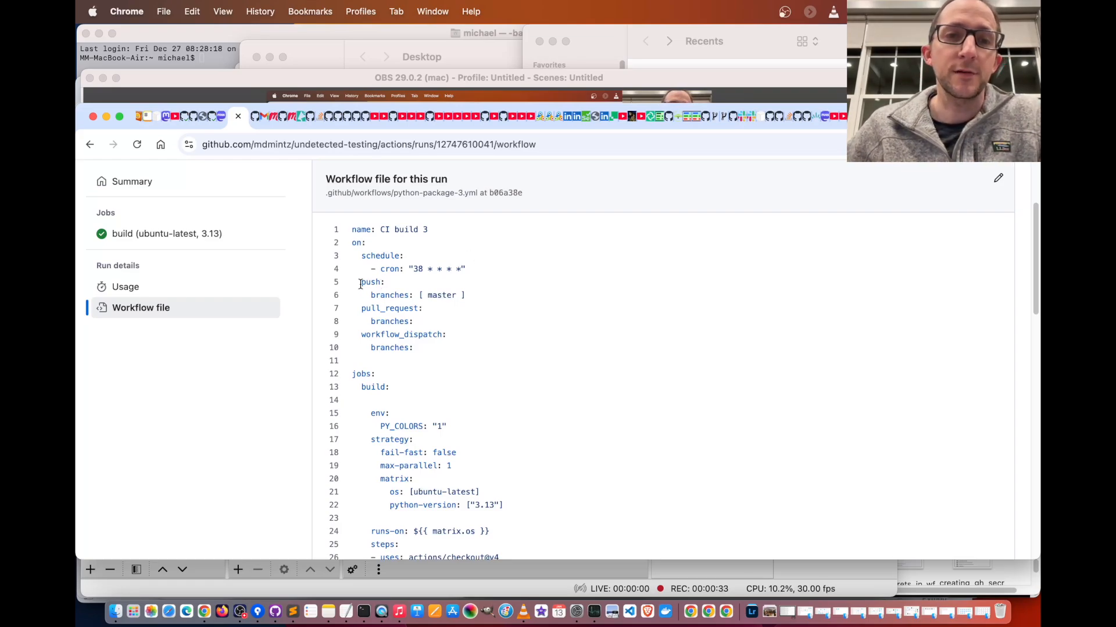
pyautogui.doubleClick(370, 281)
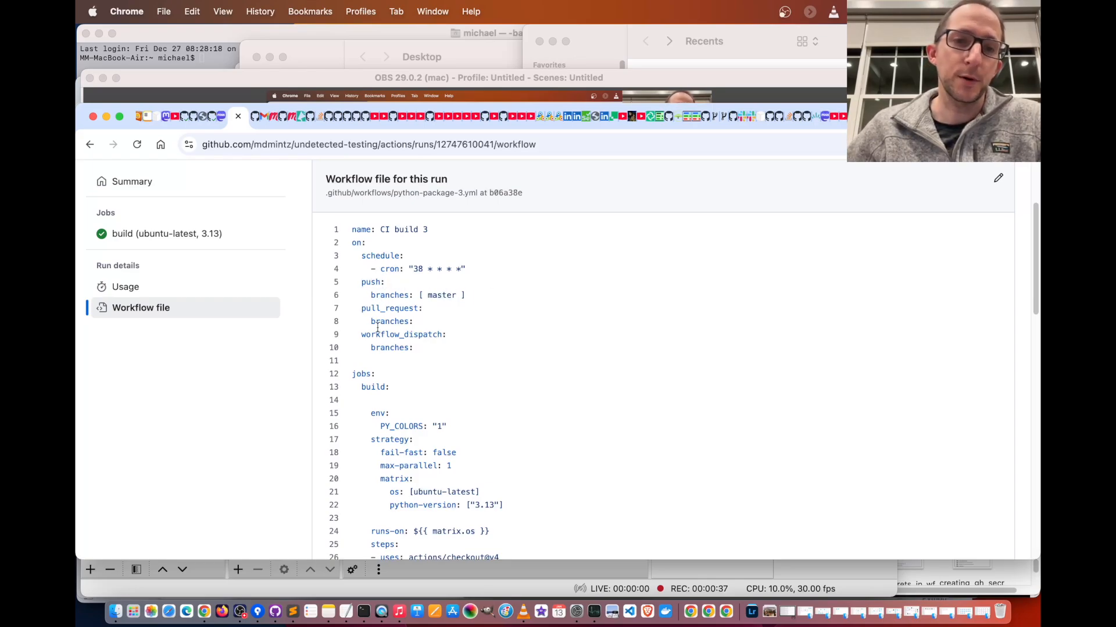
pyautogui.scroll(-3)
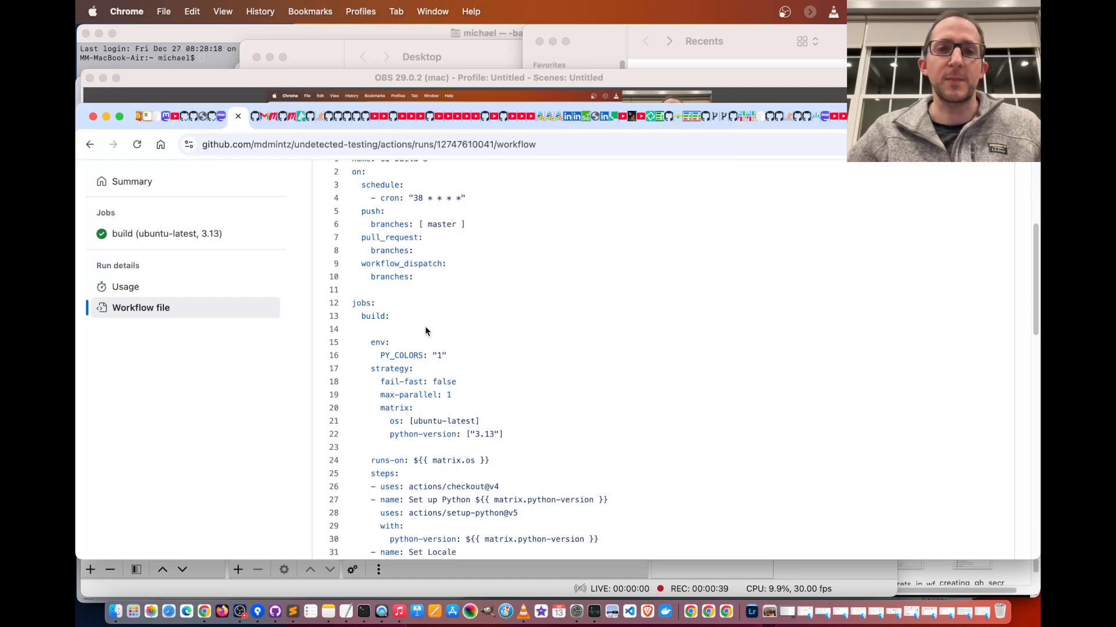
pyautogui.scroll(-3)
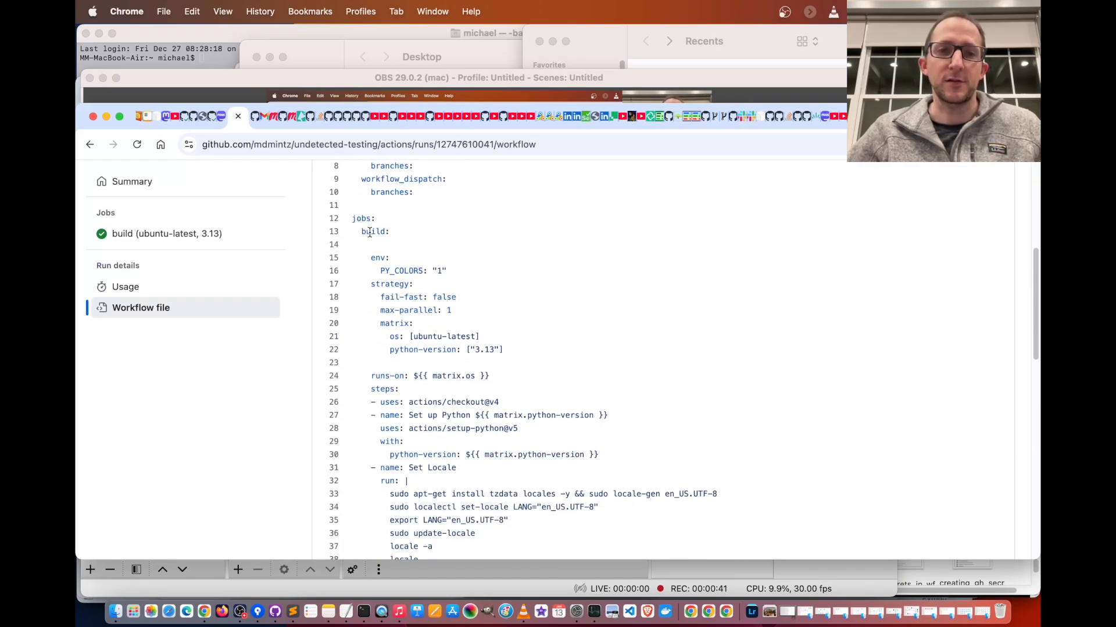
pyautogui.scroll(-3)
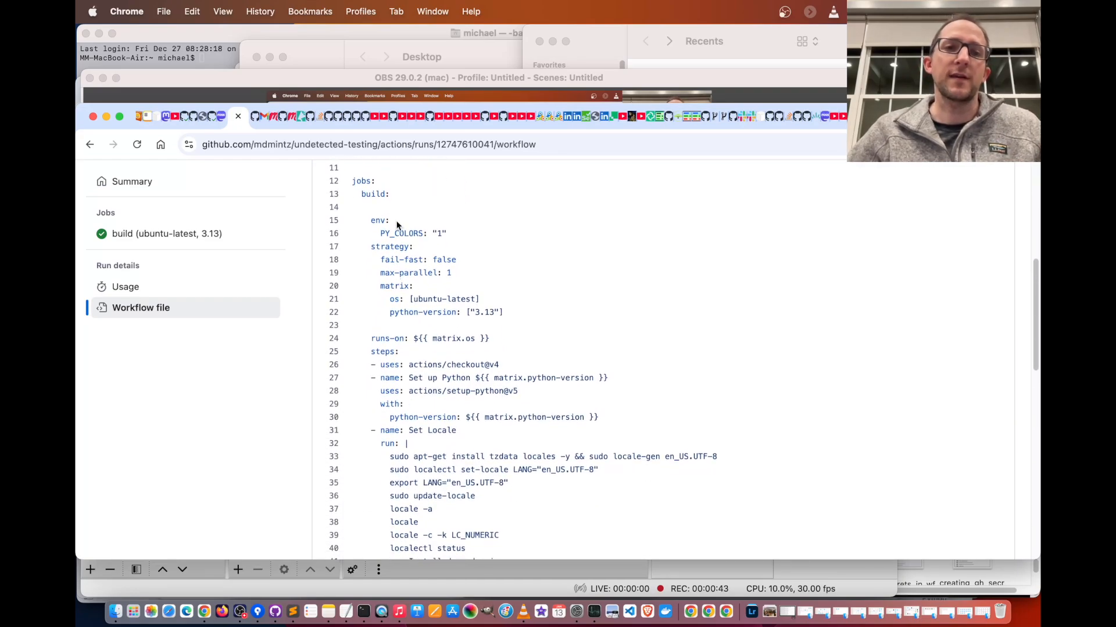
pyautogui.scroll(-3)
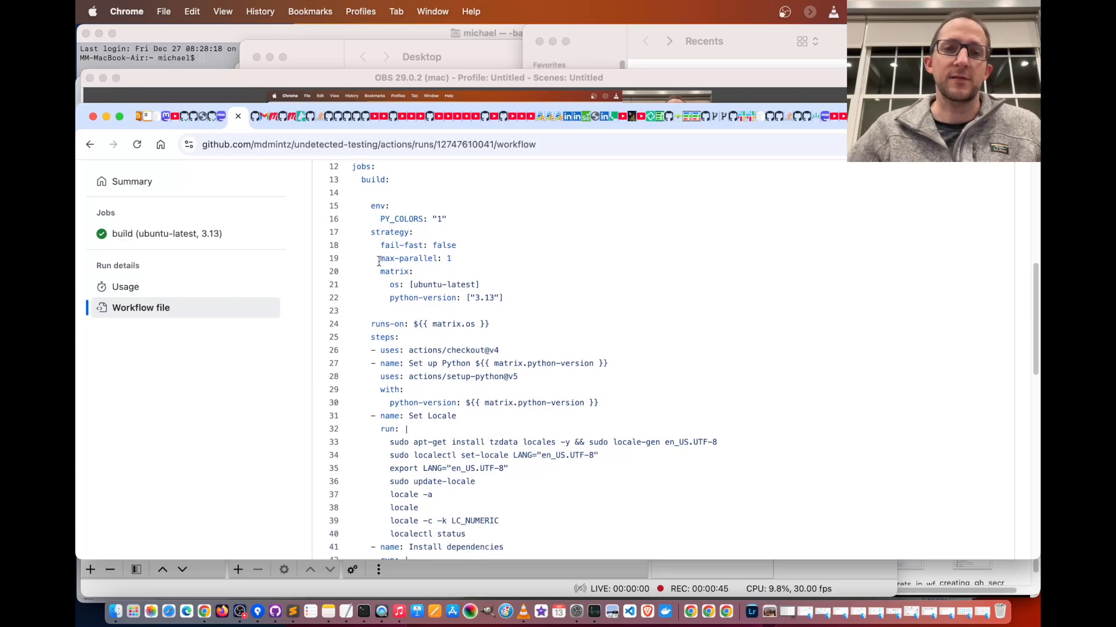
pyautogui.scroll(-3)
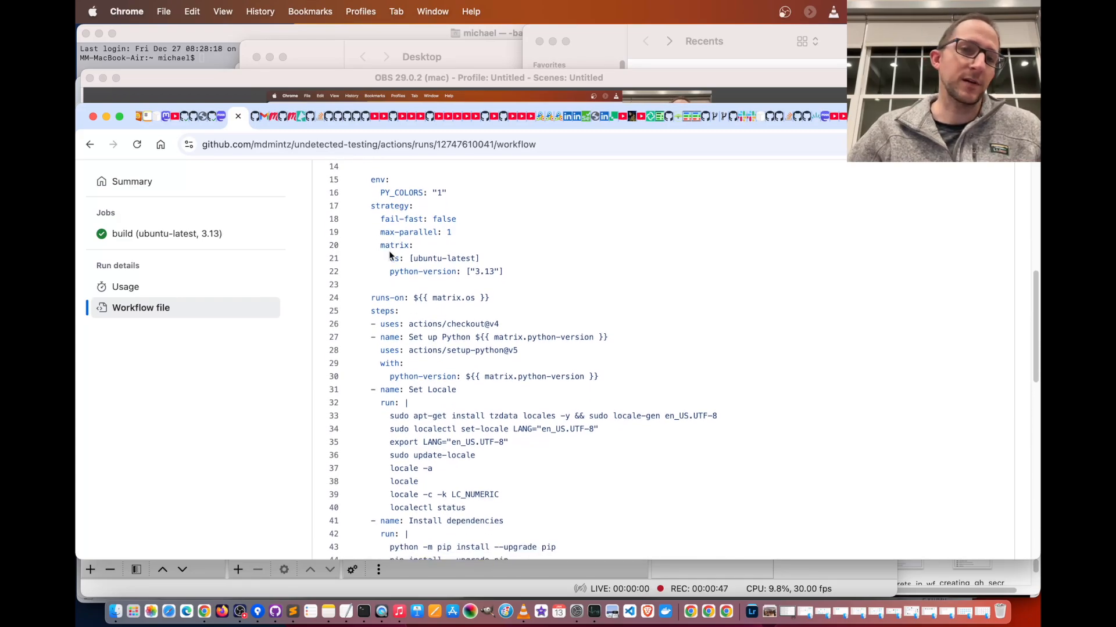
pyautogui.moveTo(528, 268)
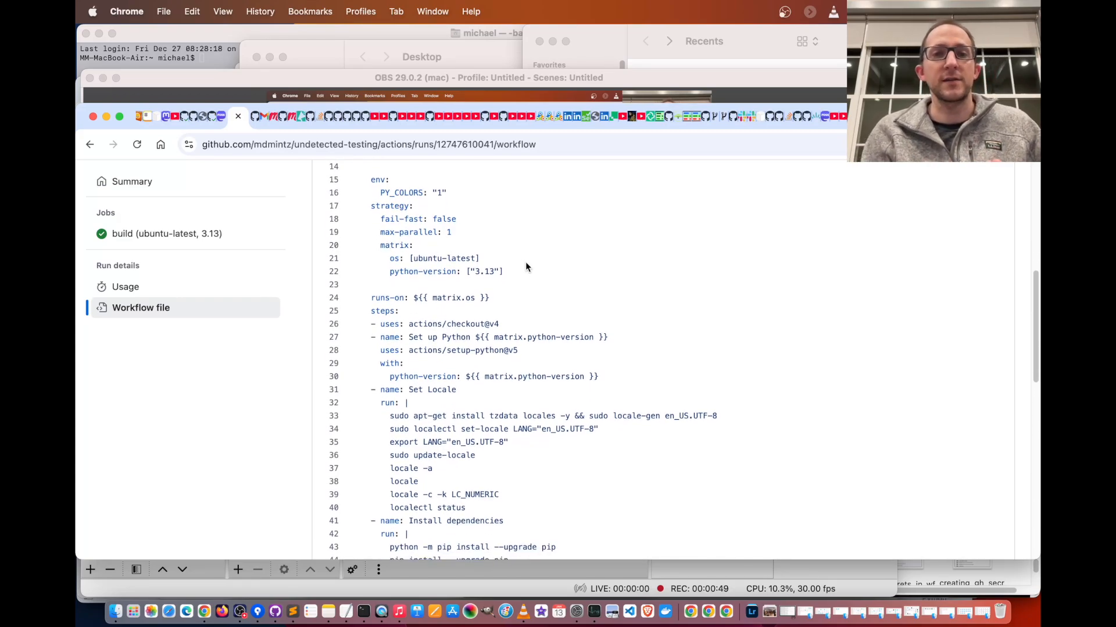
pyautogui.moveTo(414, 258)
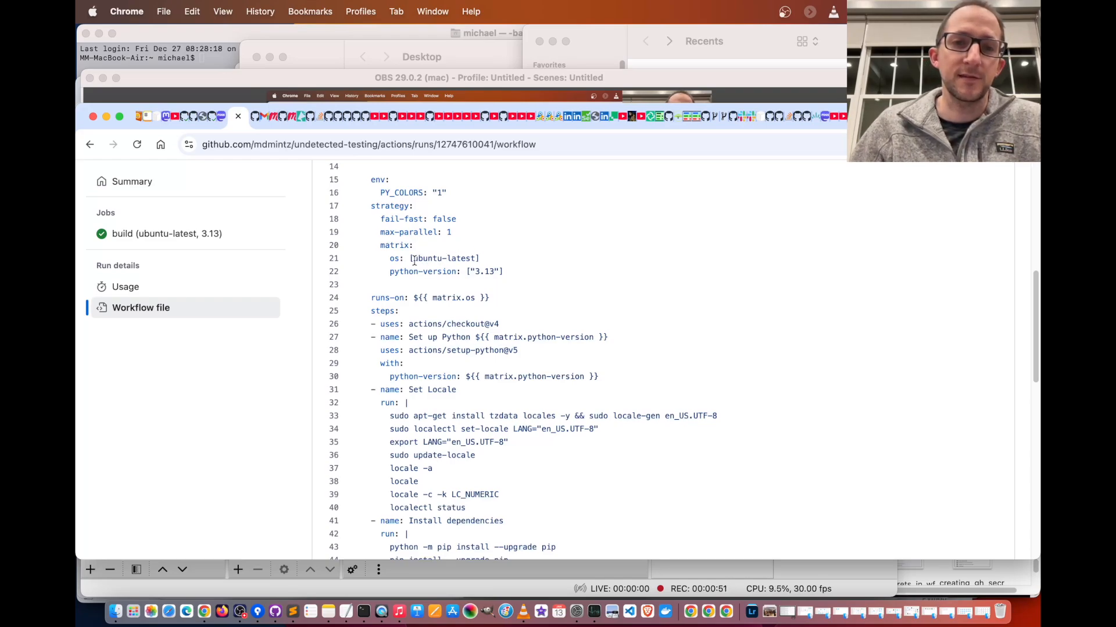
pyautogui.moveTo(578, 300)
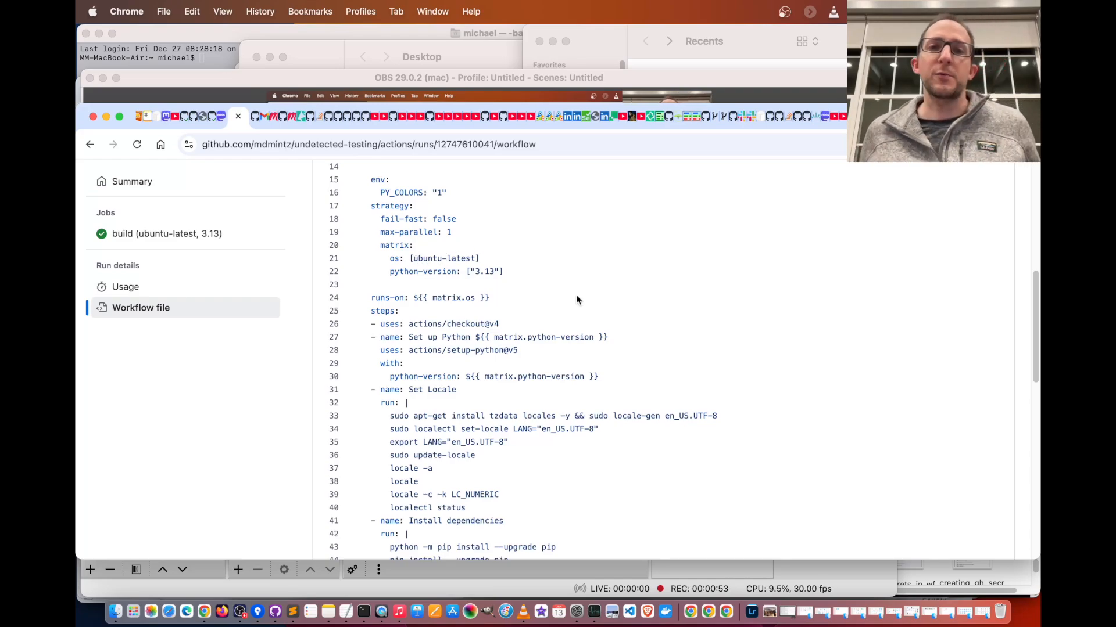
pyautogui.scroll(-3)
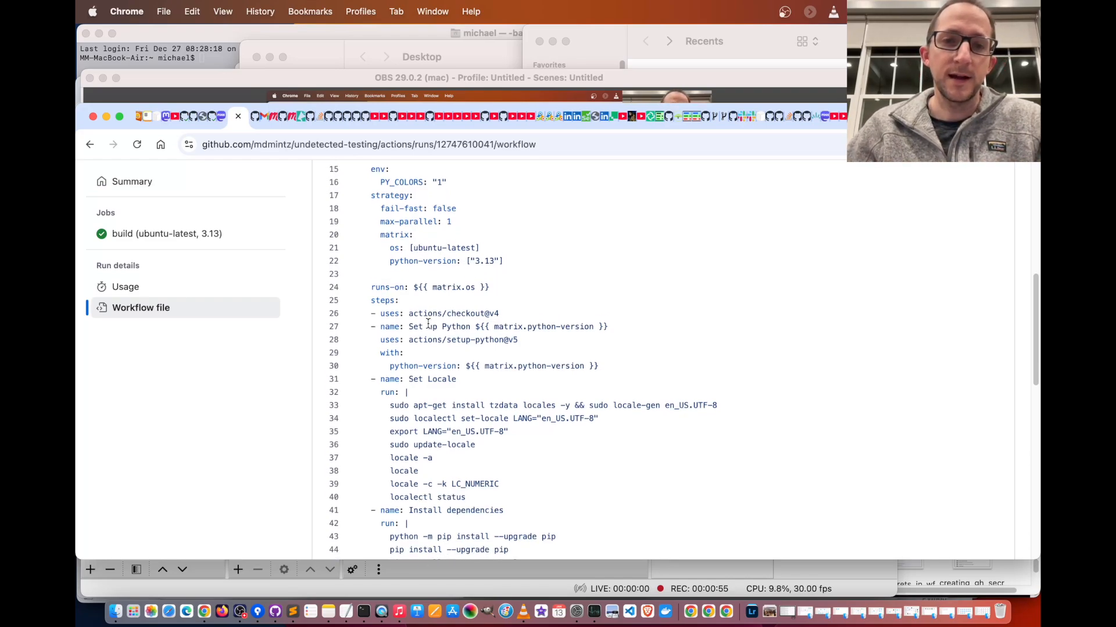
pyautogui.scroll(-3)
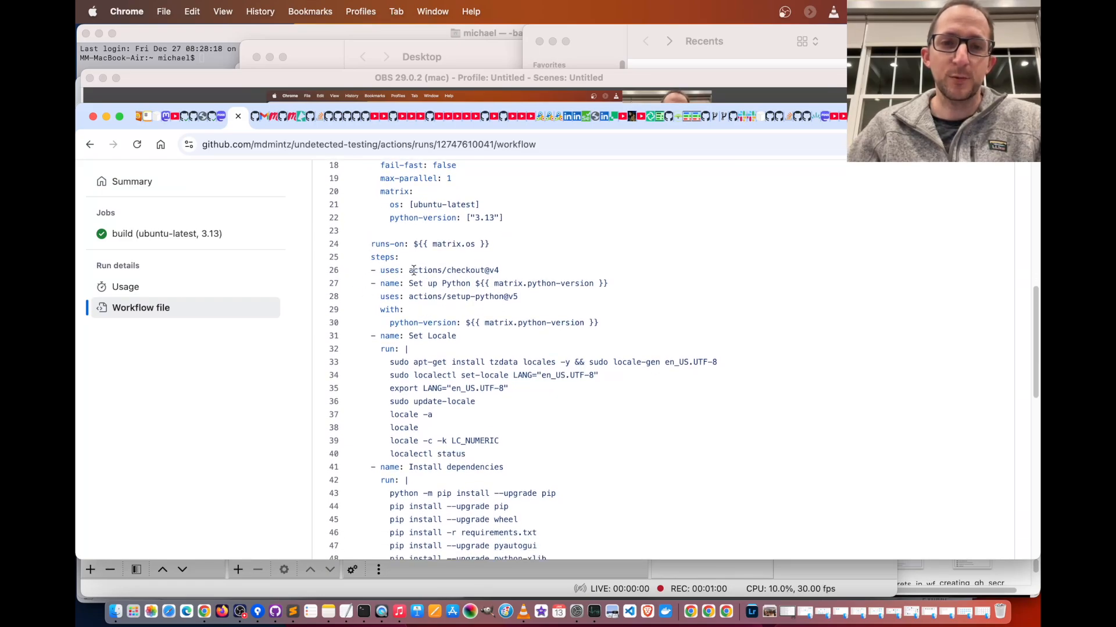
pyautogui.doubleClick(453, 269)
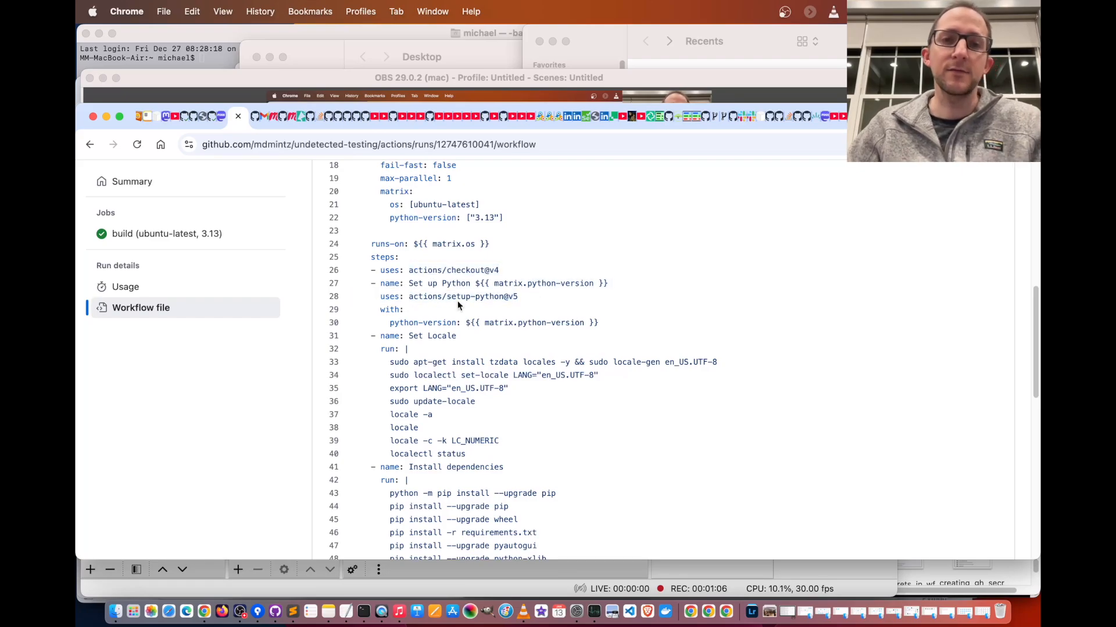
pyautogui.scroll(-3)
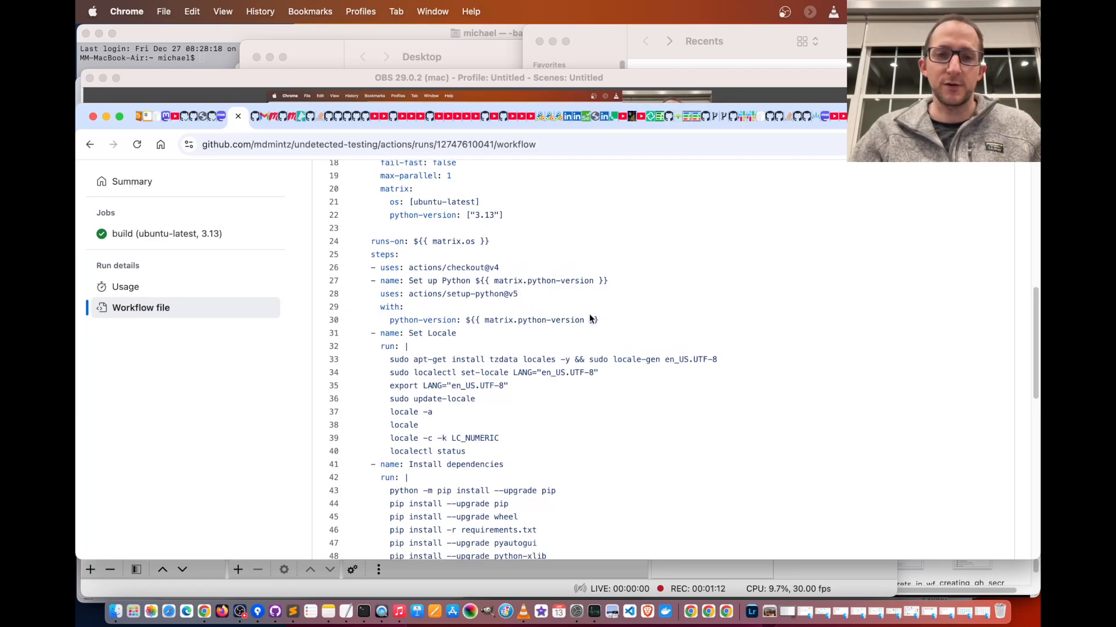
pyautogui.scroll(-3)
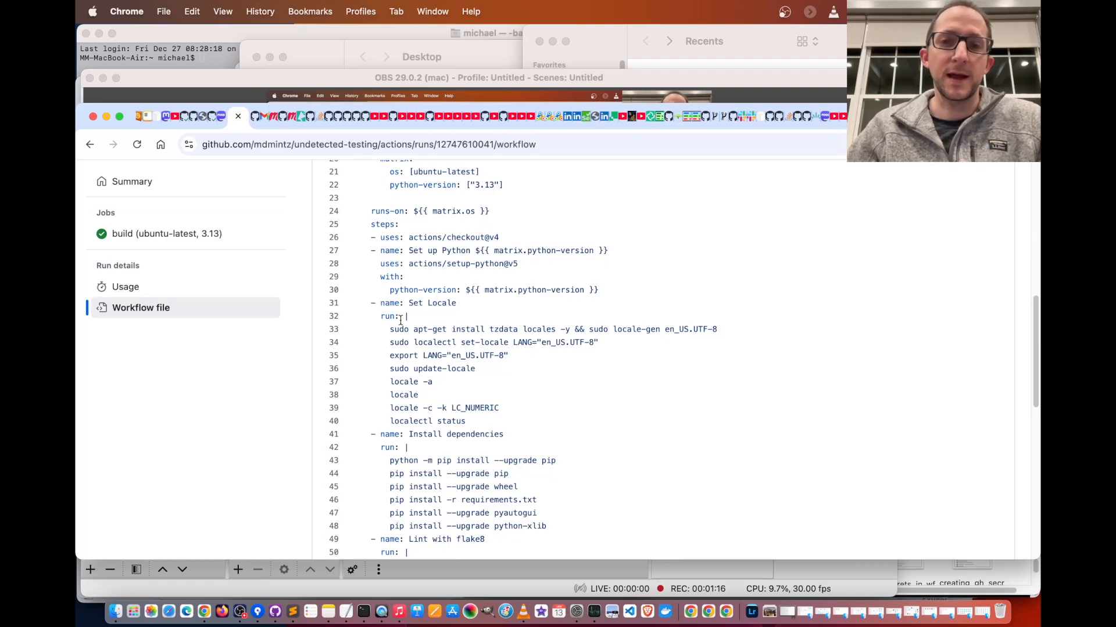
pyautogui.moveTo(390, 329); pyautogui.dragTo(467, 421)
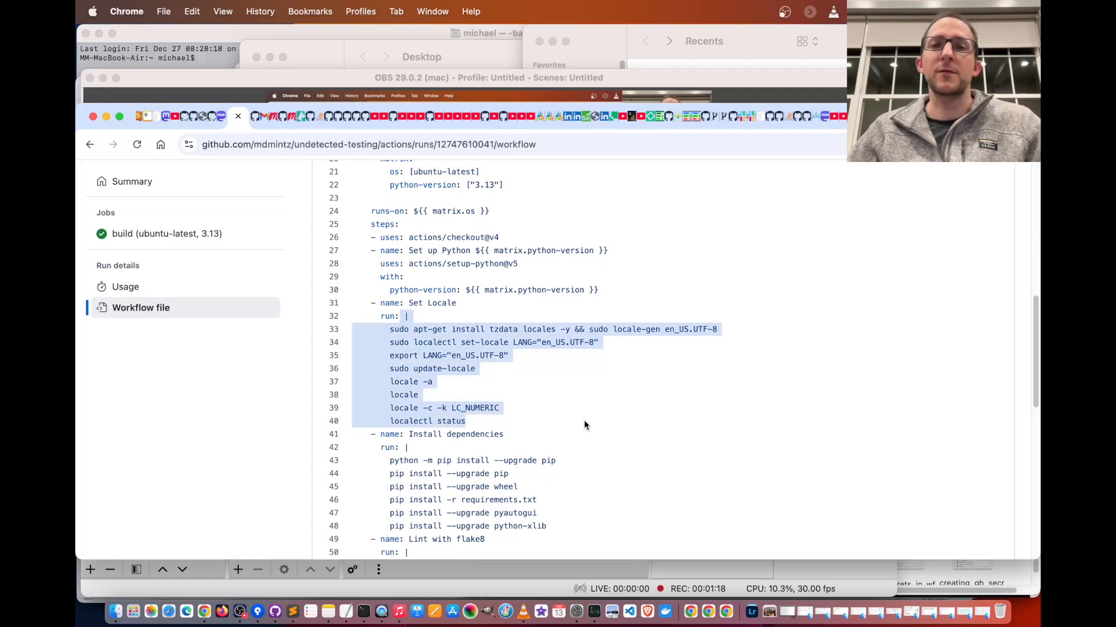
pyautogui.click(585, 425)
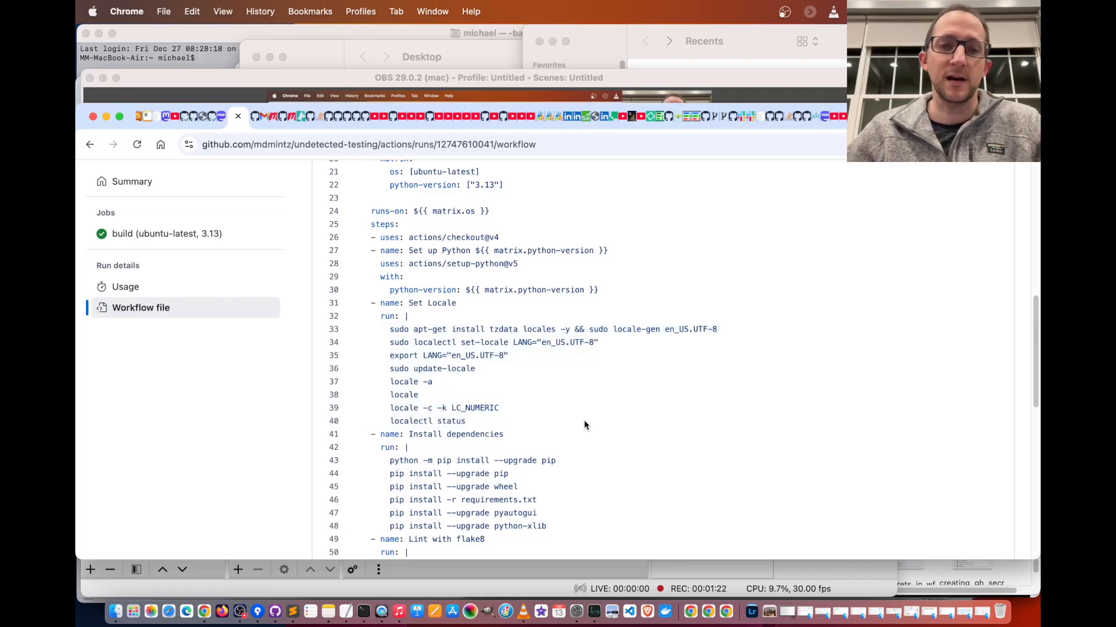
pyautogui.scroll(-3)
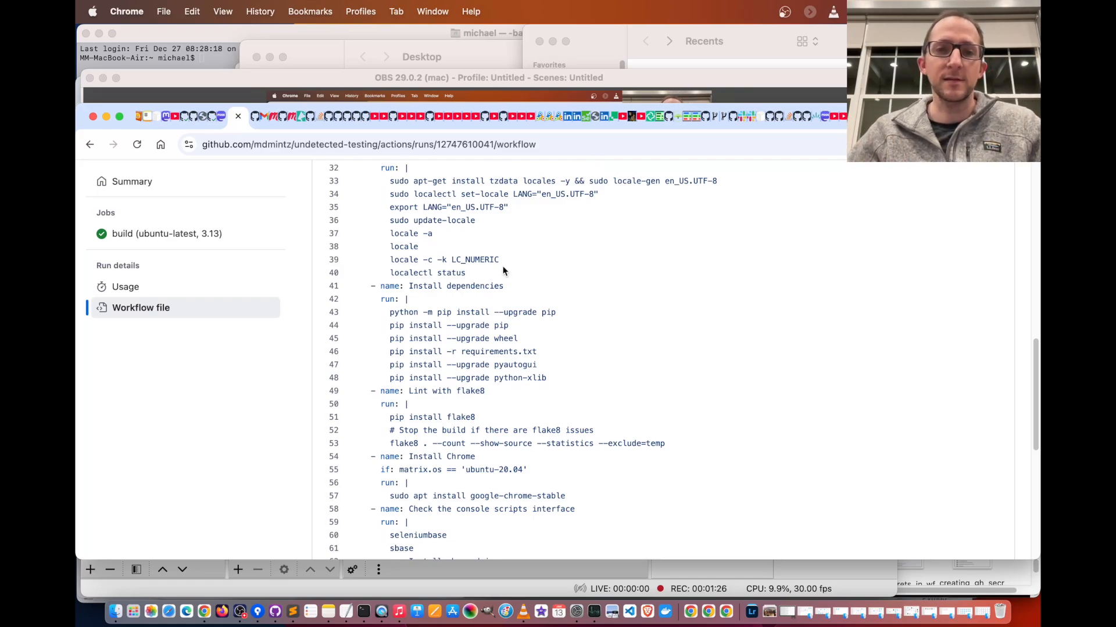
pyautogui.scroll(-3)
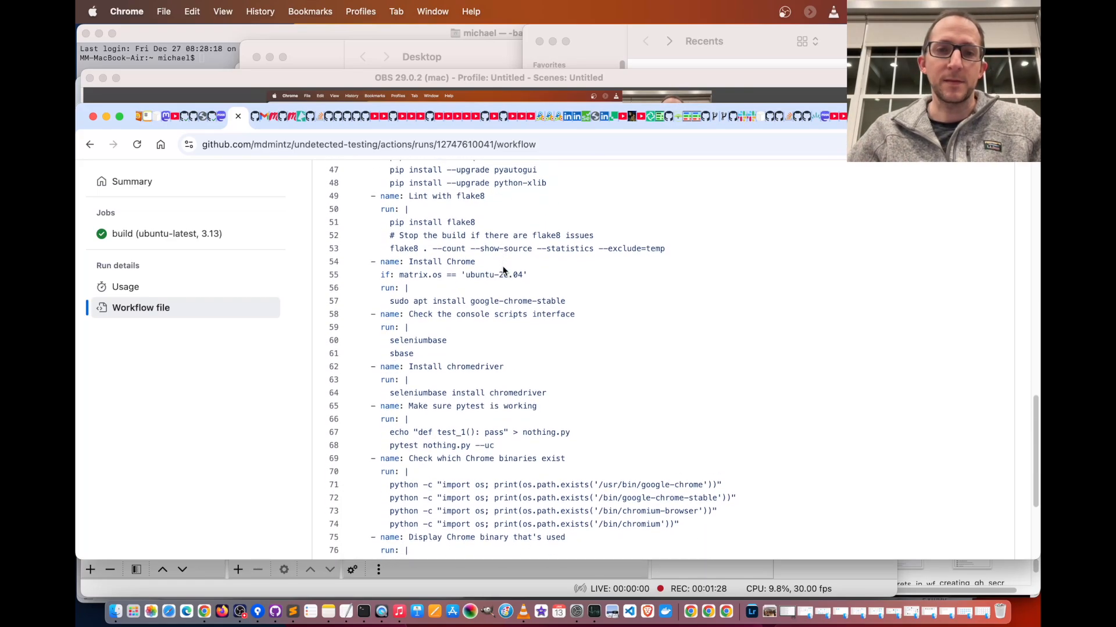
pyautogui.scroll(-3)
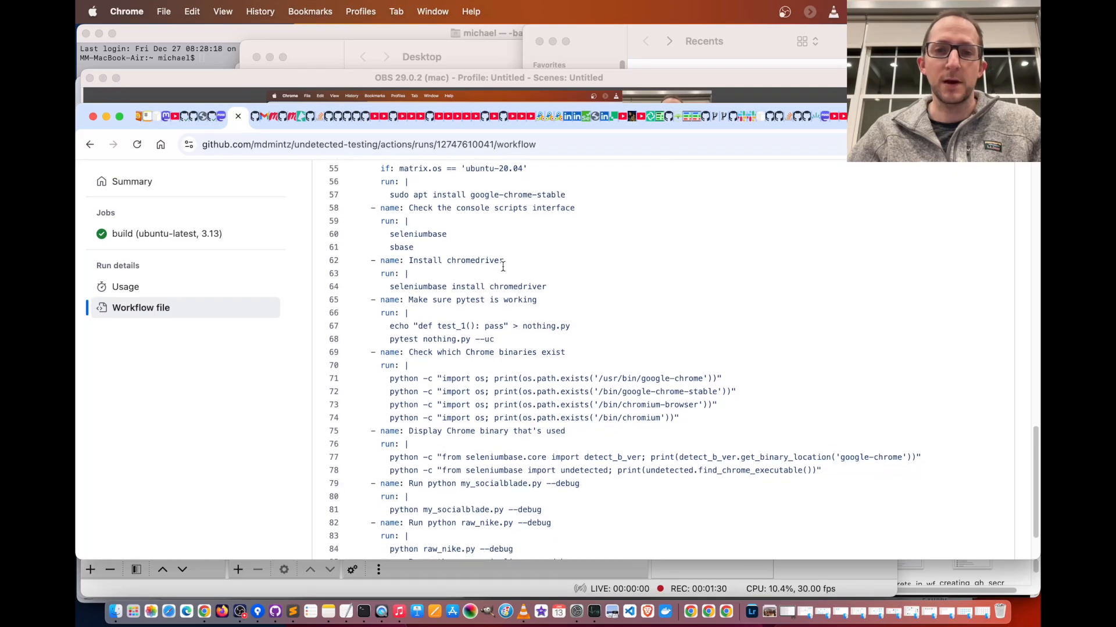
pyautogui.scroll(-3)
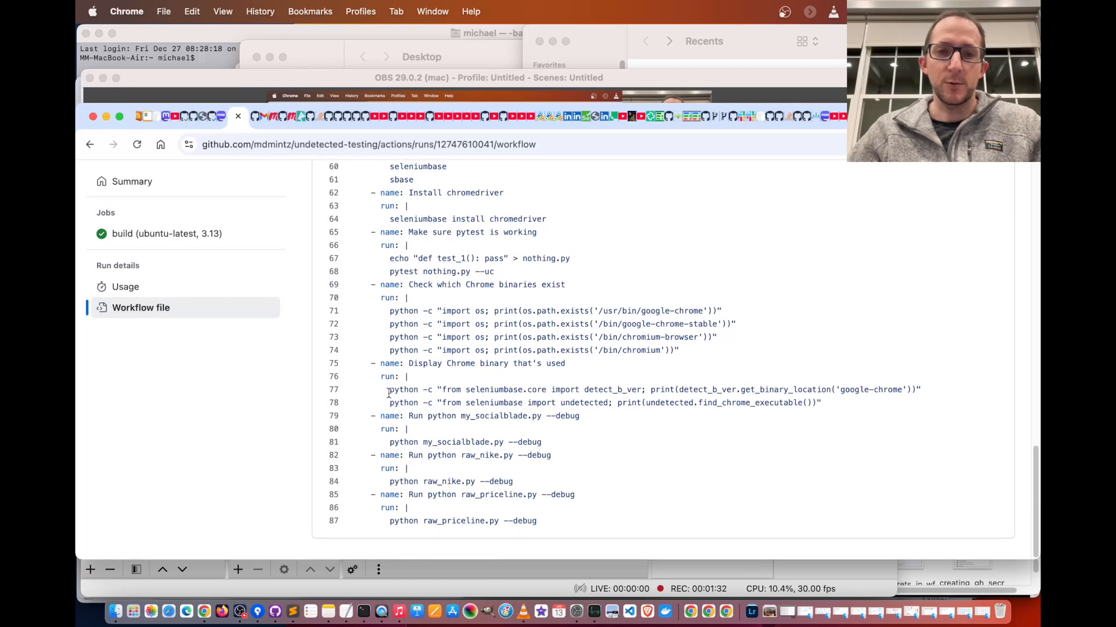
pyautogui.doubleClick(456, 441)
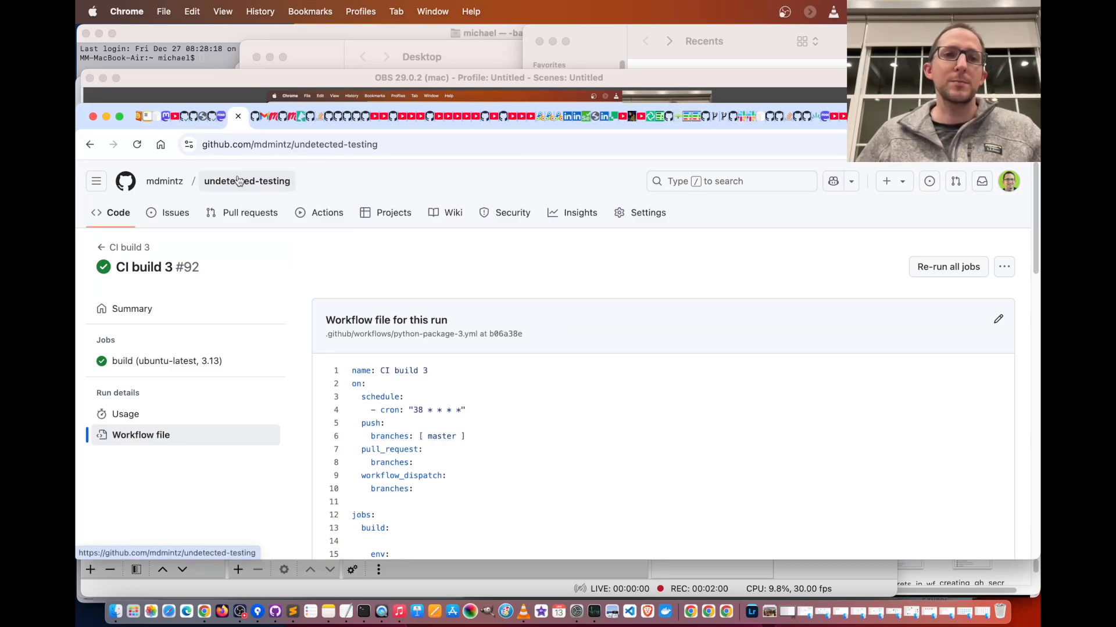
# Go to the SeleniumBase repository page and scroll its README down and back to the top.
pyautogui.click(246, 180)
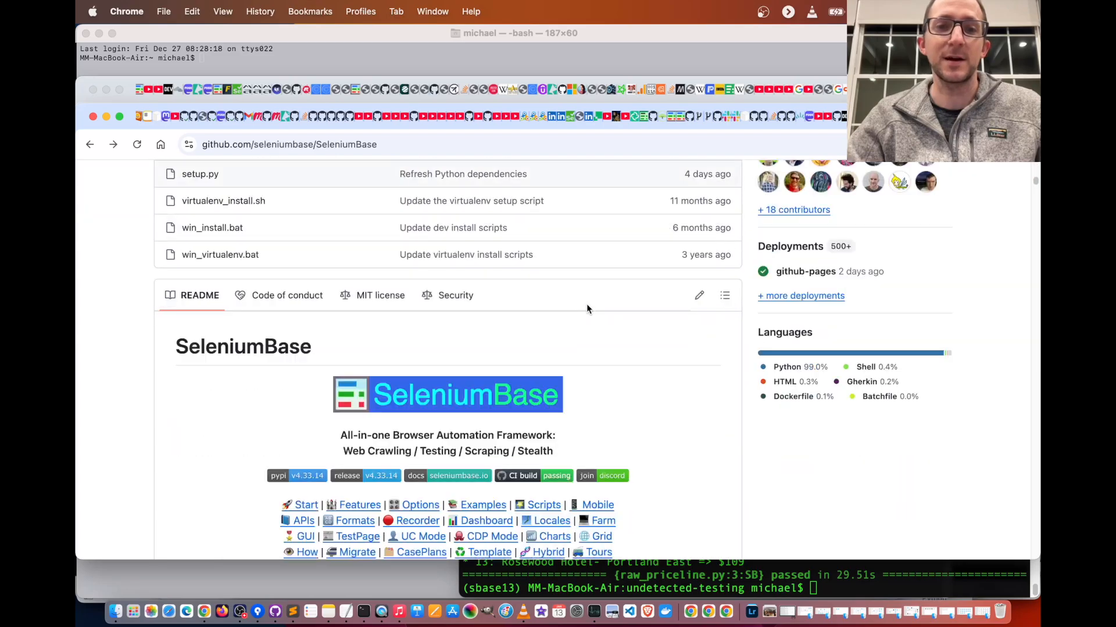
pyautogui.scroll(-3)
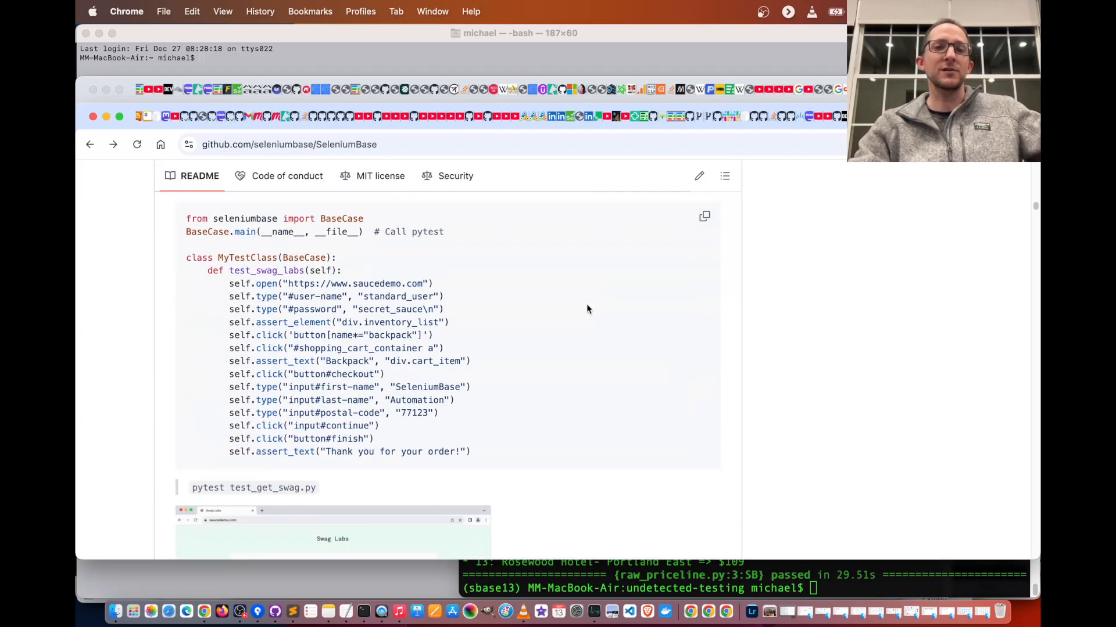
pyautogui.scroll(-3)
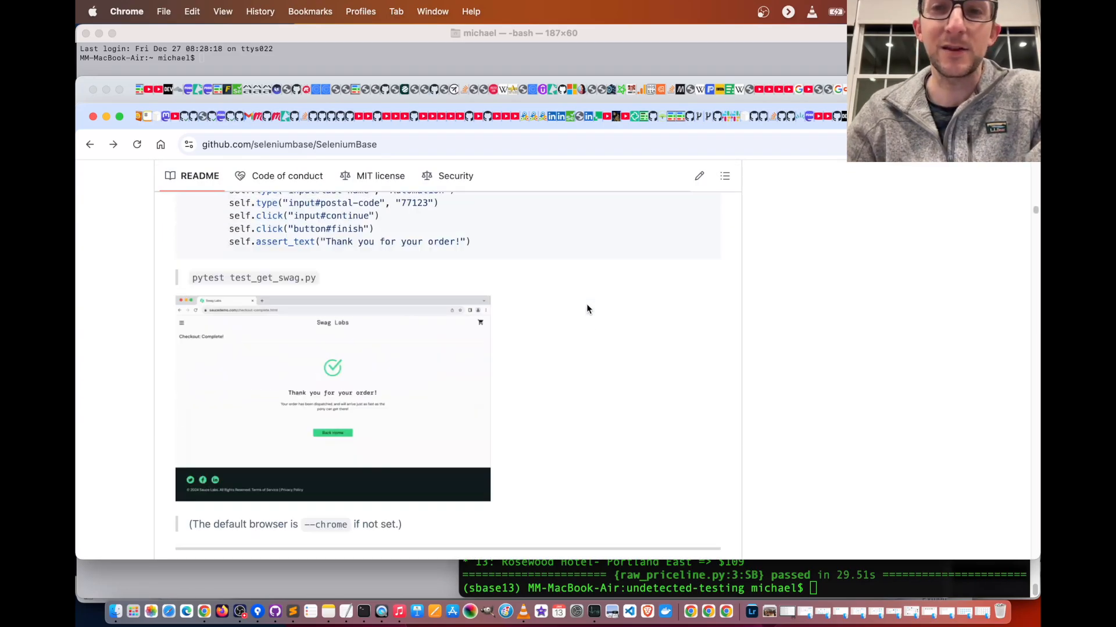
pyautogui.scroll(3)
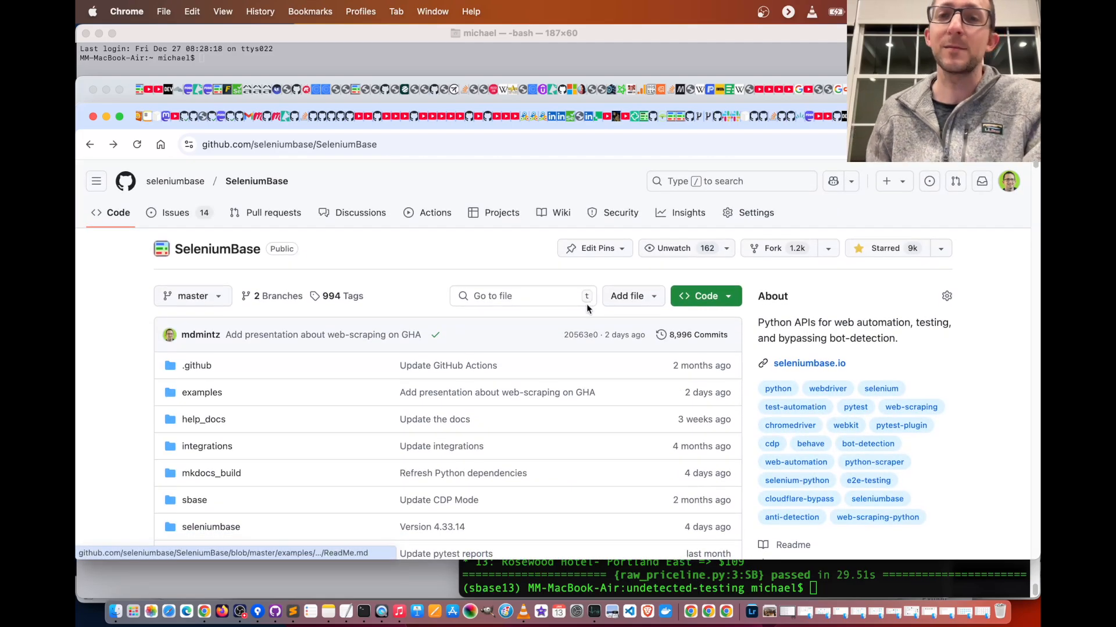